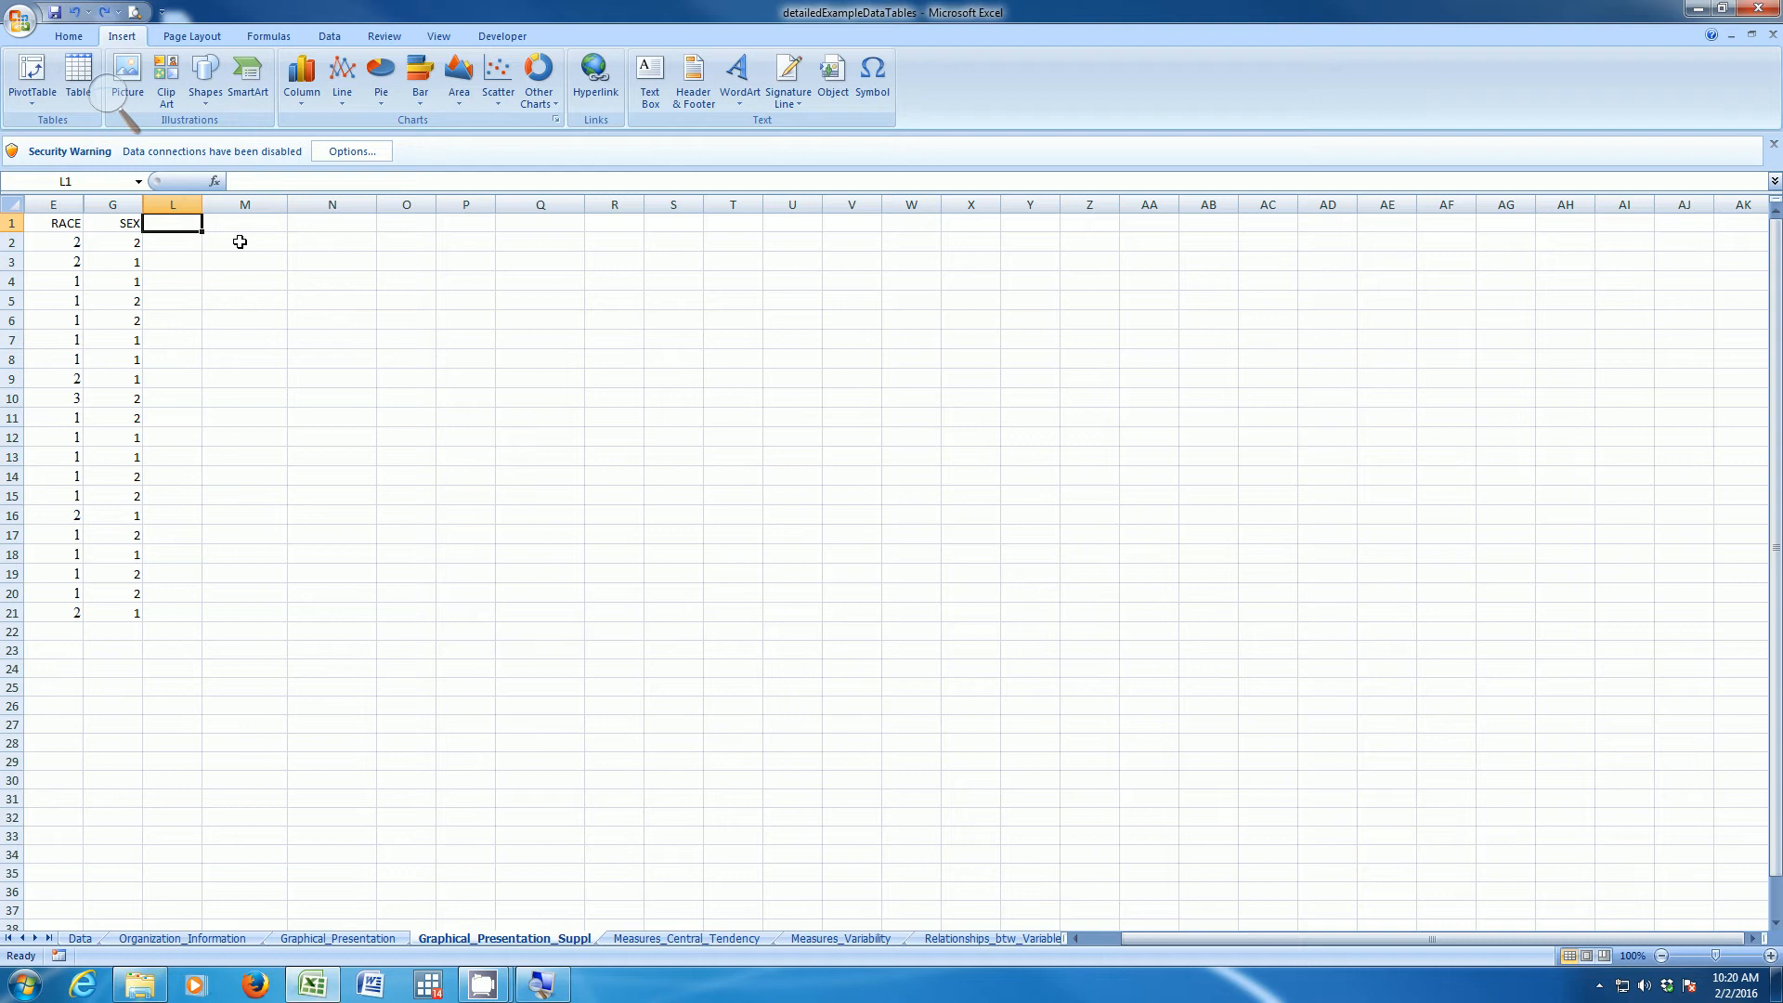
pyautogui.moveTo(62, 222)
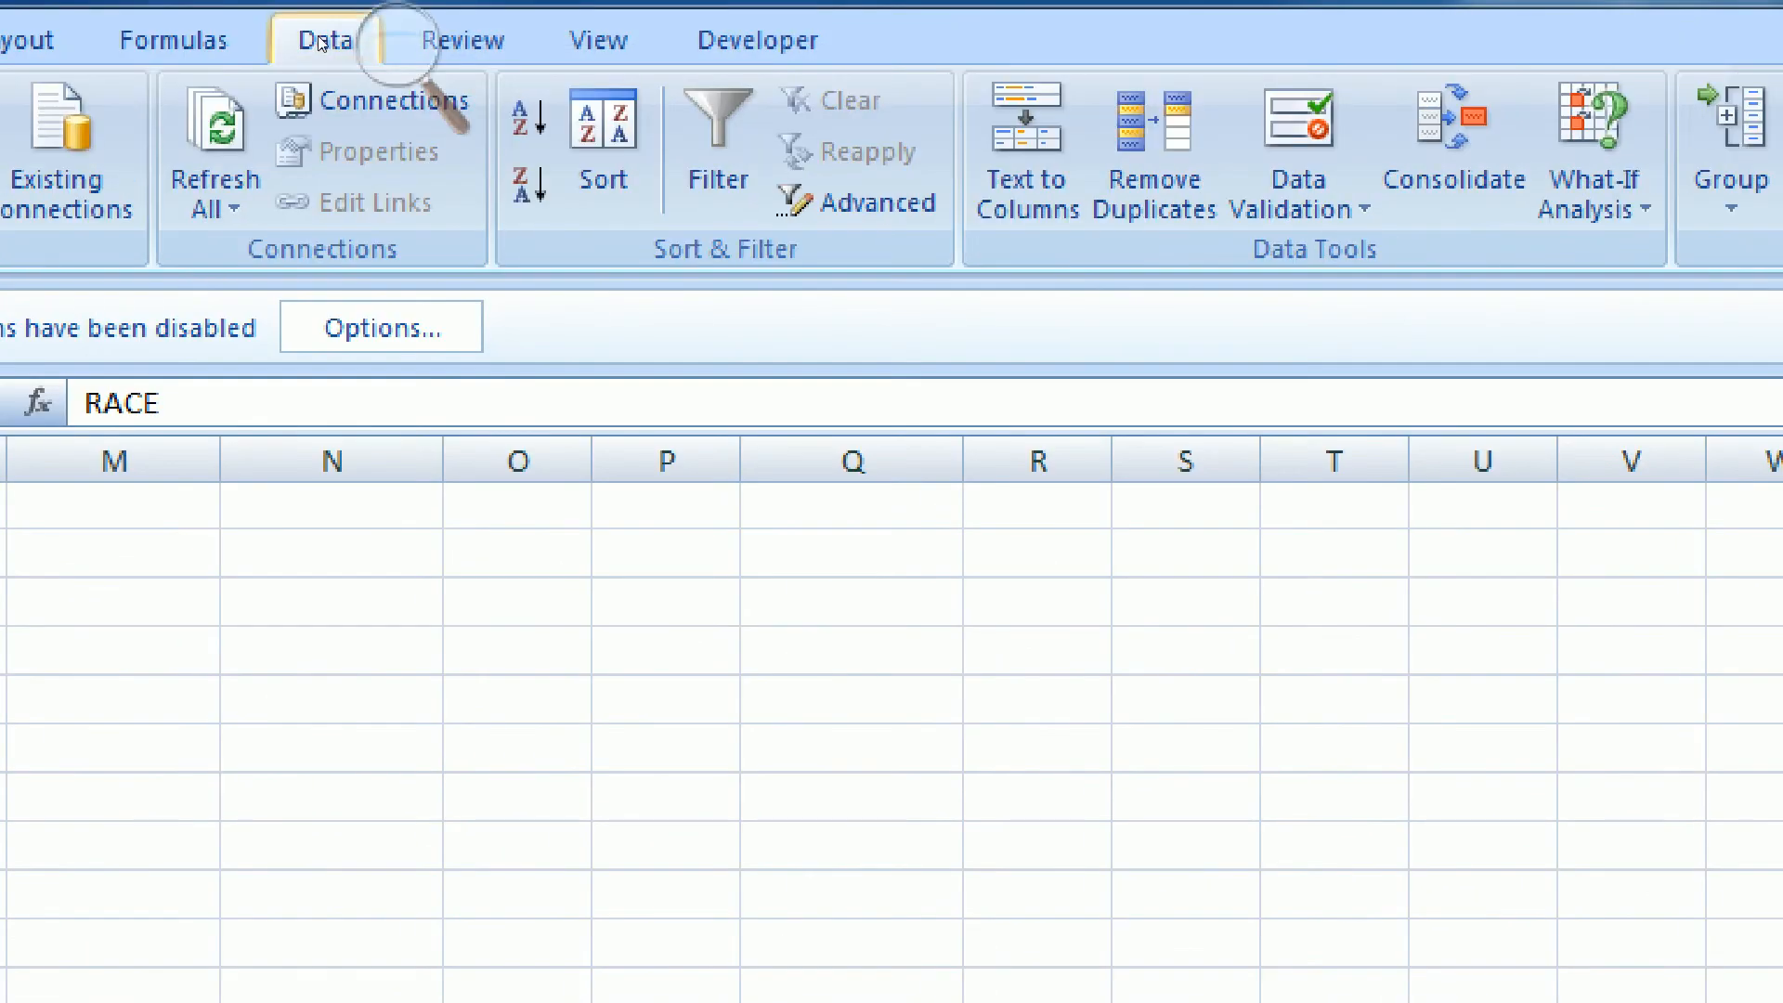
# - Sort the data by SEX, then by RACE, both smallest to largest
pyautogui.click(602, 148)
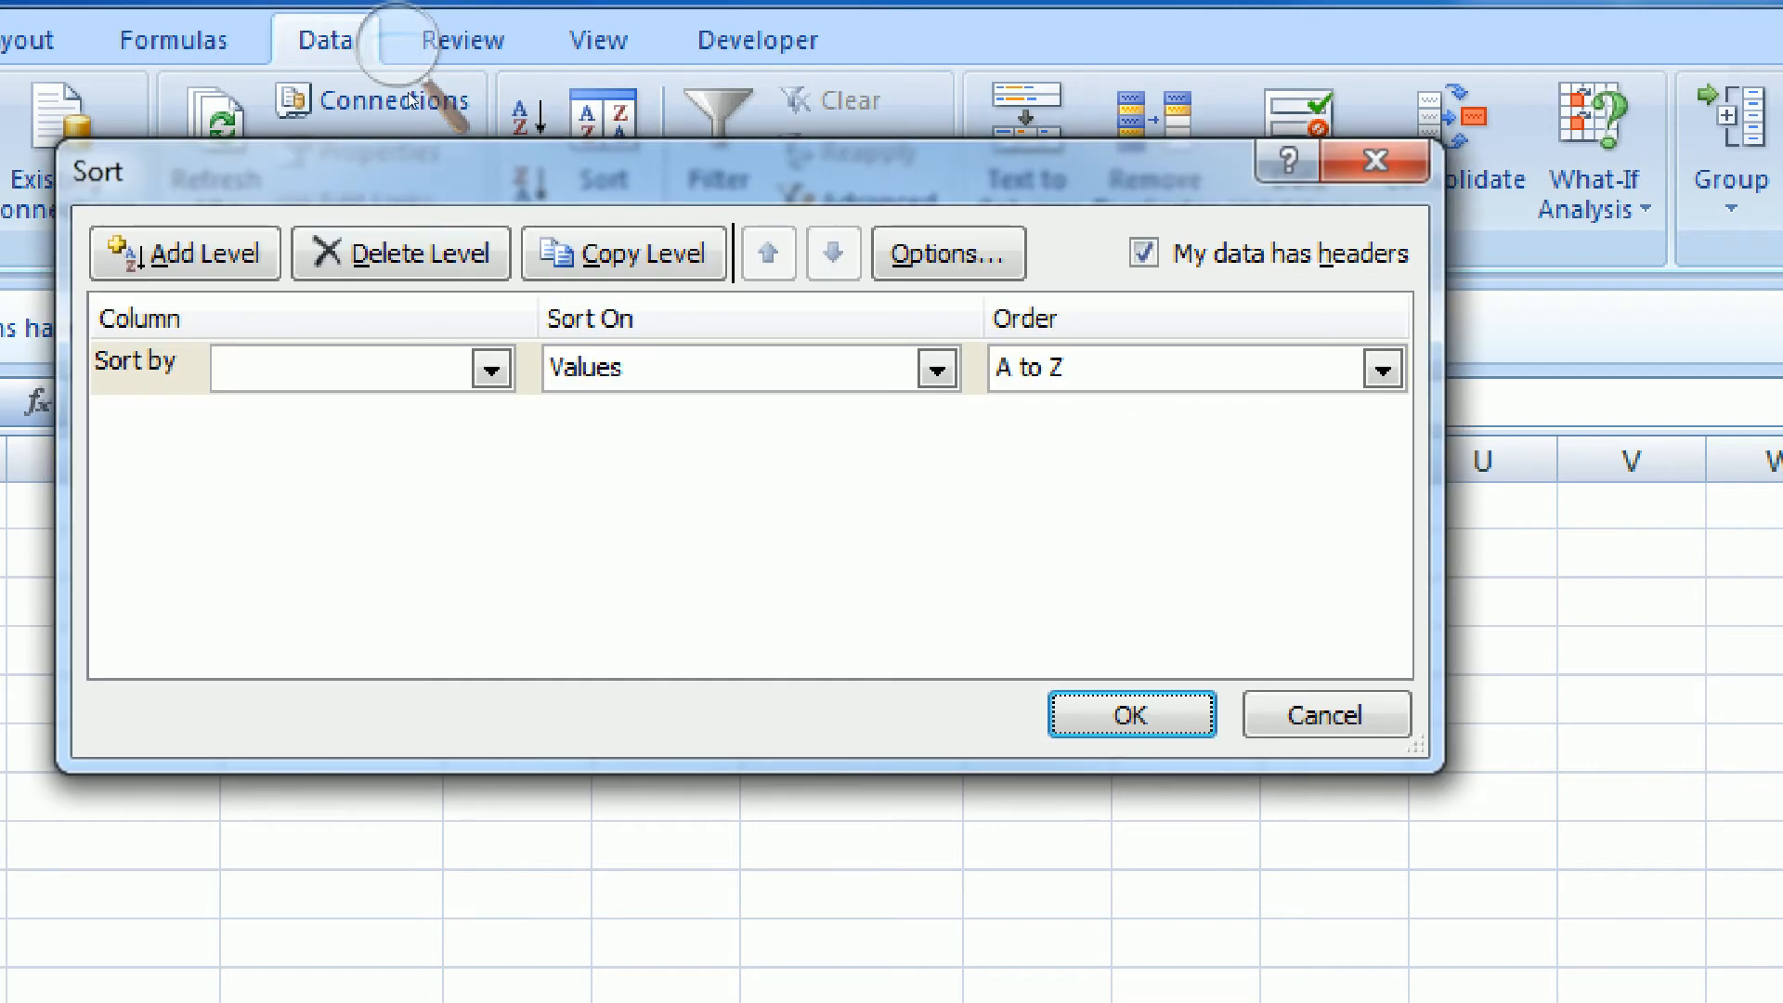
pyautogui.moveTo(263, 239)
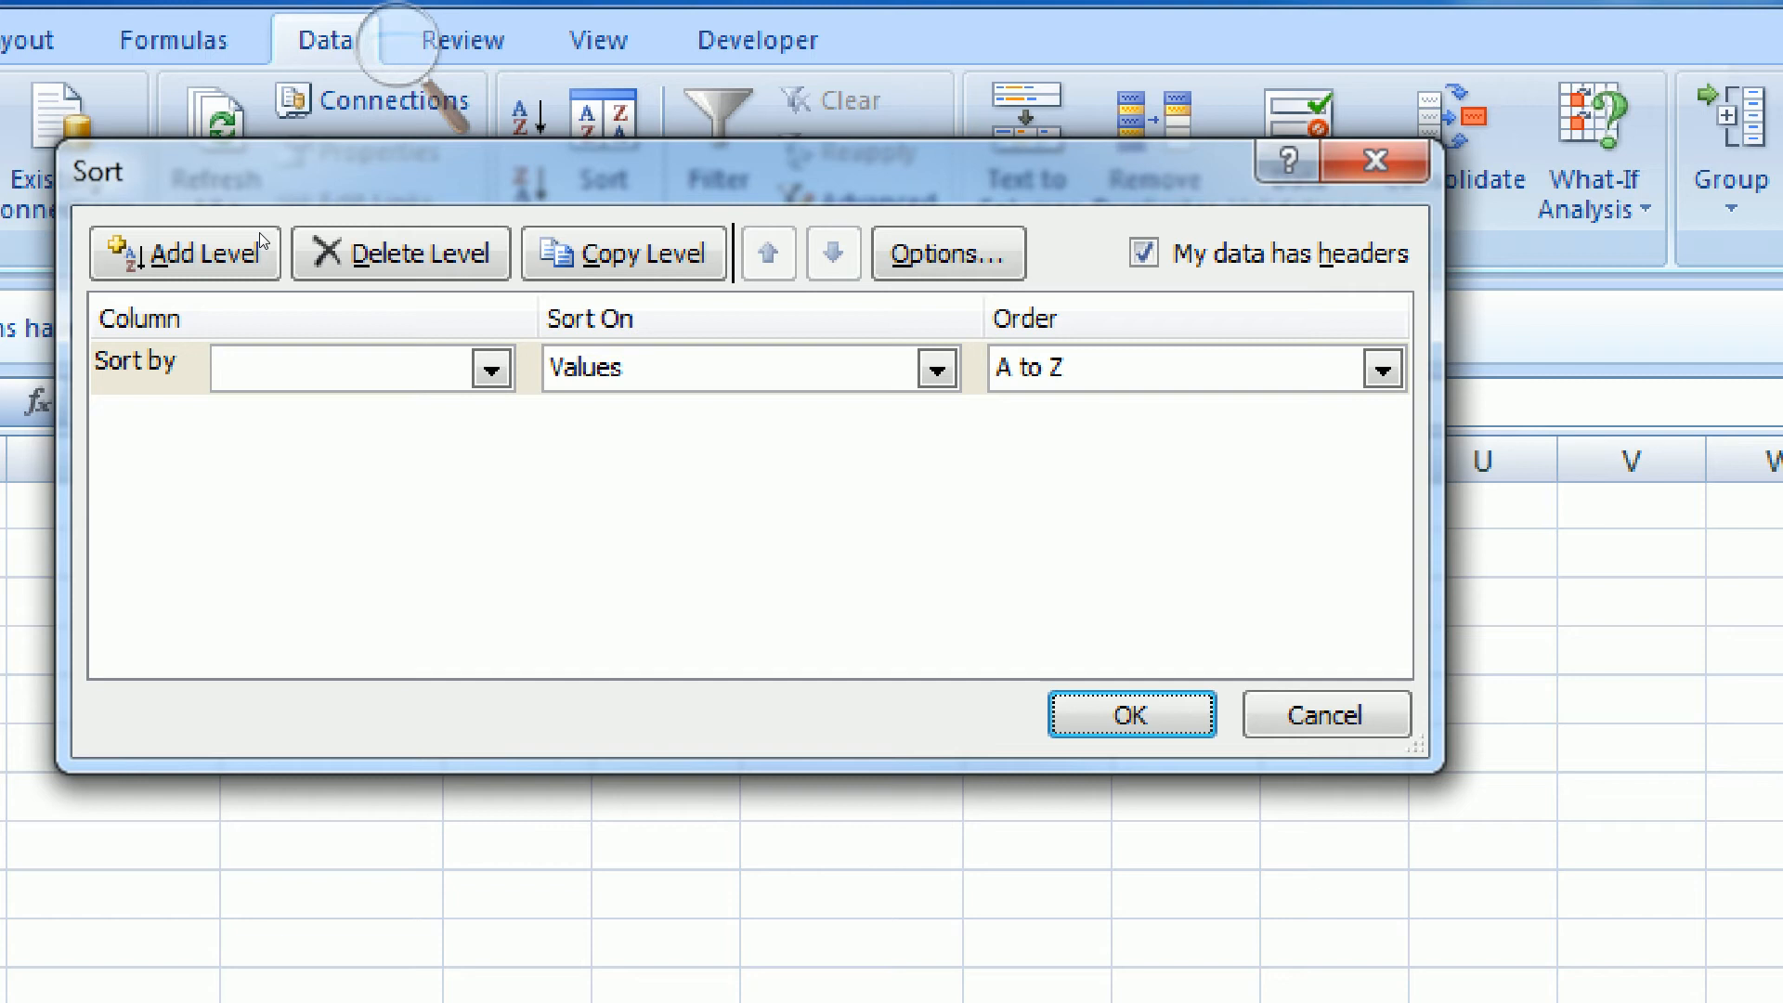
pyautogui.moveTo(294, 137)
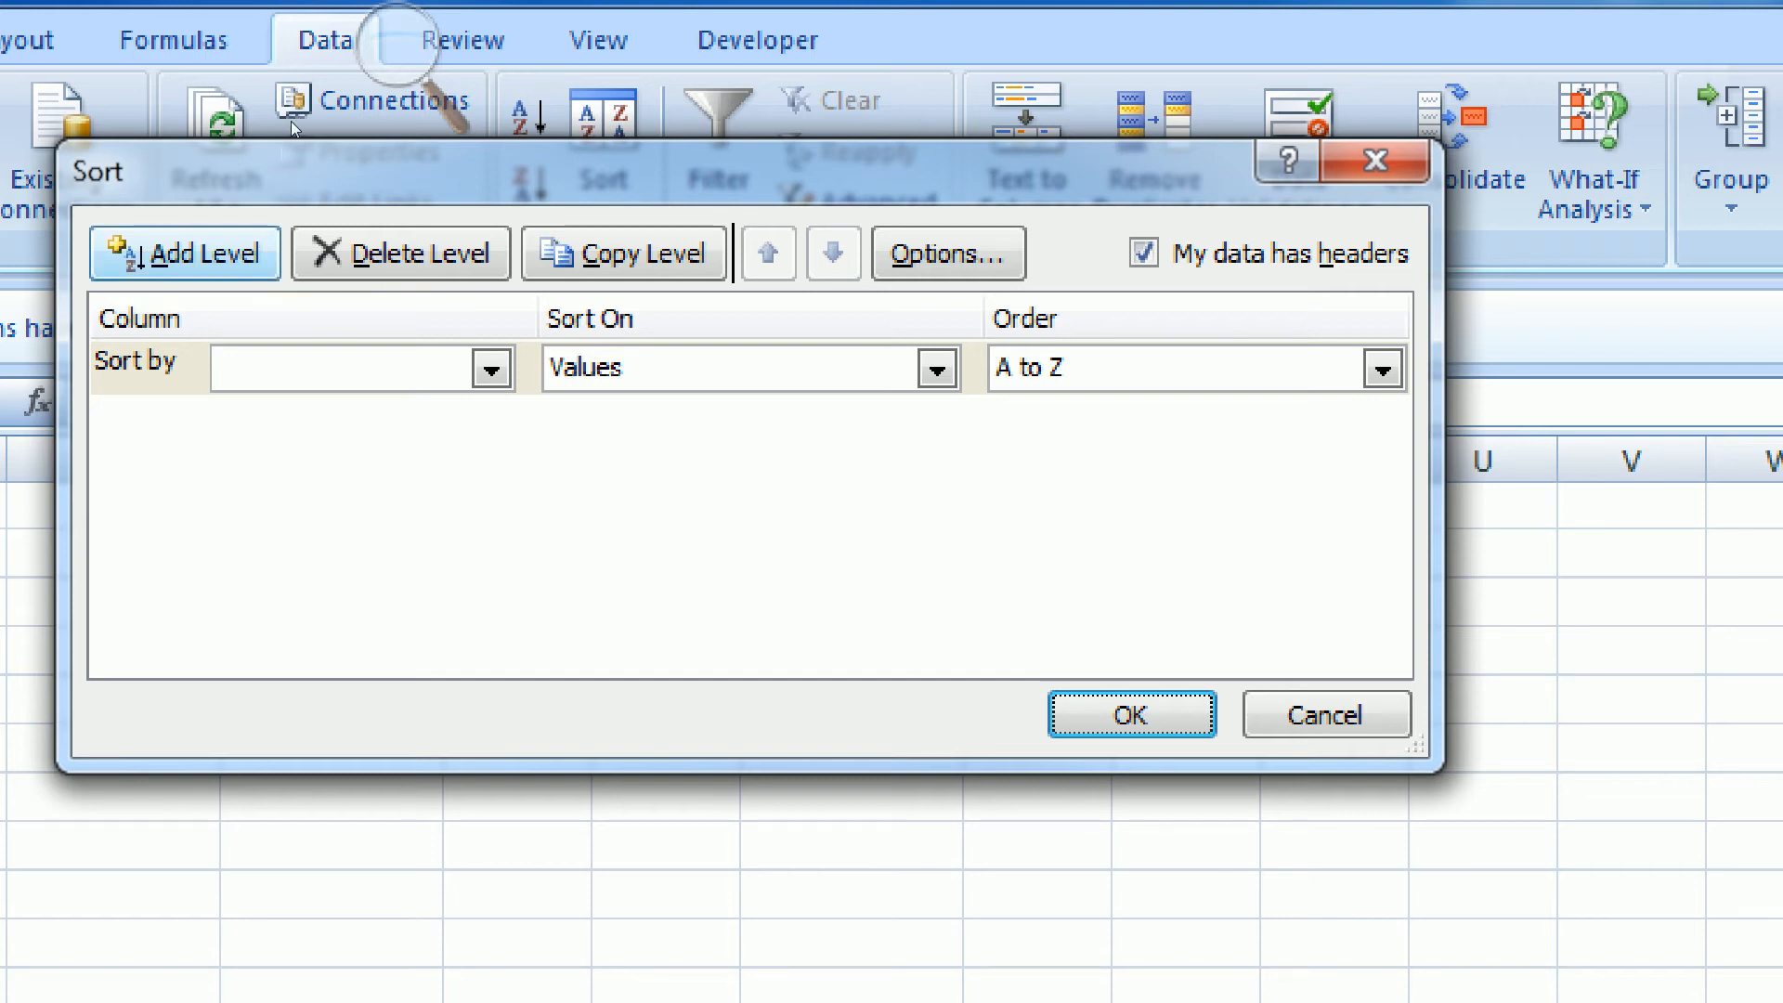
pyautogui.click(183, 253)
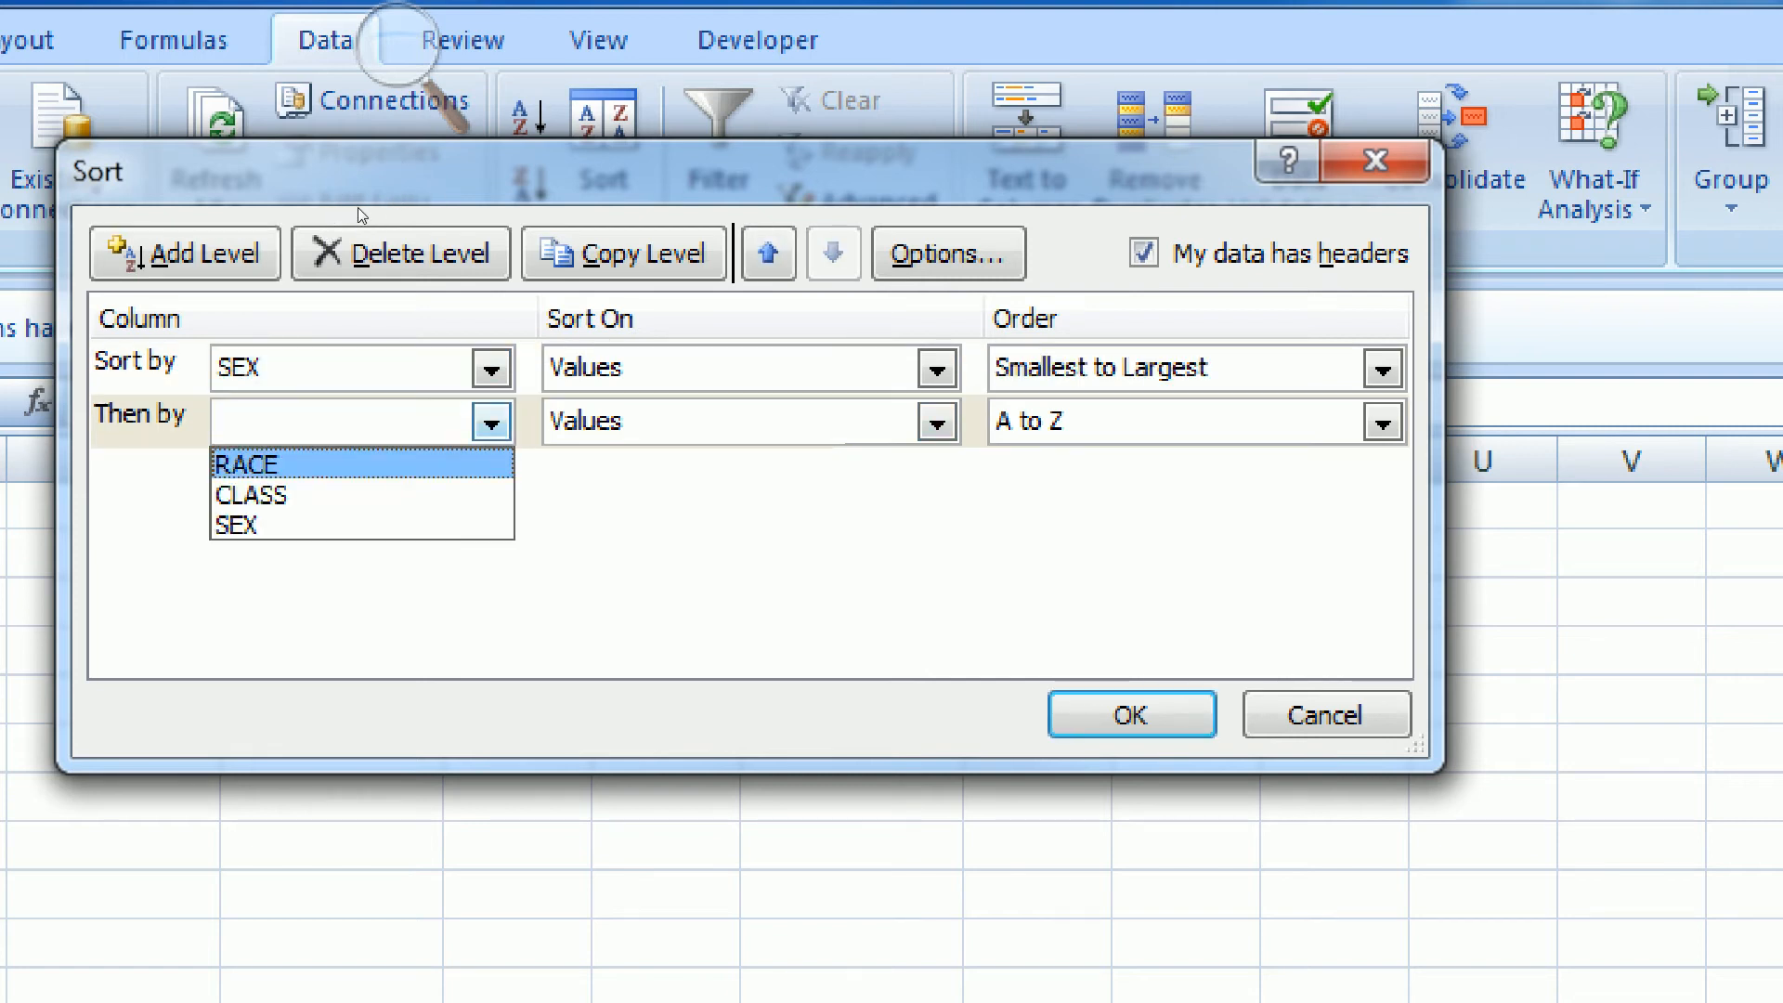
pyautogui.click(248, 465)
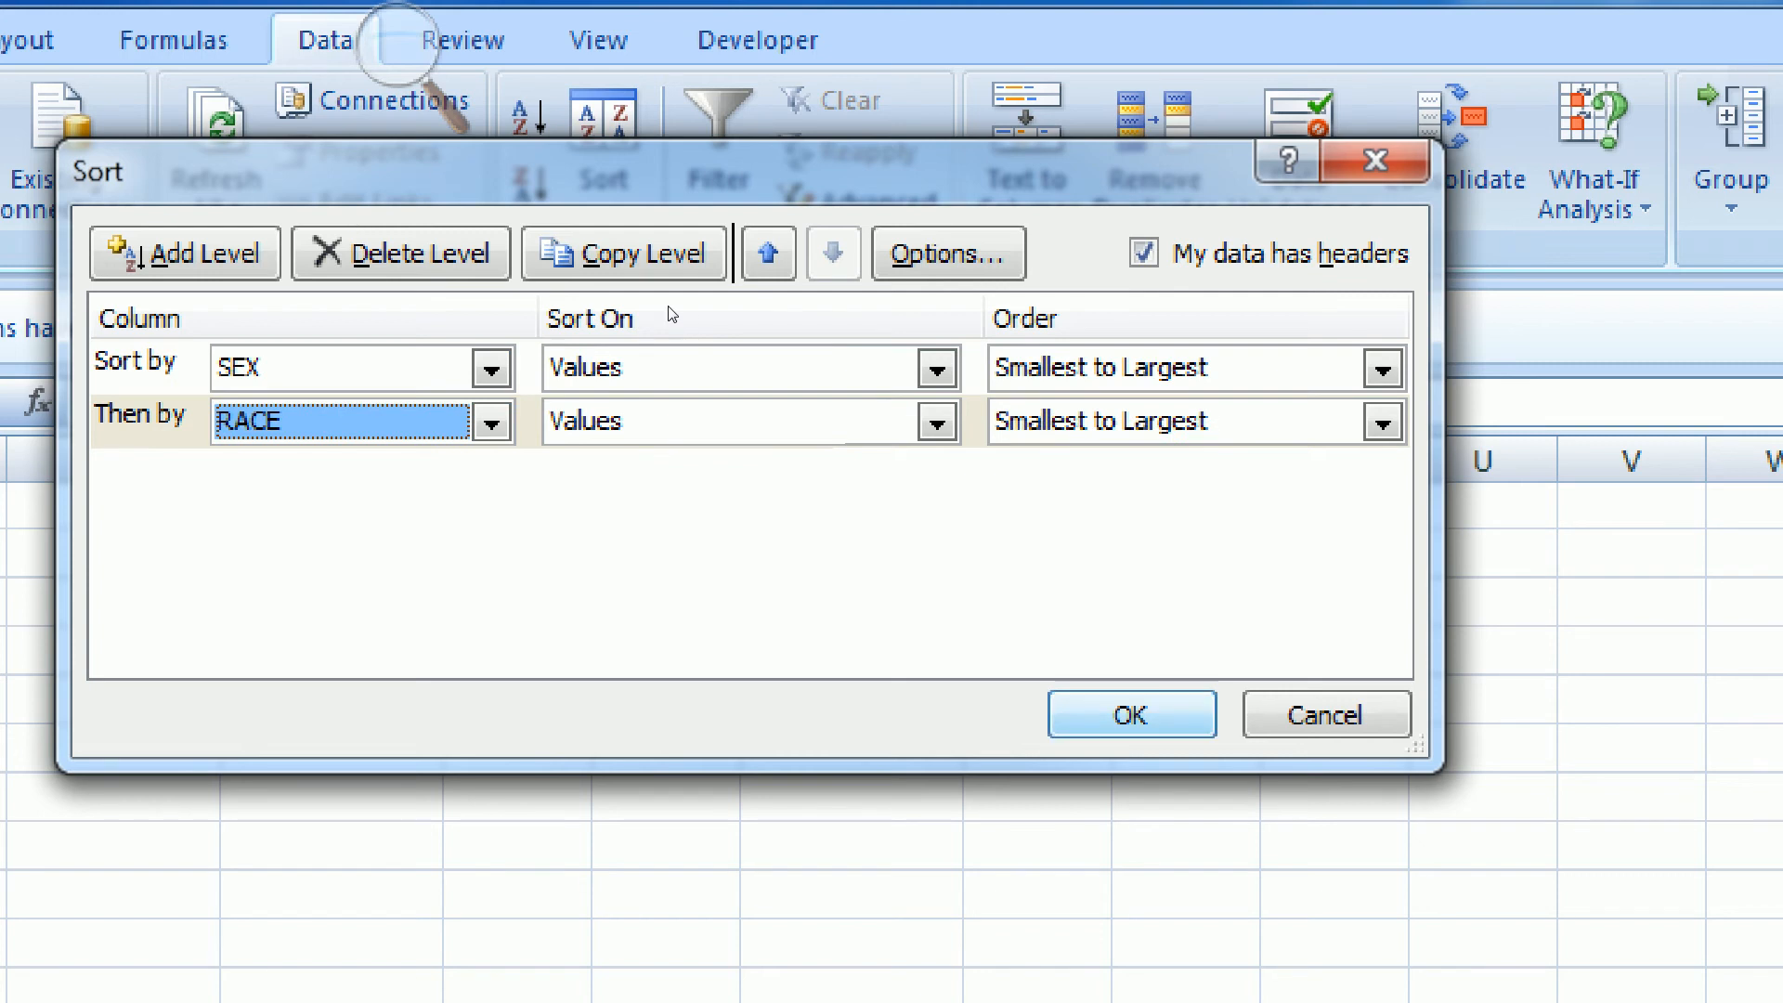
pyautogui.click(1130, 714)
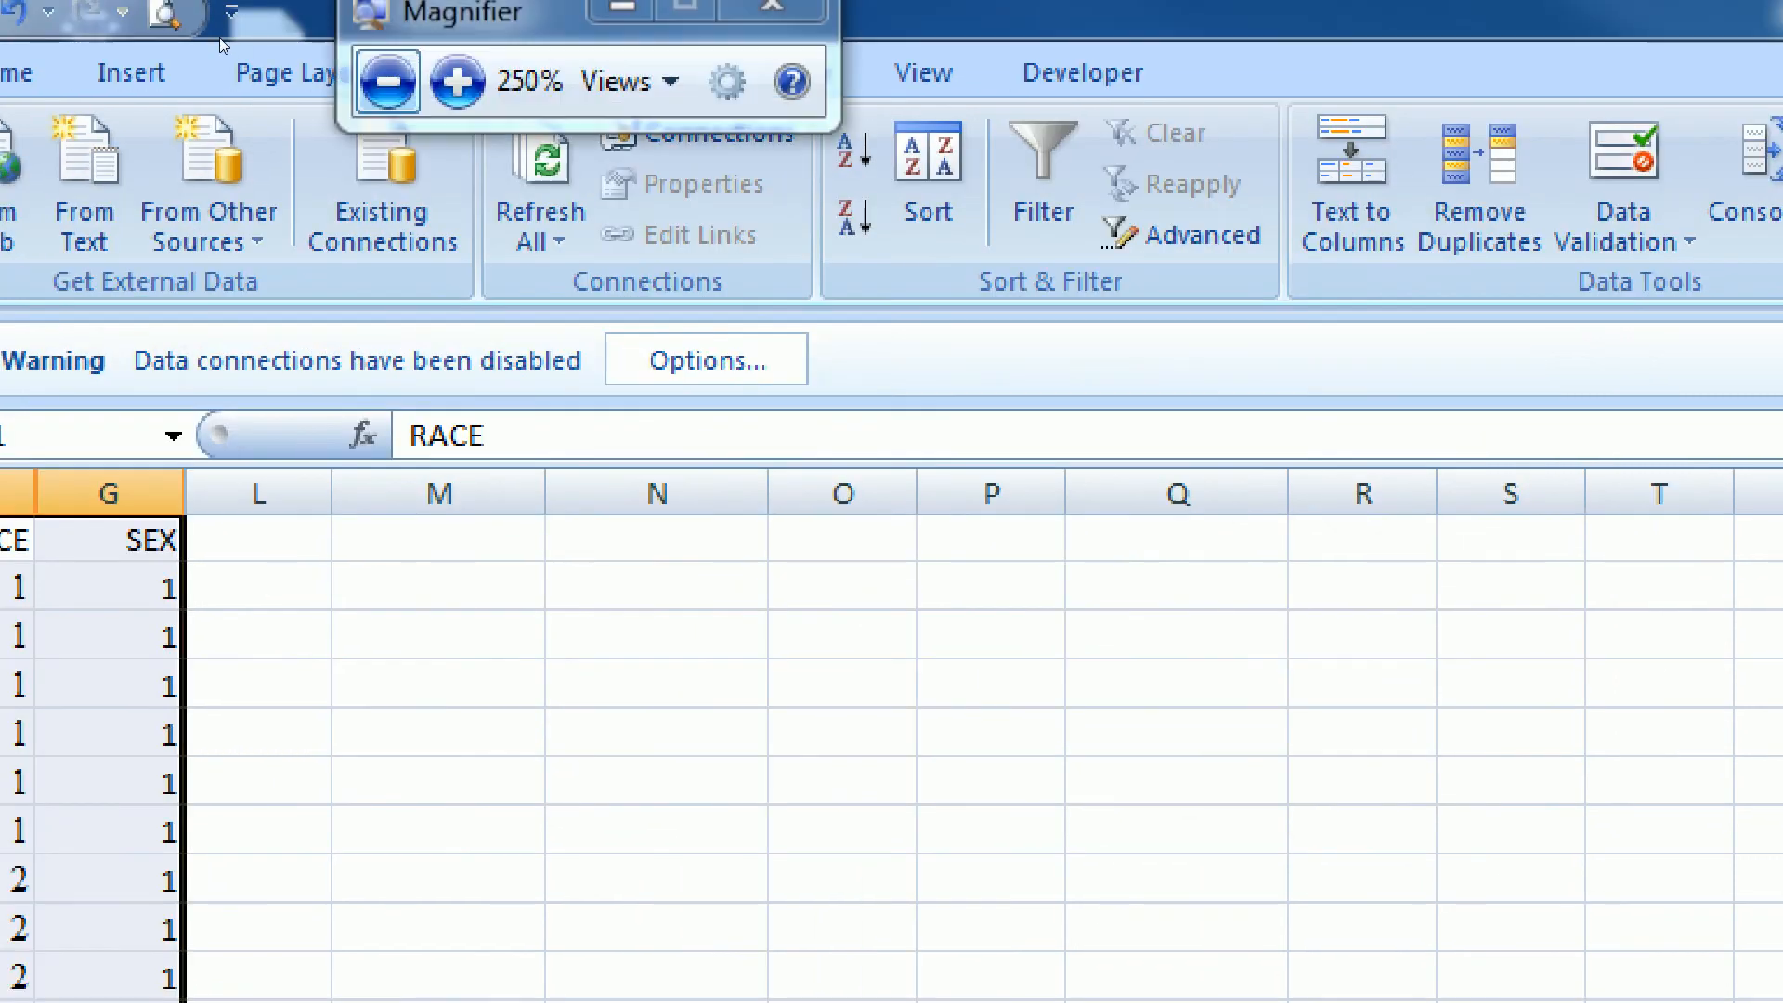
# - Insert two blank rows after row 11 and paste the RACE/SEX headers into row 13
pyautogui.click(387, 82)
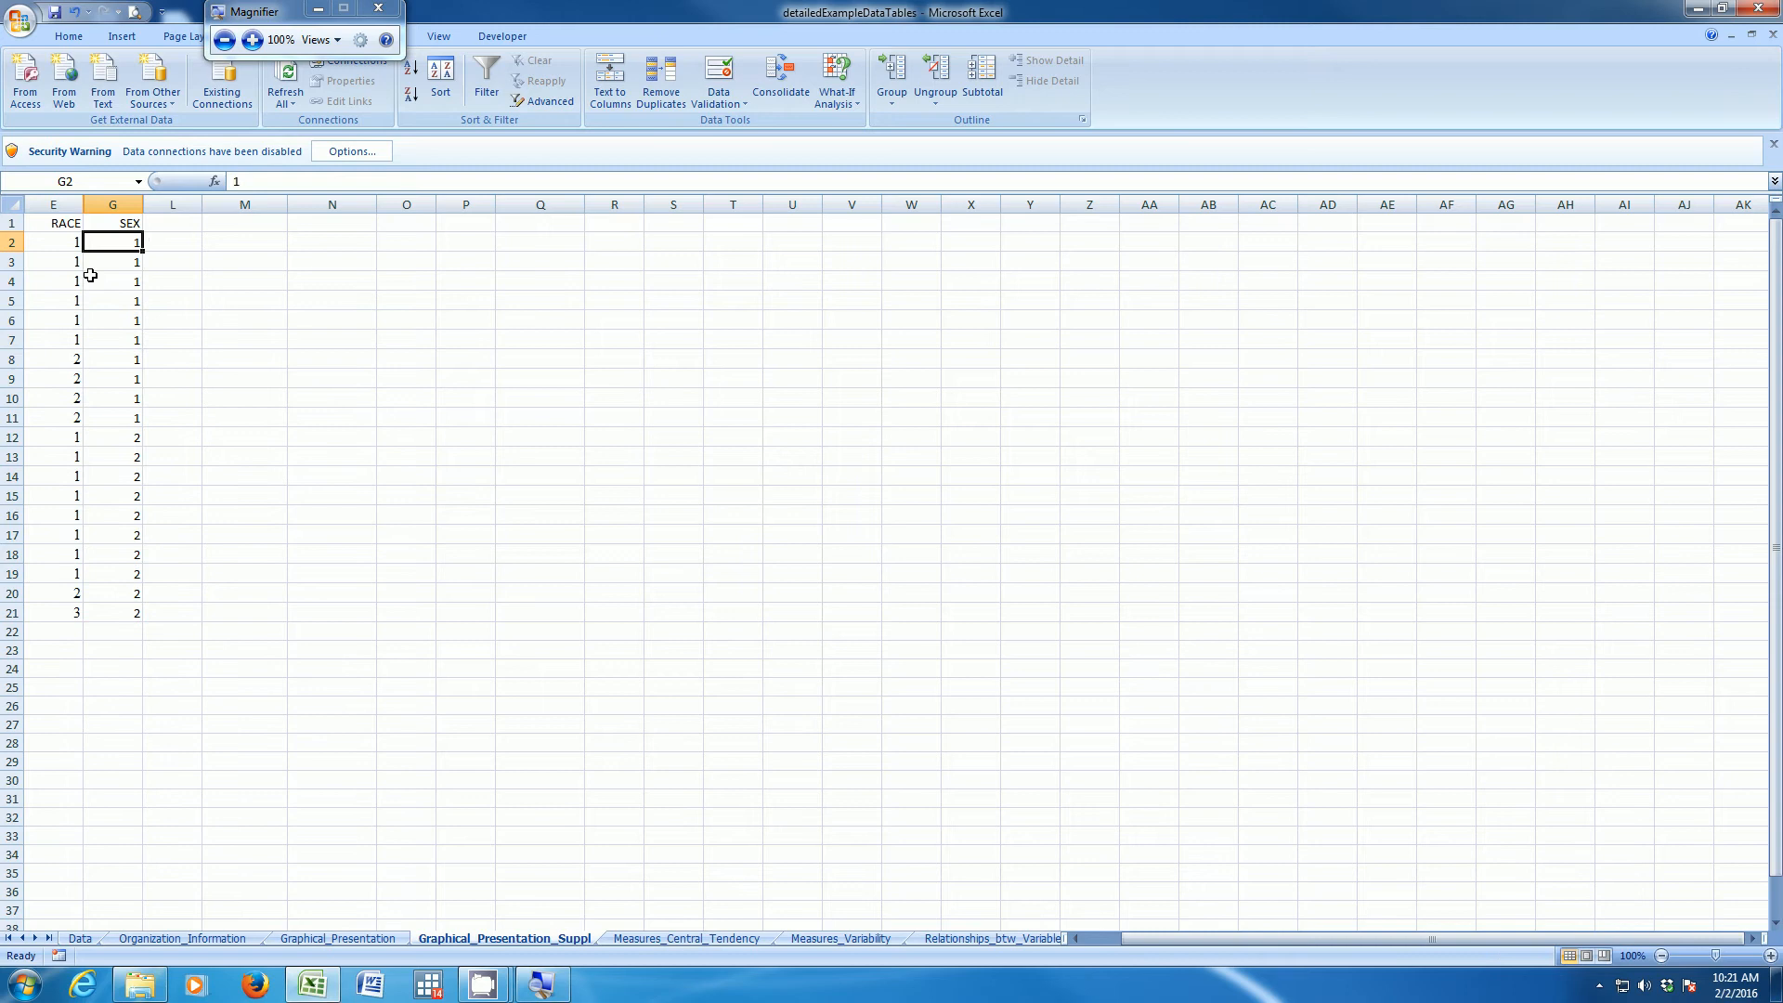
pyautogui.moveTo(111, 242); pyautogui.dragTo(122, 417)
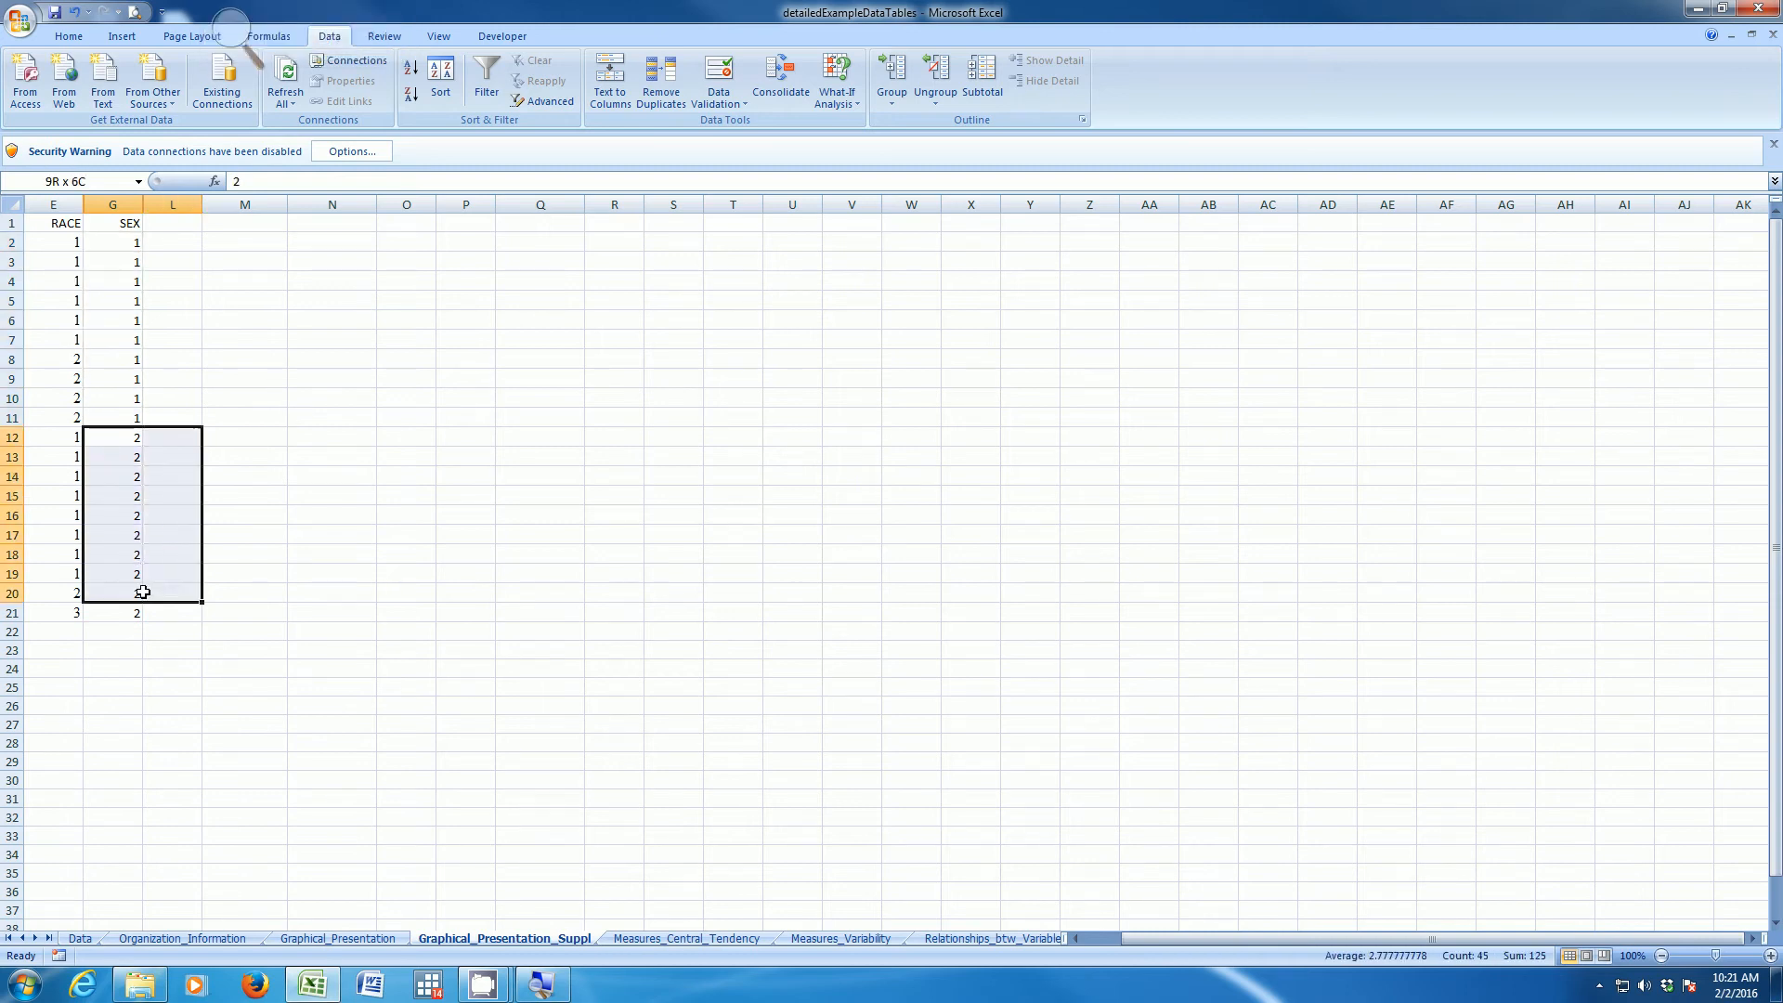
pyautogui.click(172, 573)
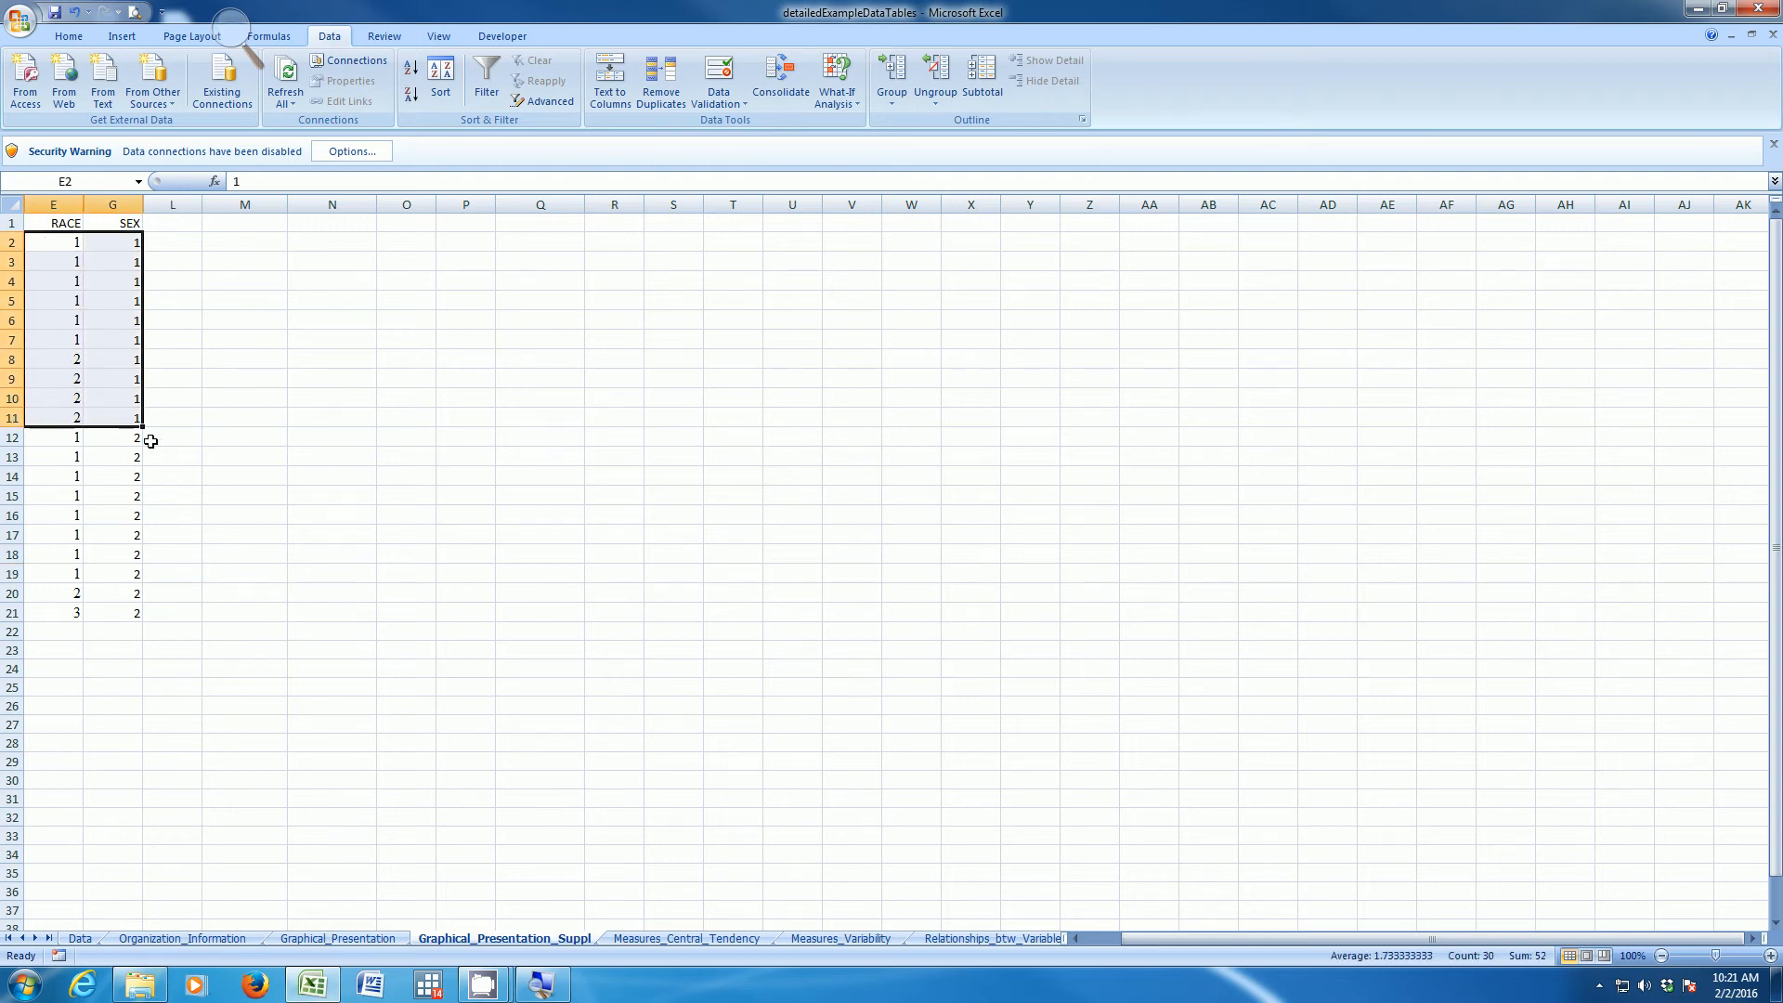
pyautogui.click(52, 437)
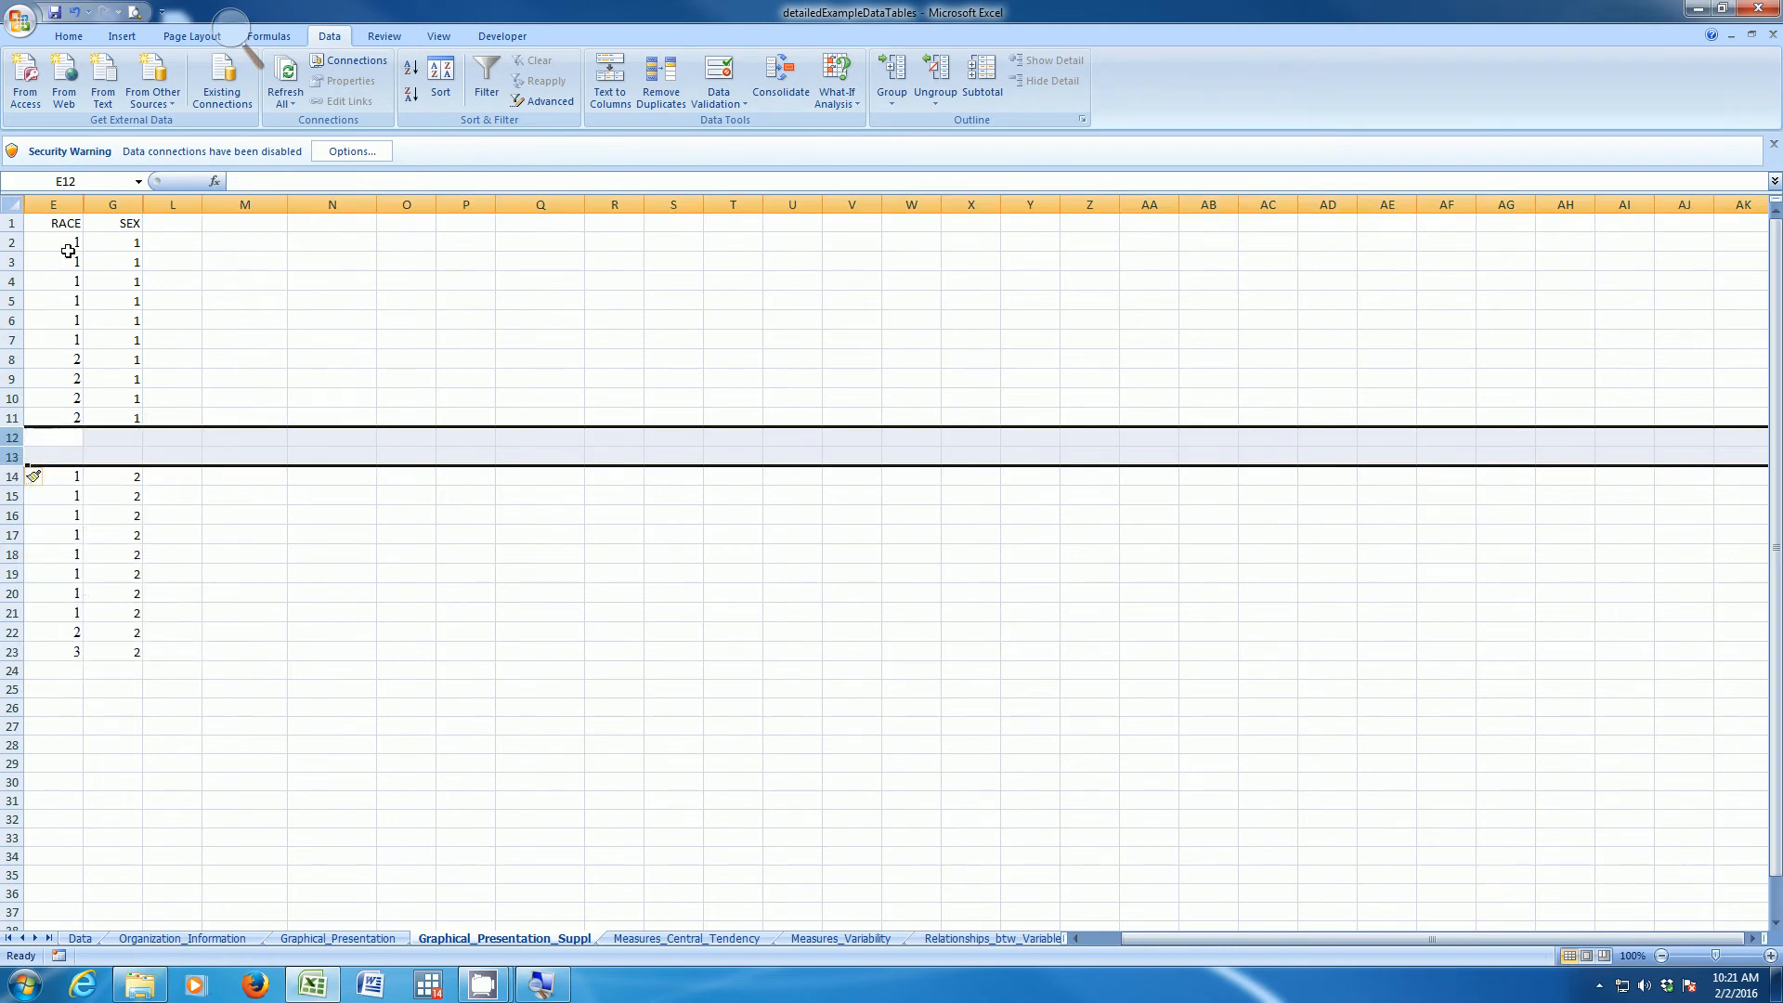
pyautogui.click(52, 223)
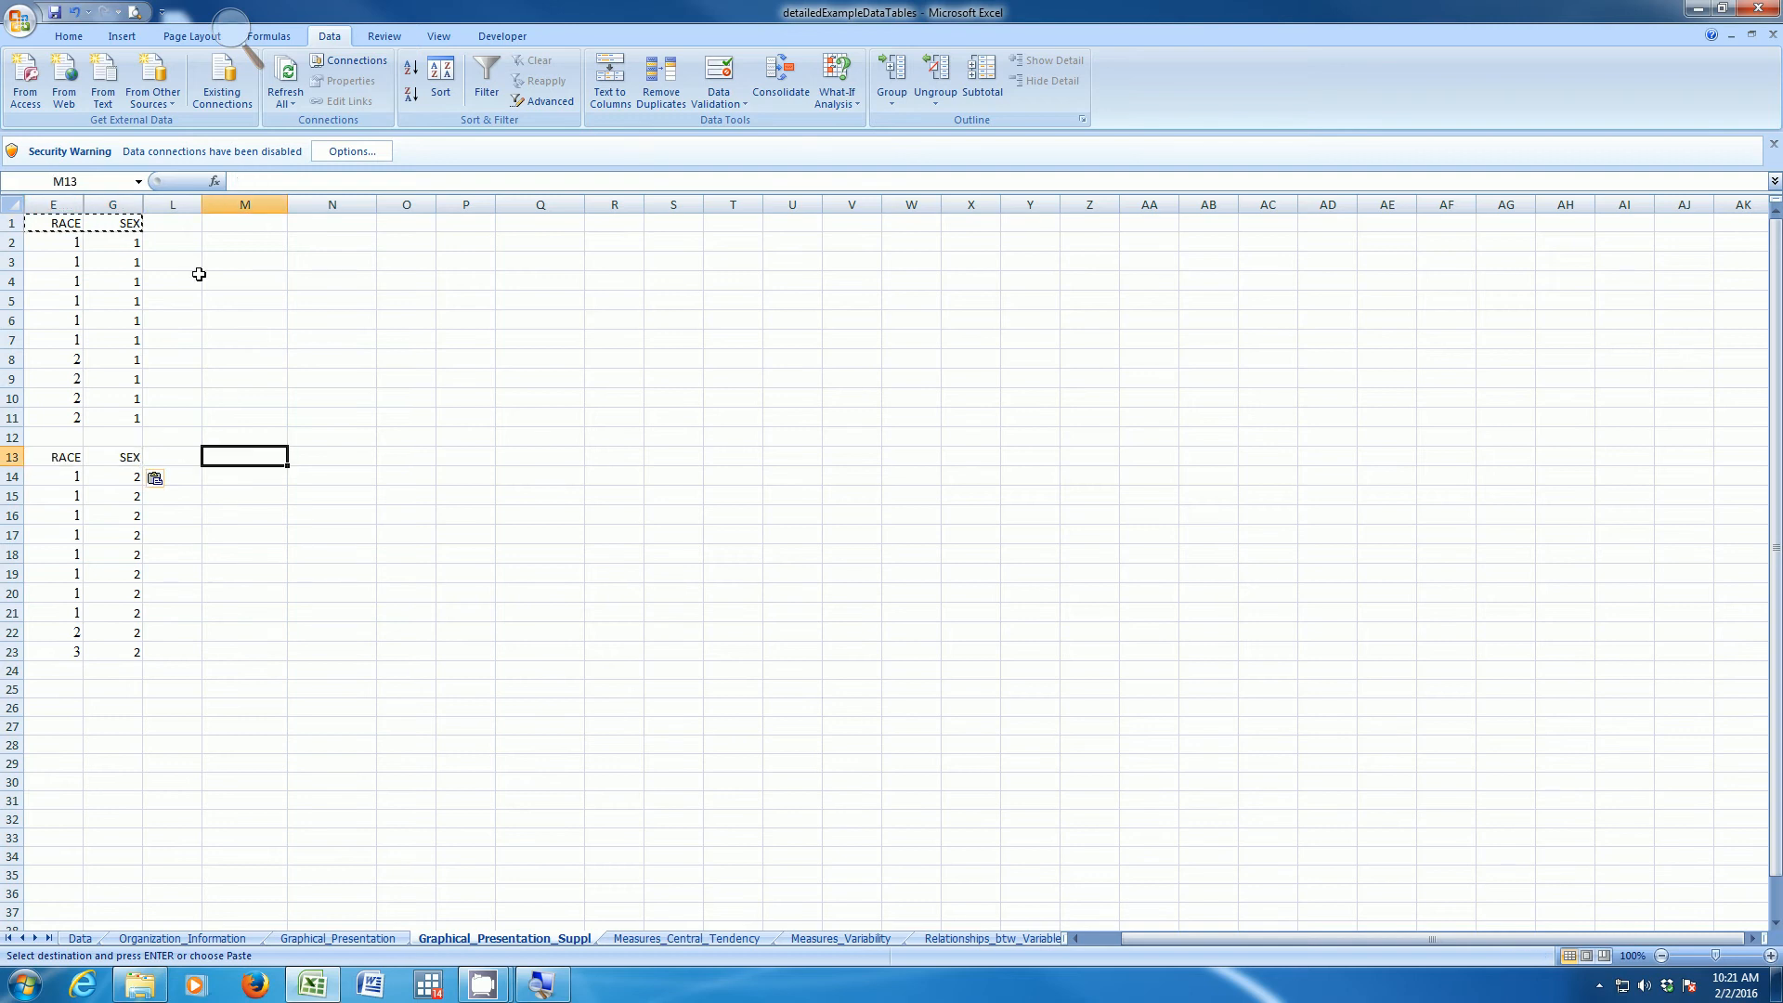
pyautogui.press('Escape')
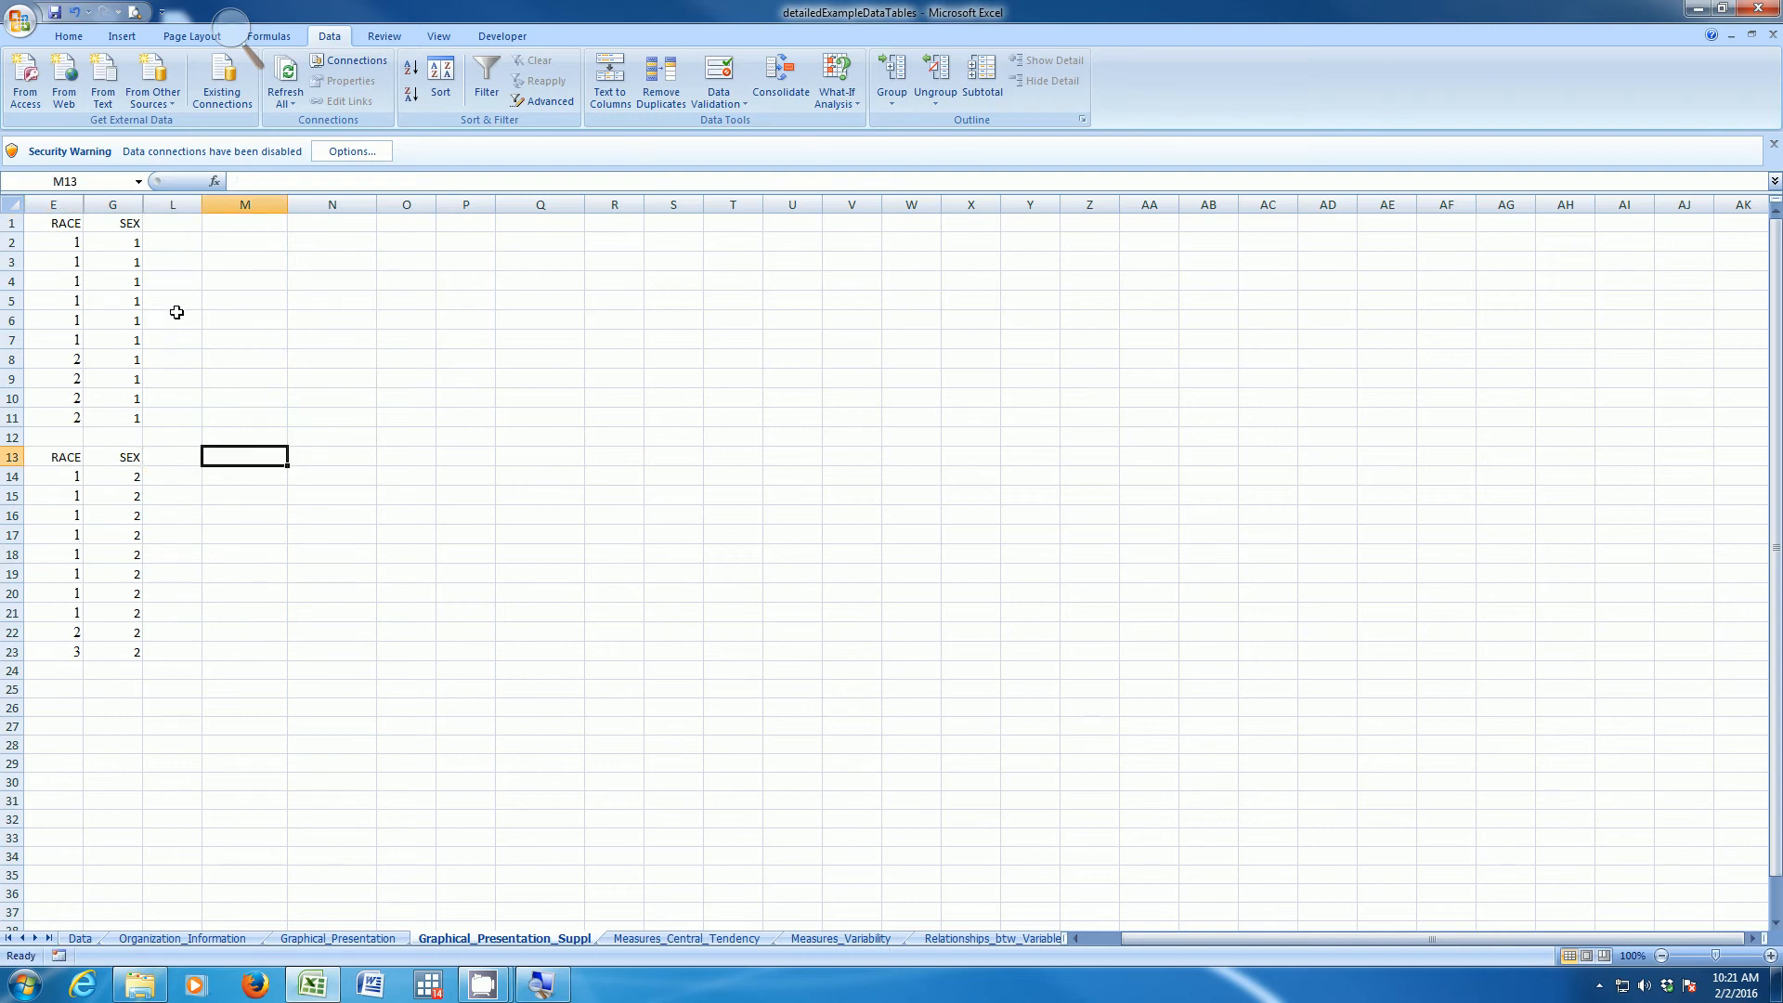
pyautogui.moveTo(136, 420)
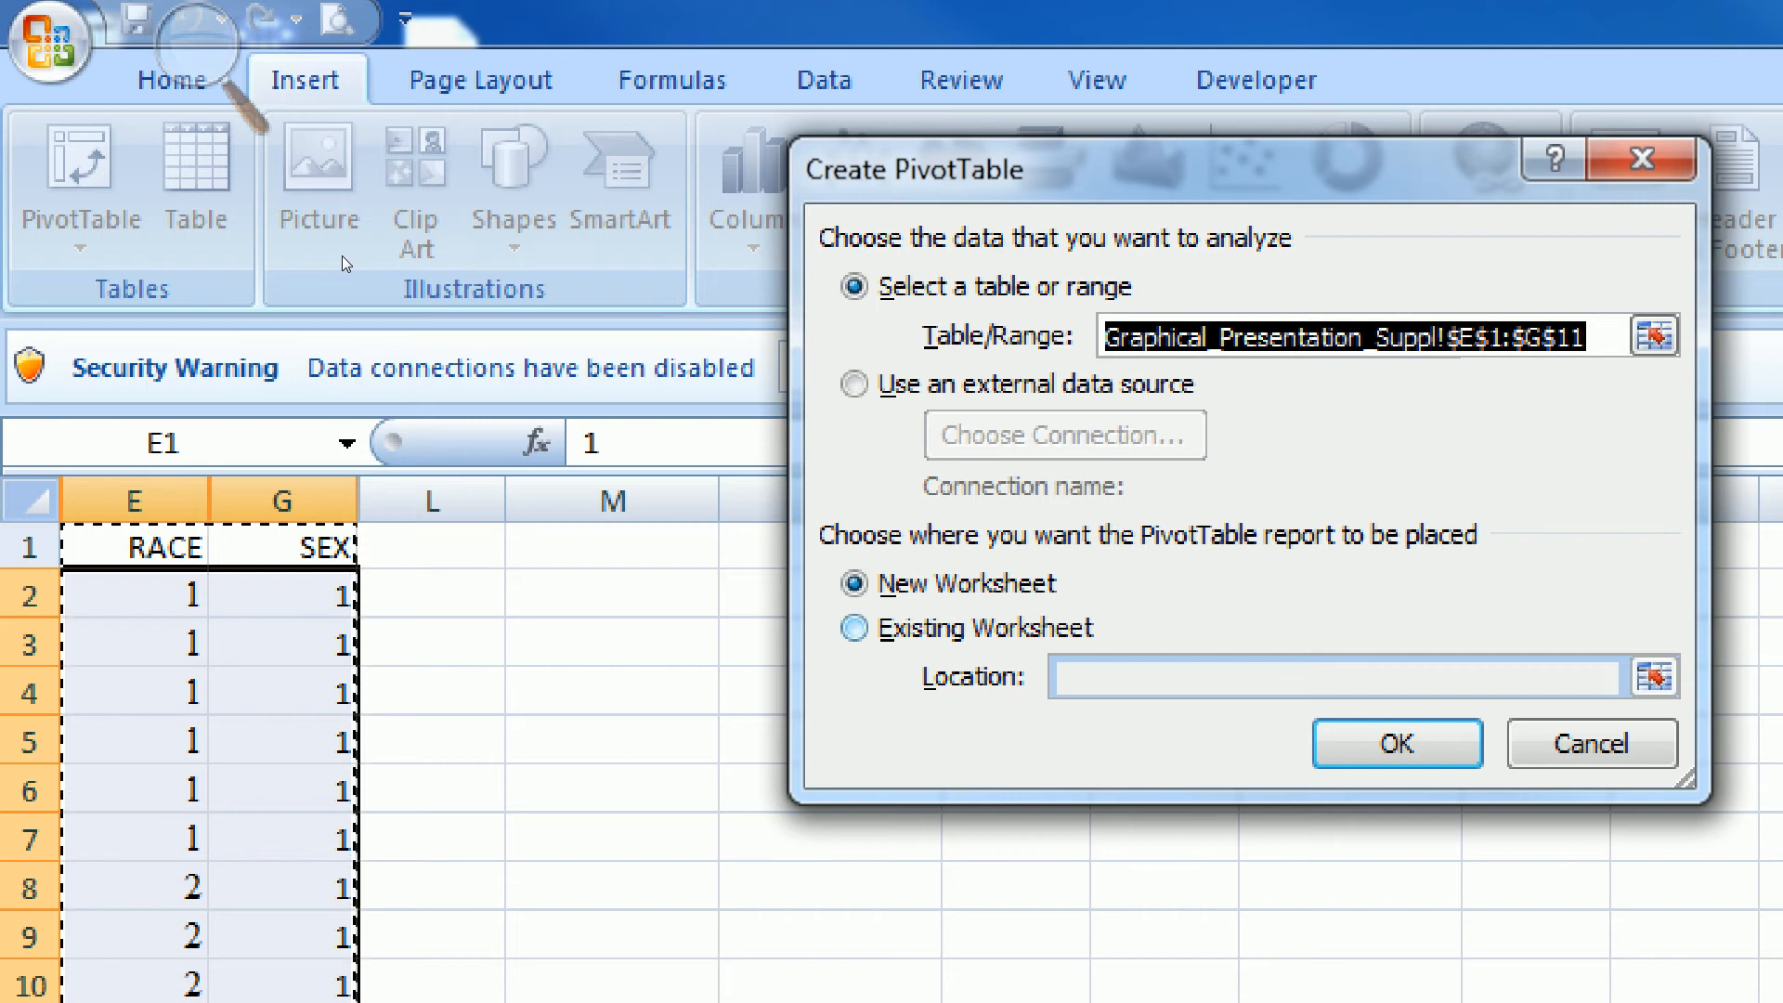
# - Build a pivot table at M2 counting RACE for SEX 1 rows: 6 race 1, 4 race 2
pyautogui.click(854, 628)
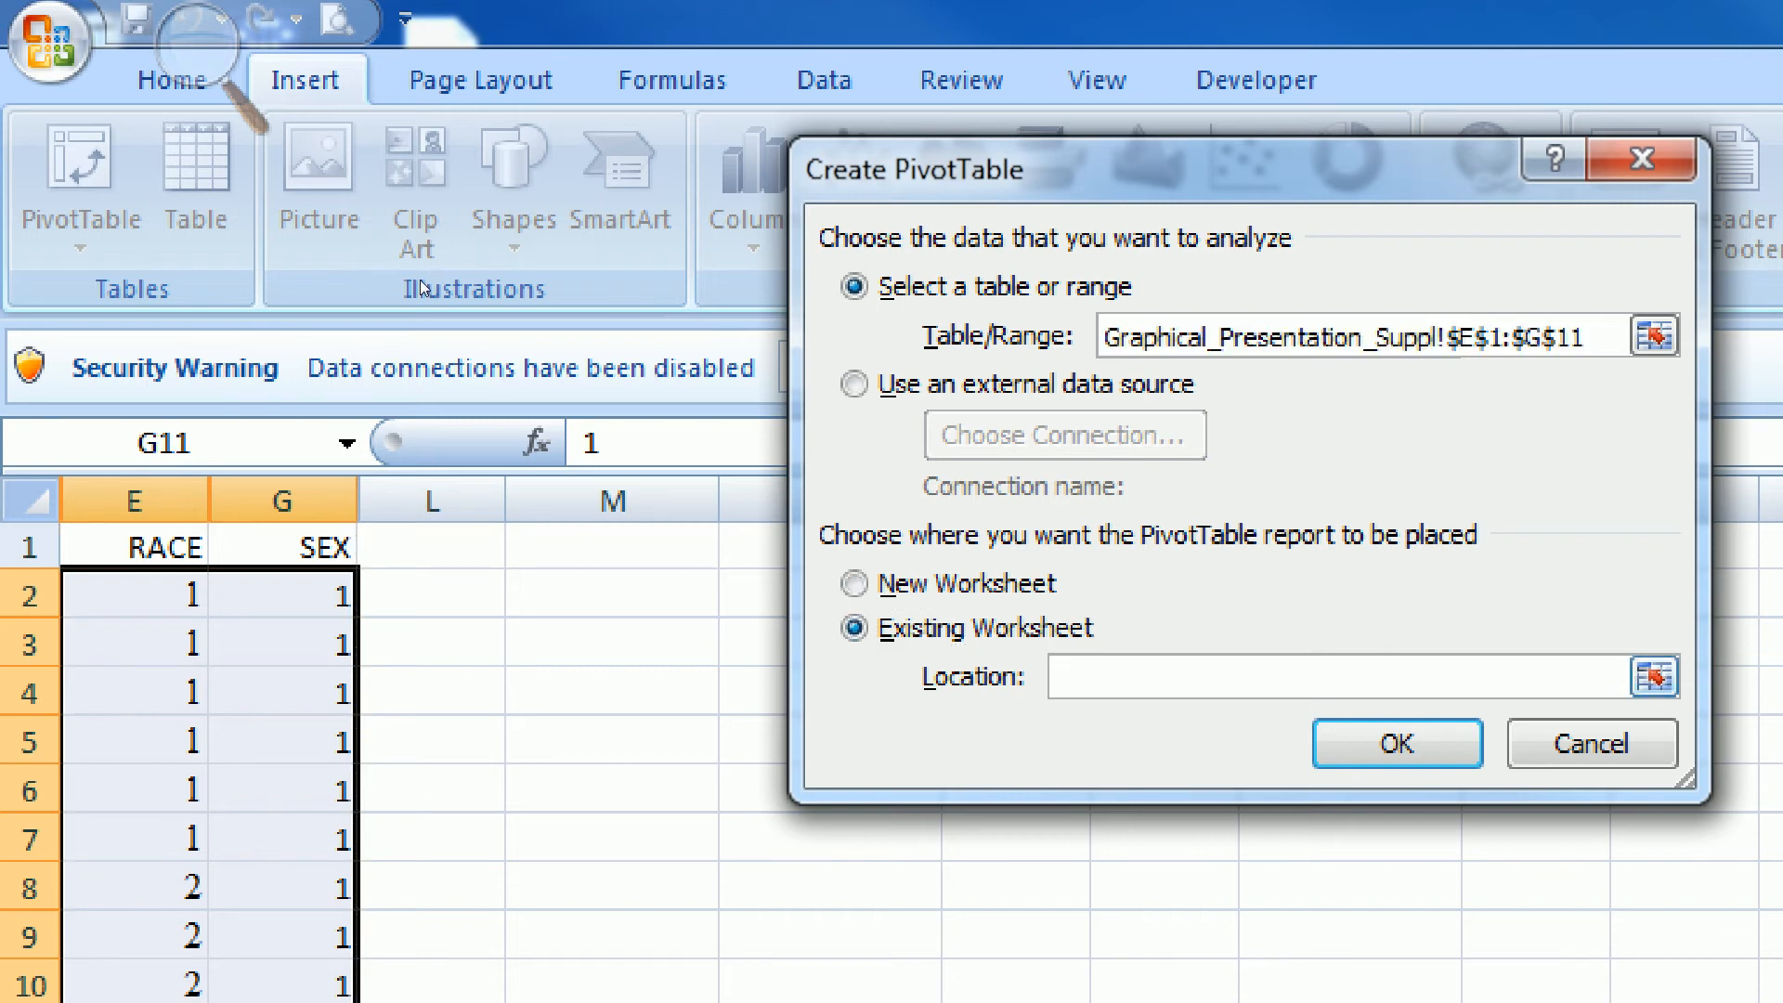
pyautogui.click(612, 593)
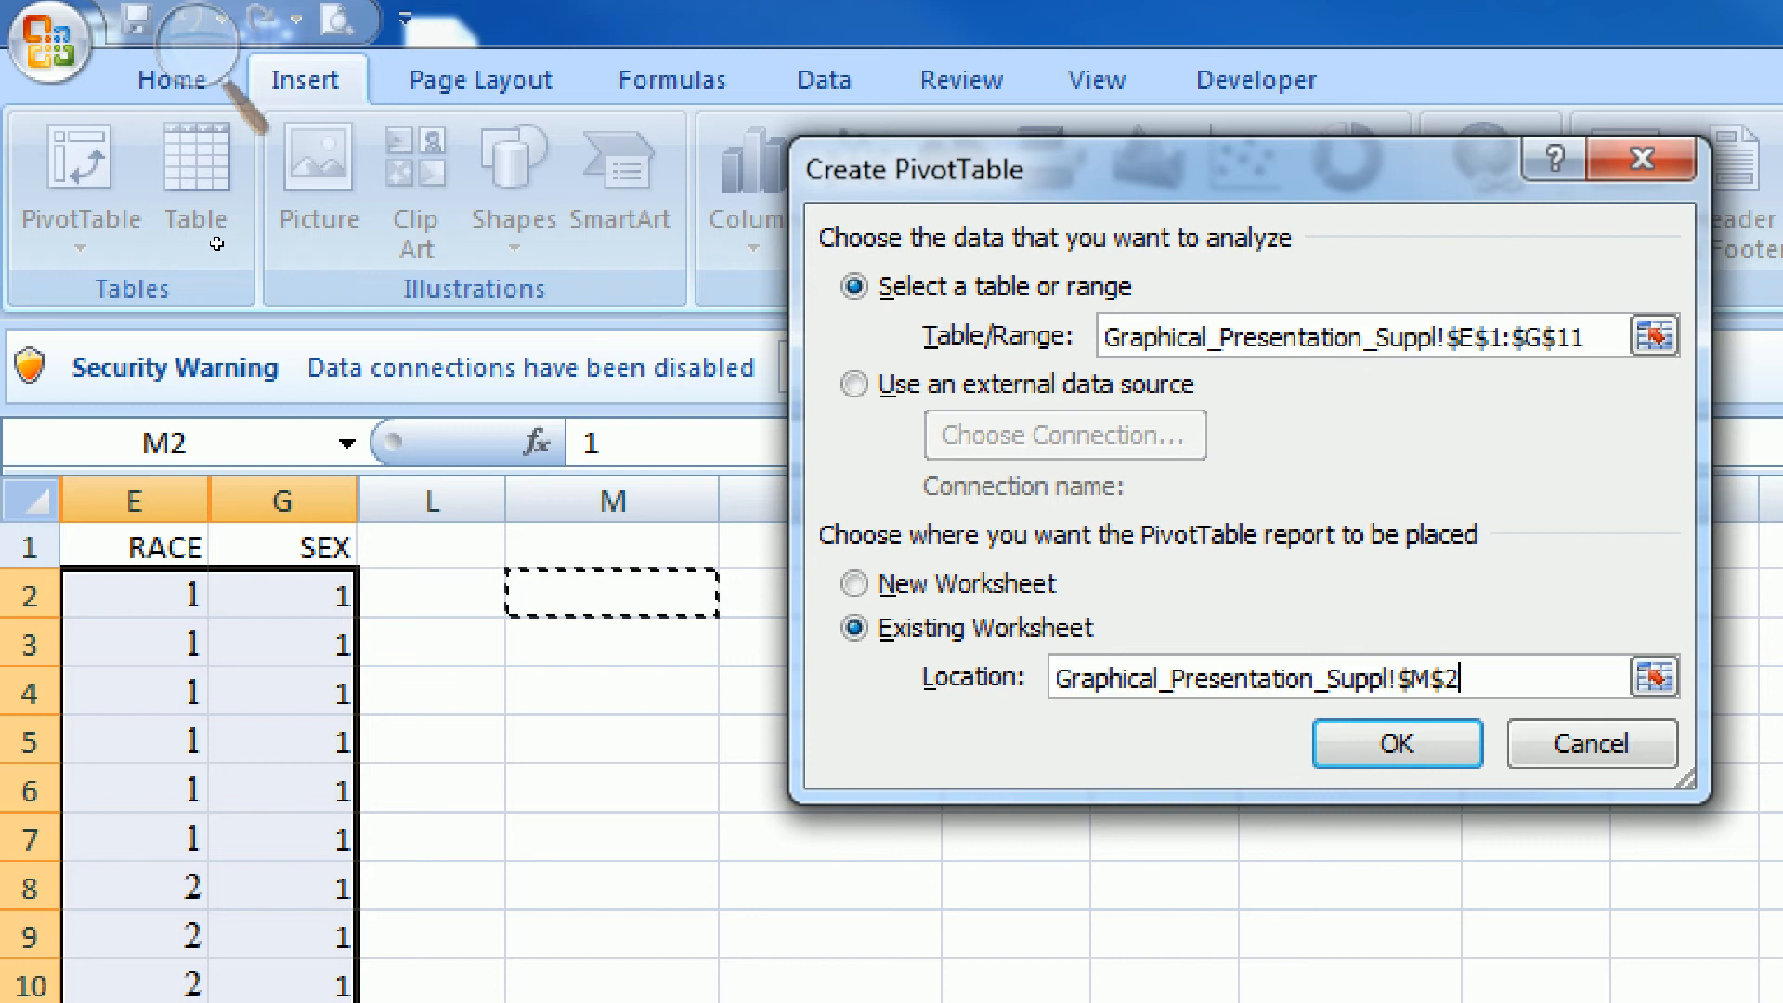
pyautogui.click(1395, 744)
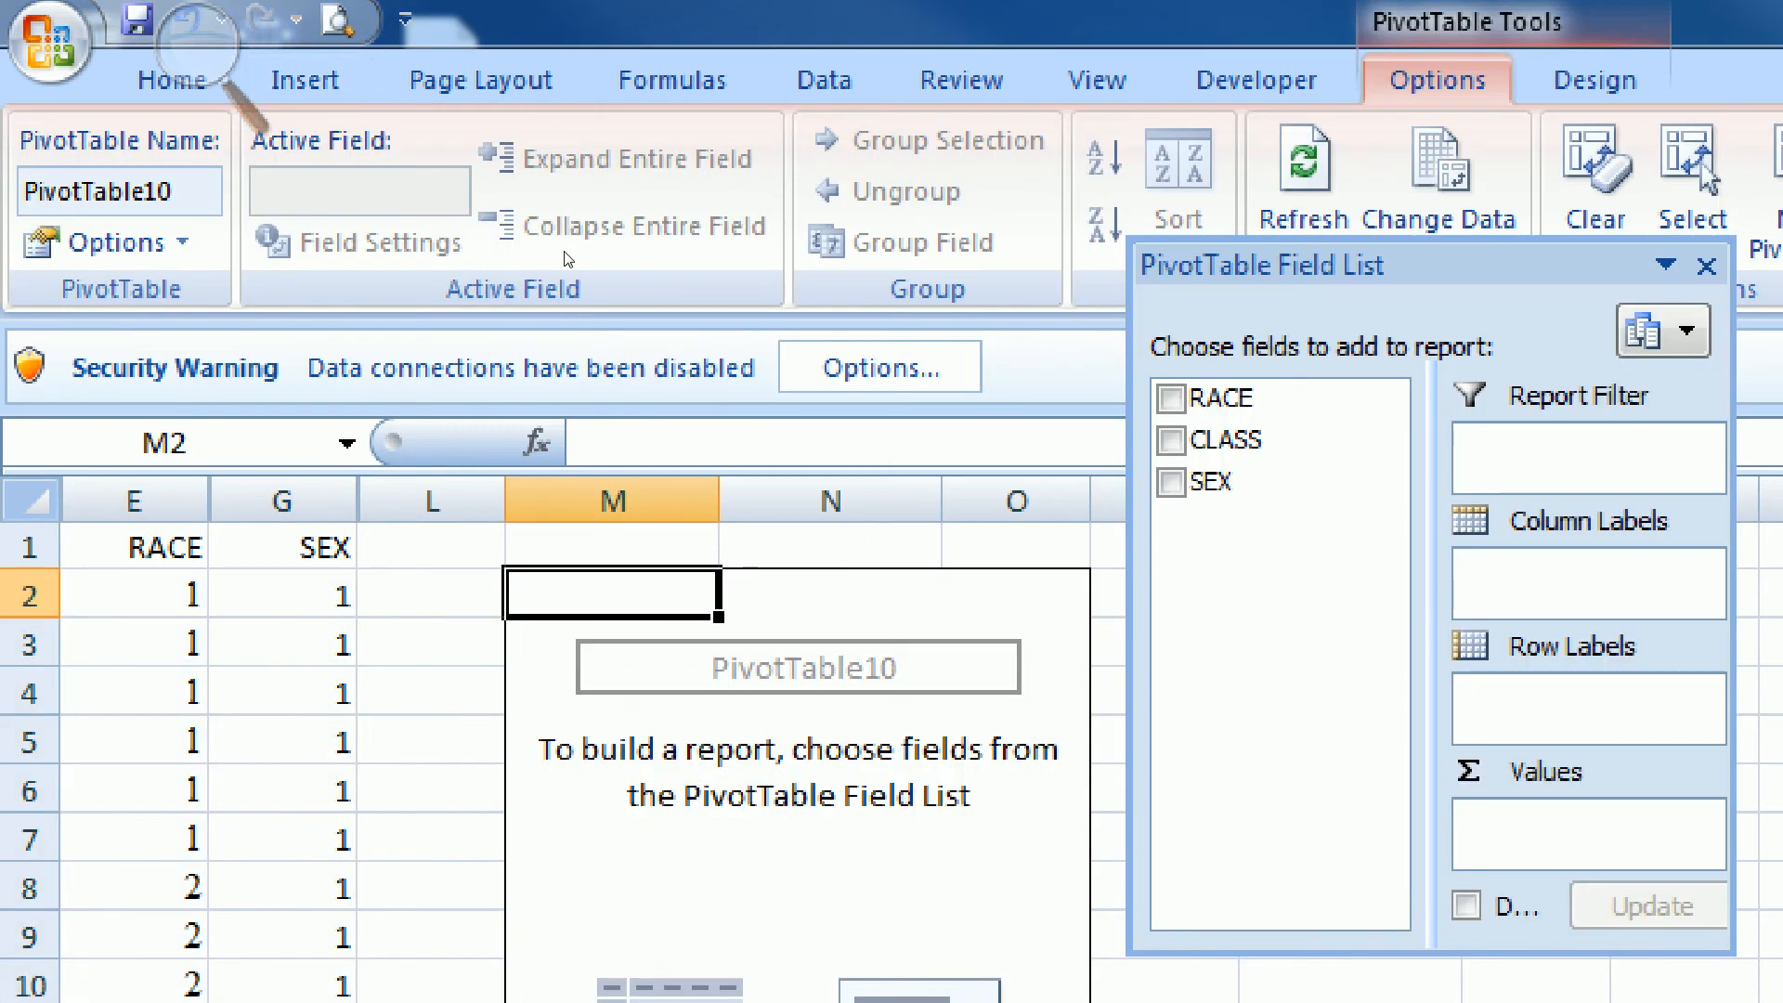
pyautogui.click(1172, 399)
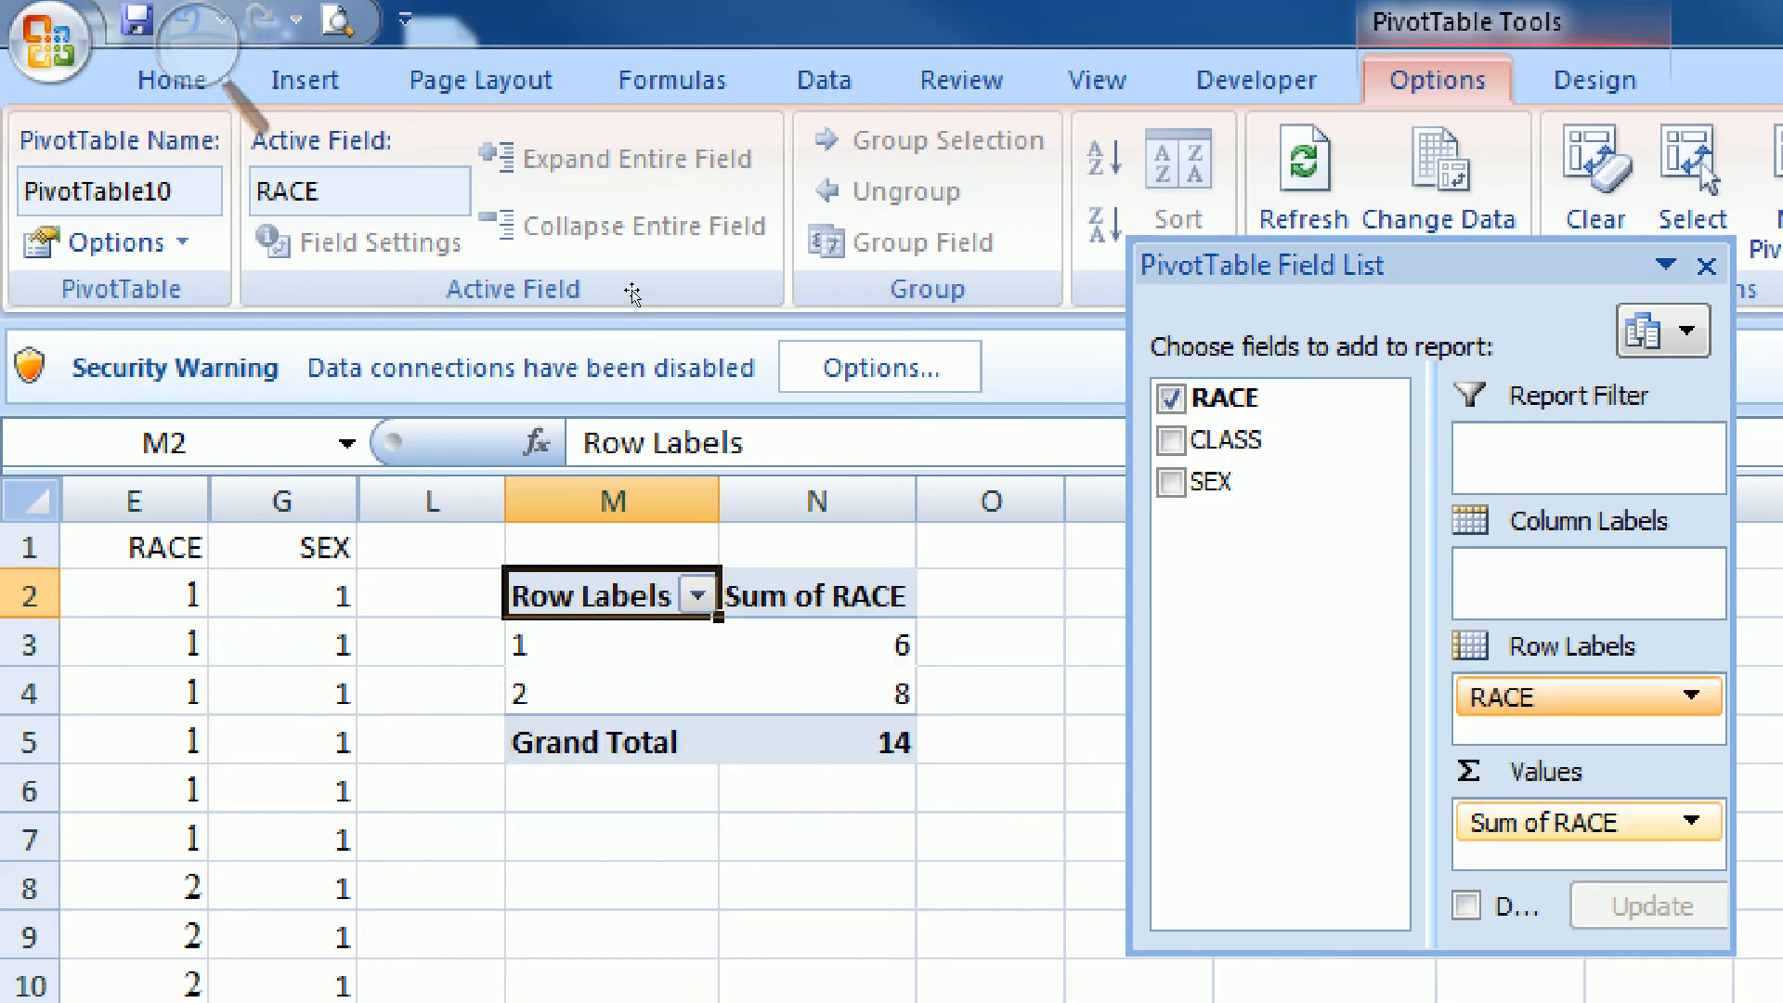
pyautogui.click(1691, 822)
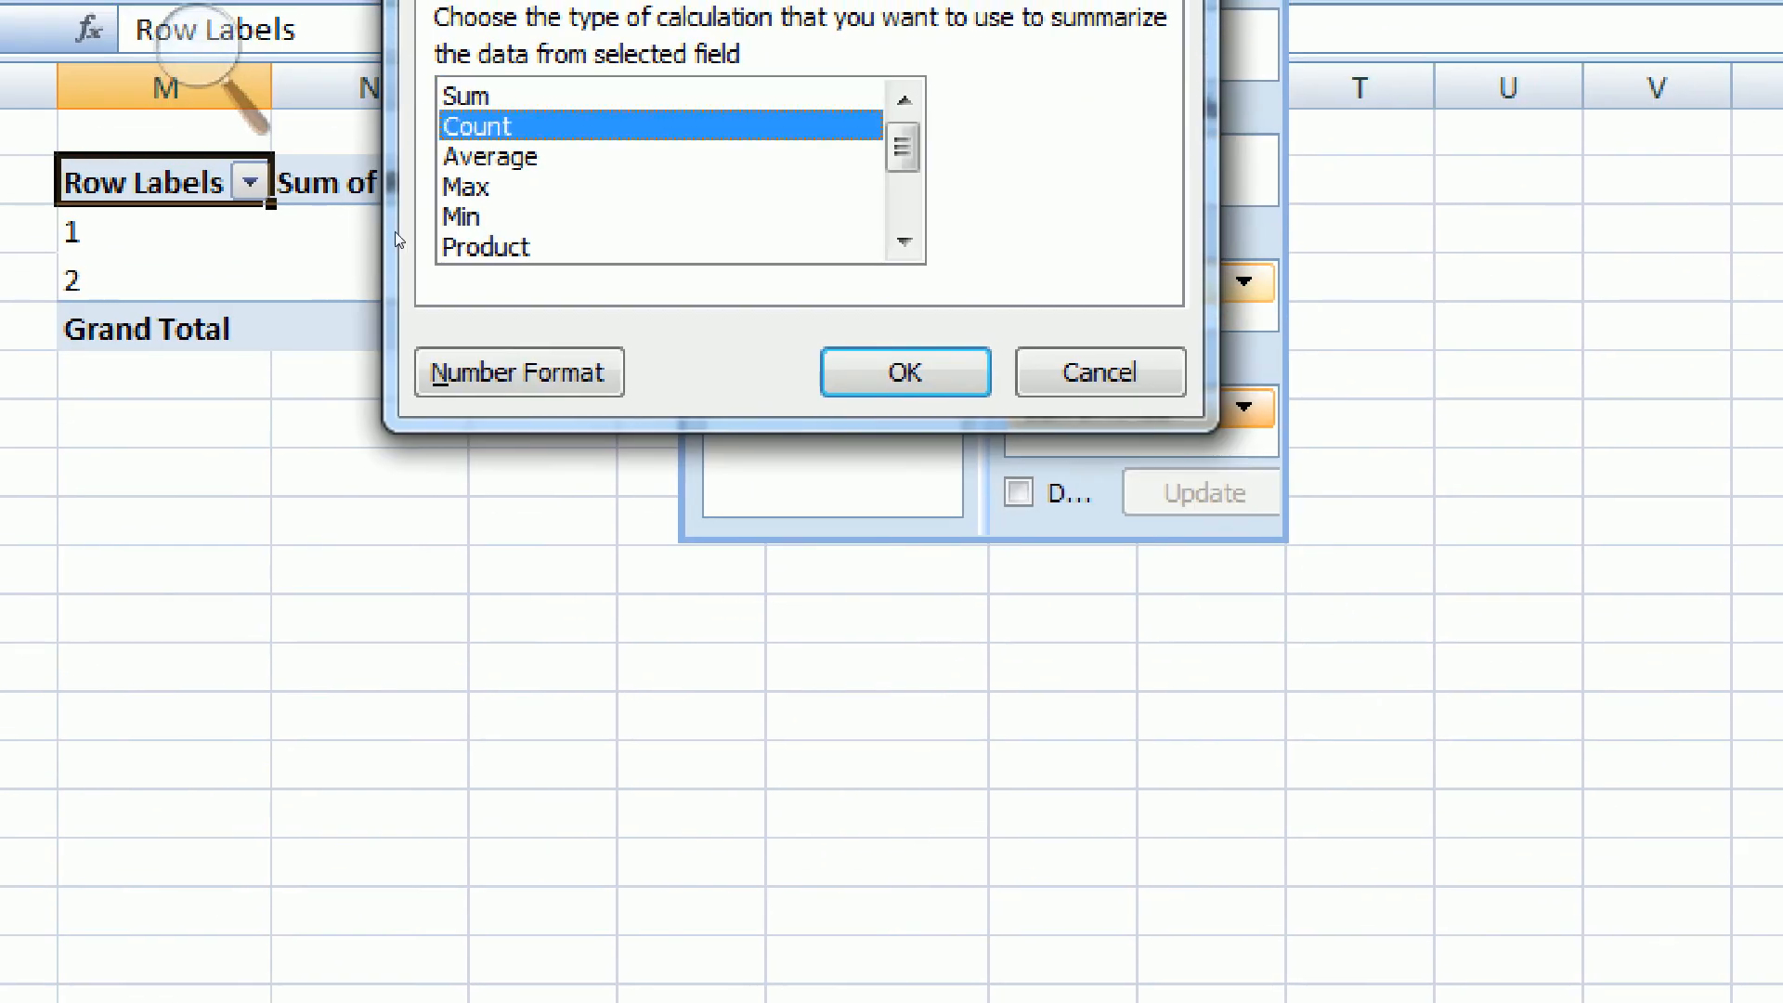
pyautogui.click(903, 372)
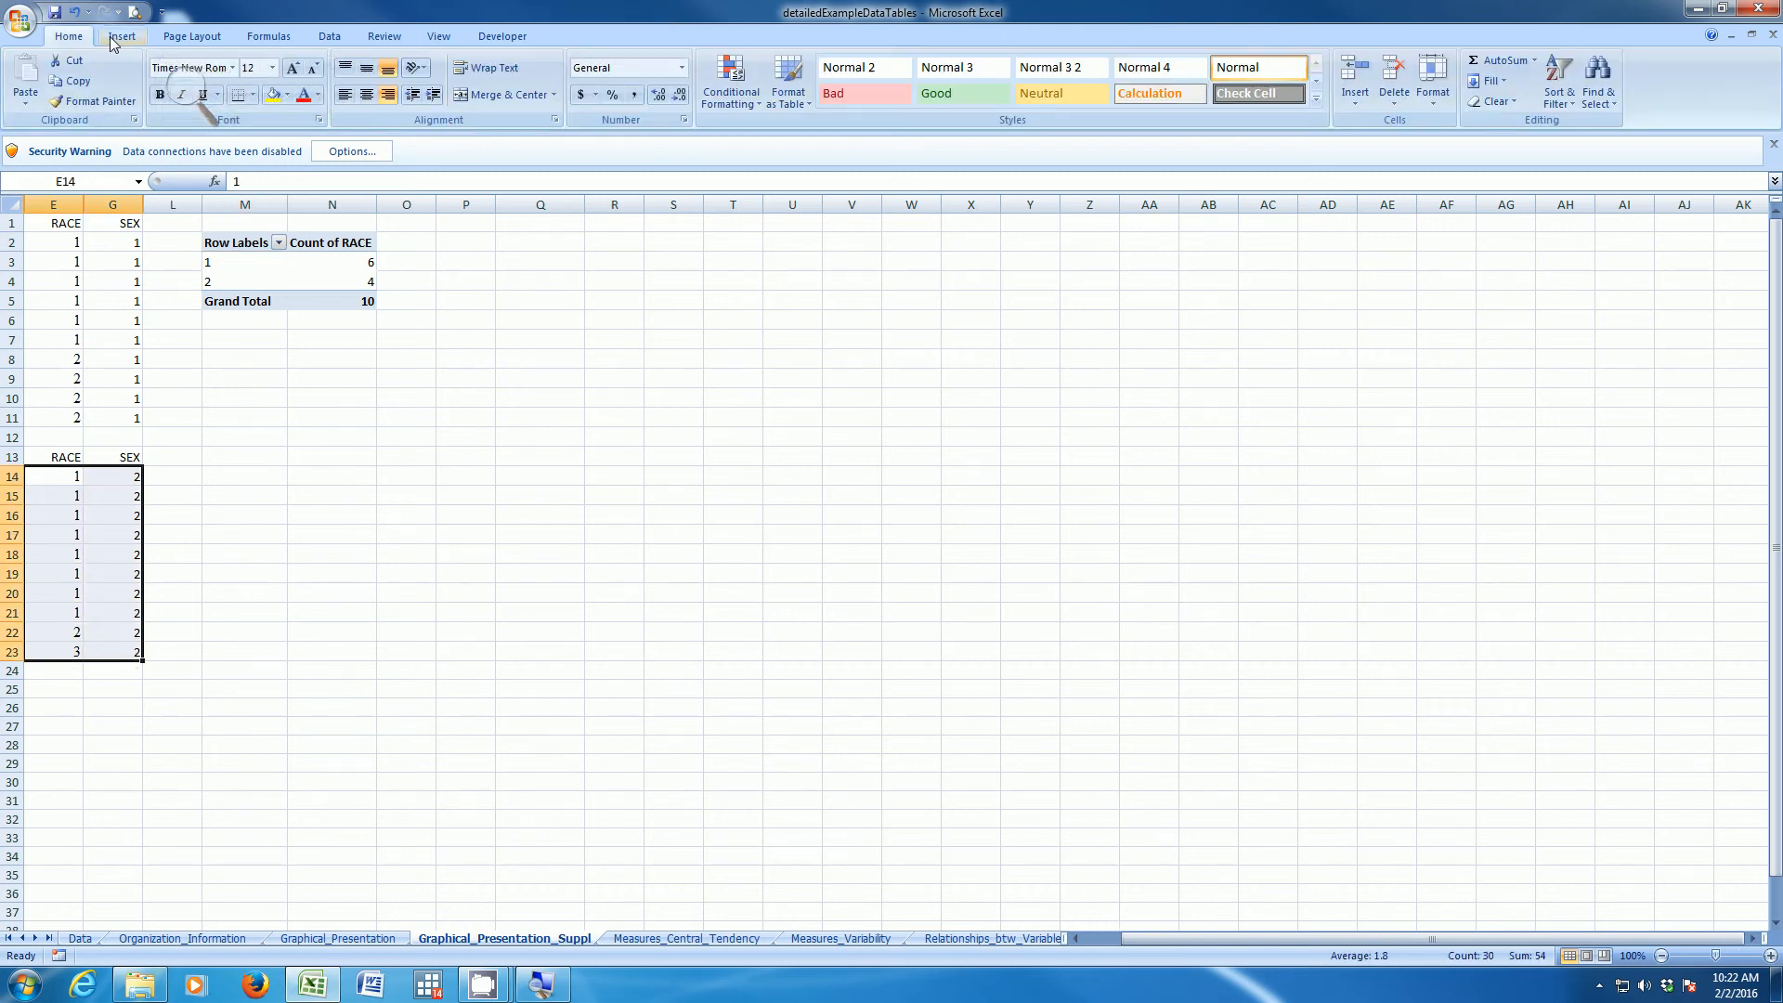
# - Insert an empty pivot table from the SEX 2 table at cell M9
pyautogui.click(121, 35)
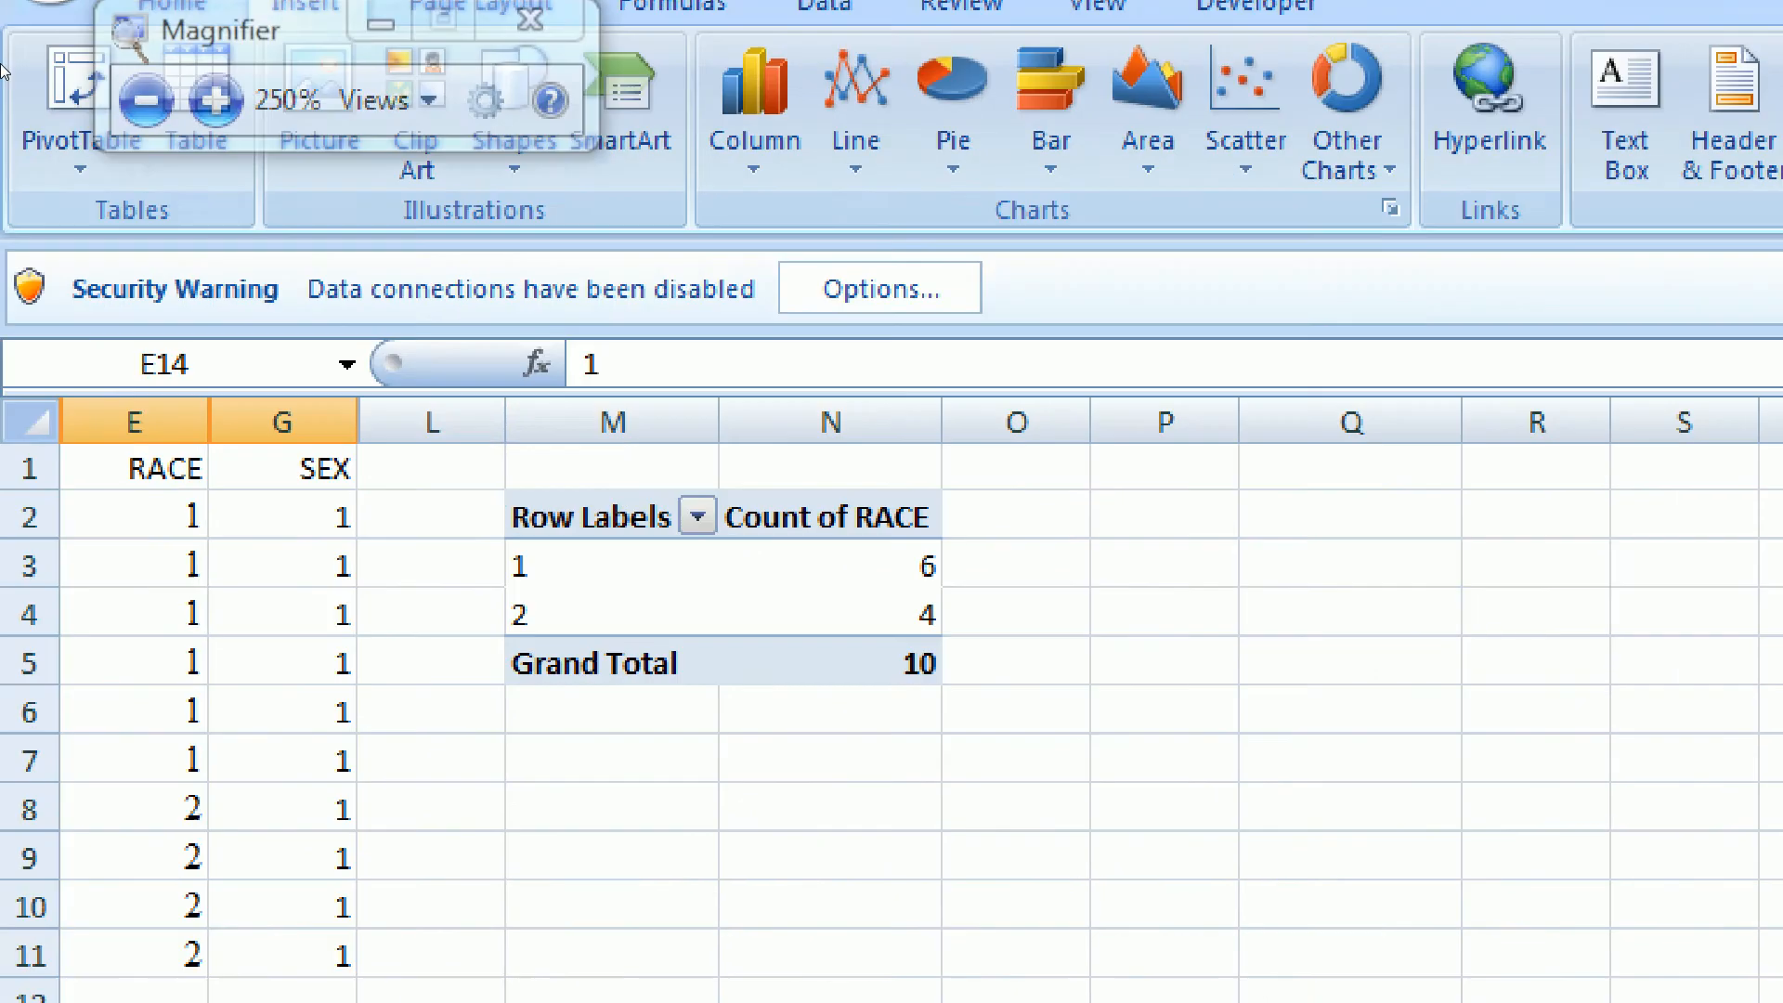
pyautogui.click(81, 114)
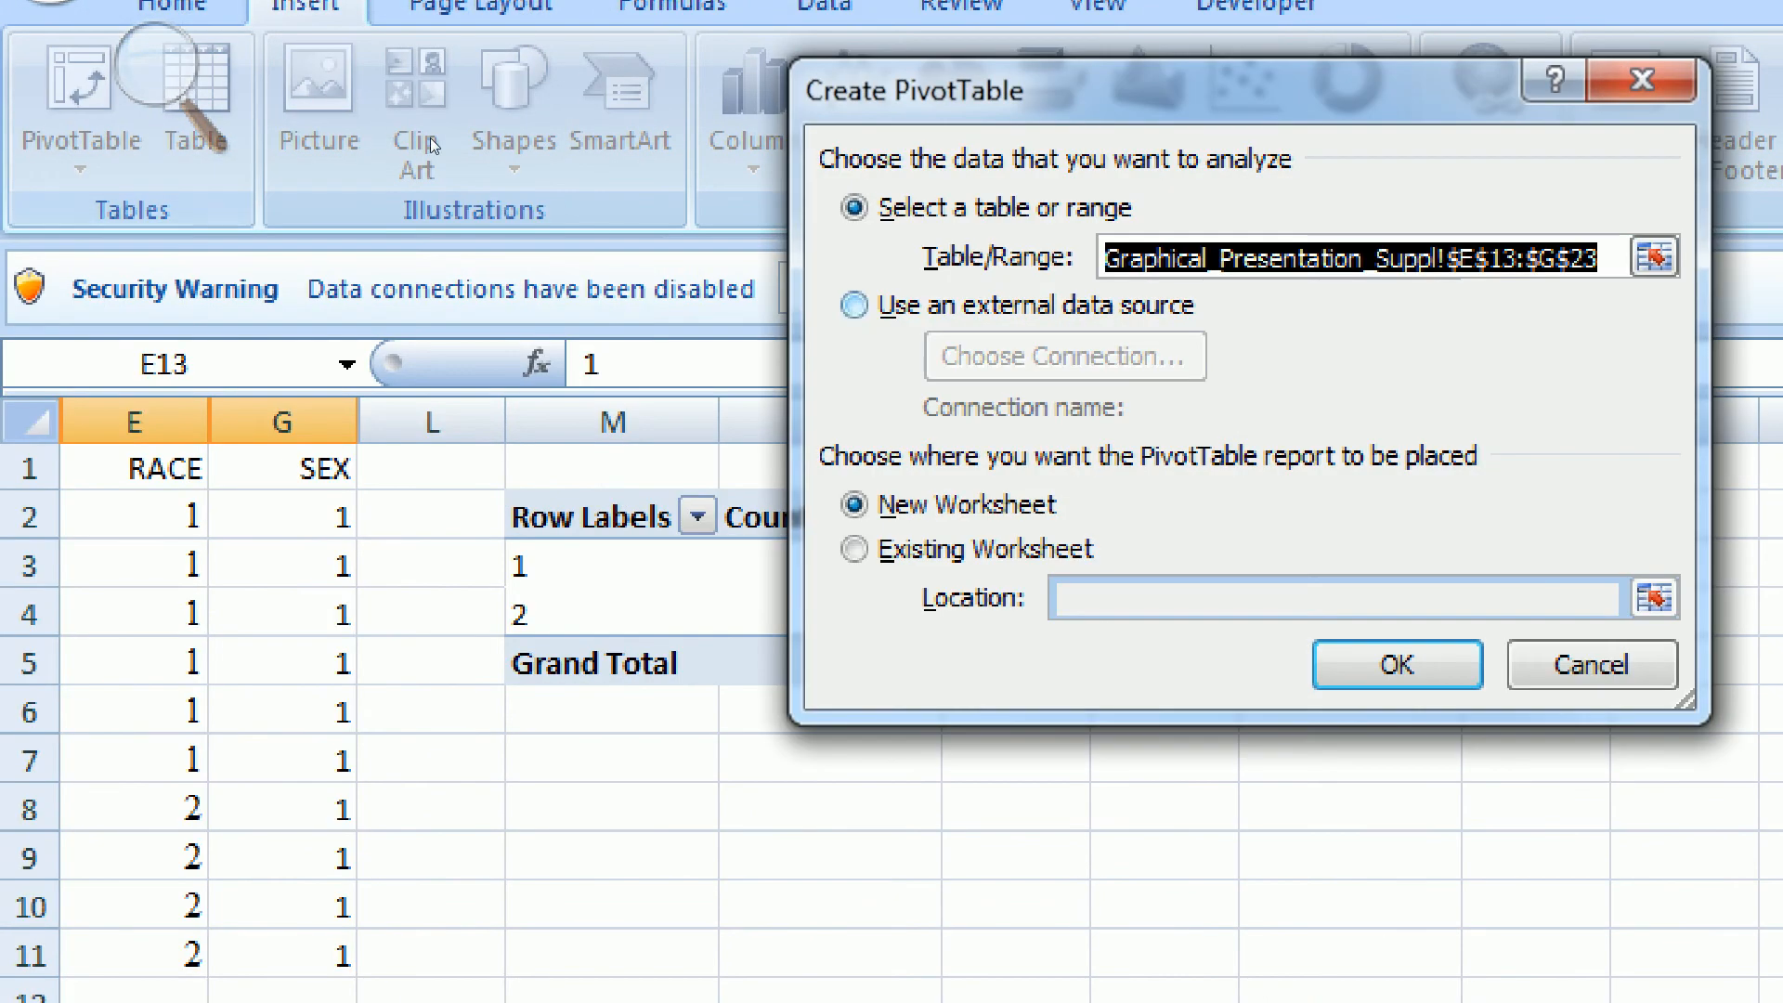
pyautogui.moveTo(344, 263)
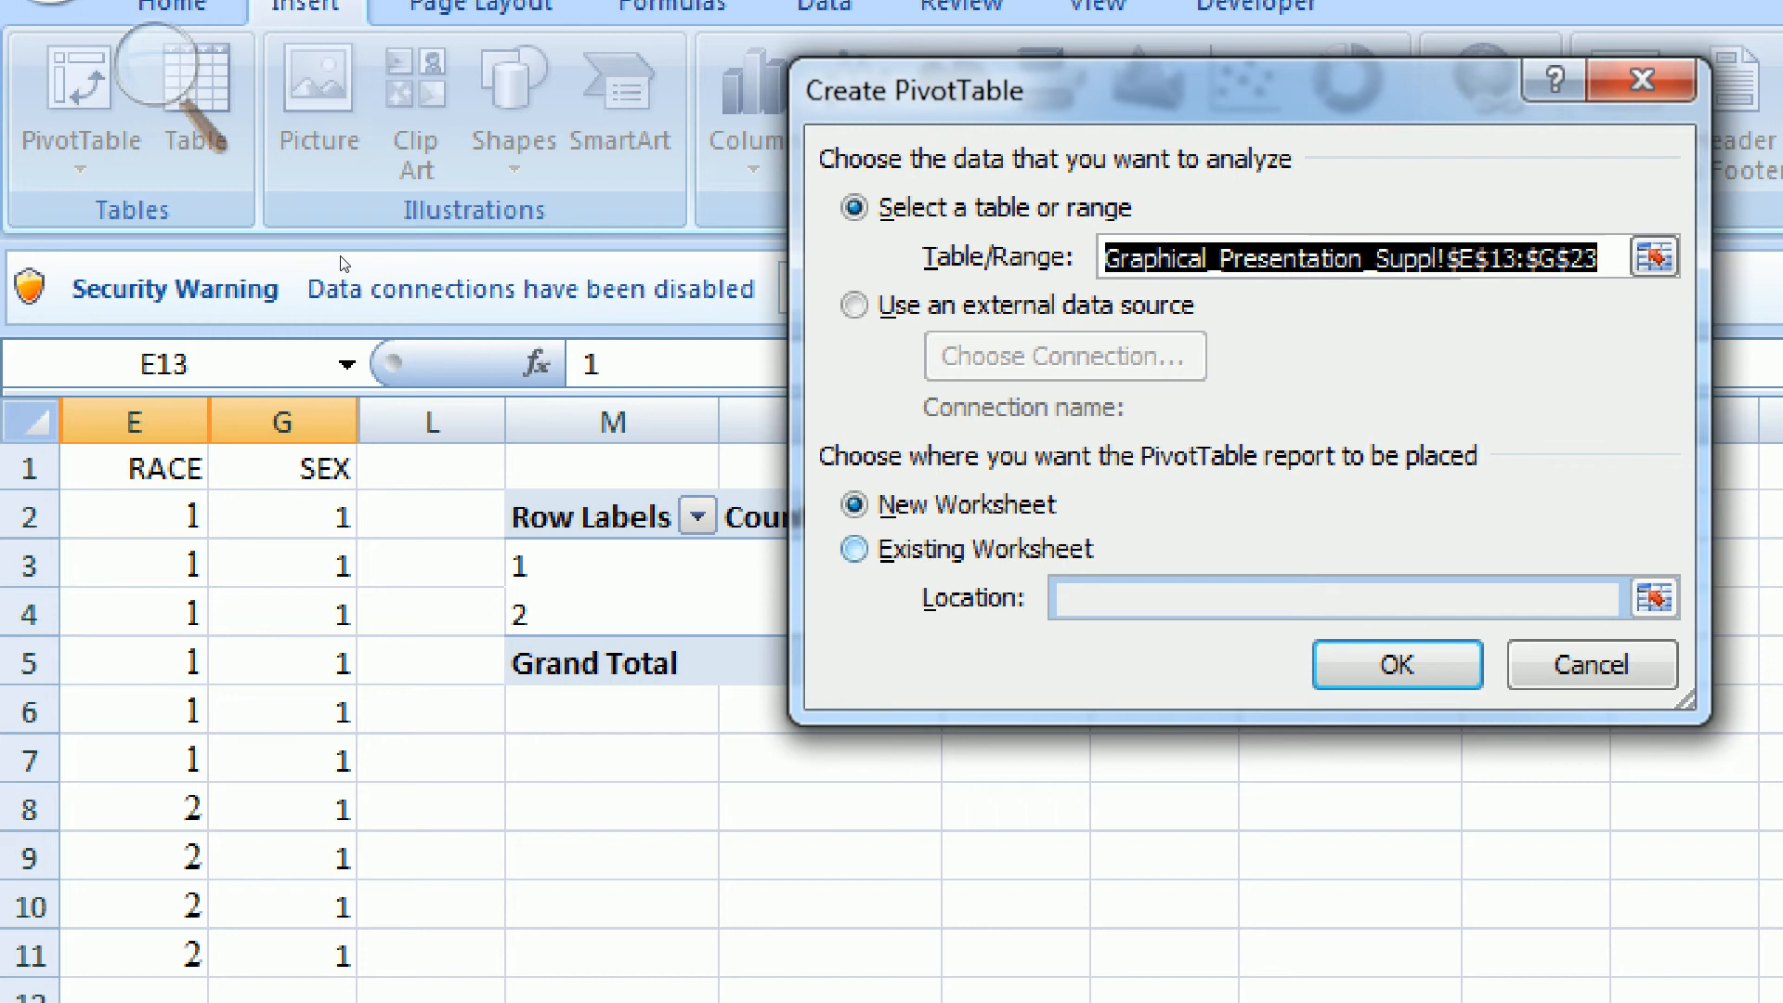
pyautogui.click(854, 549)
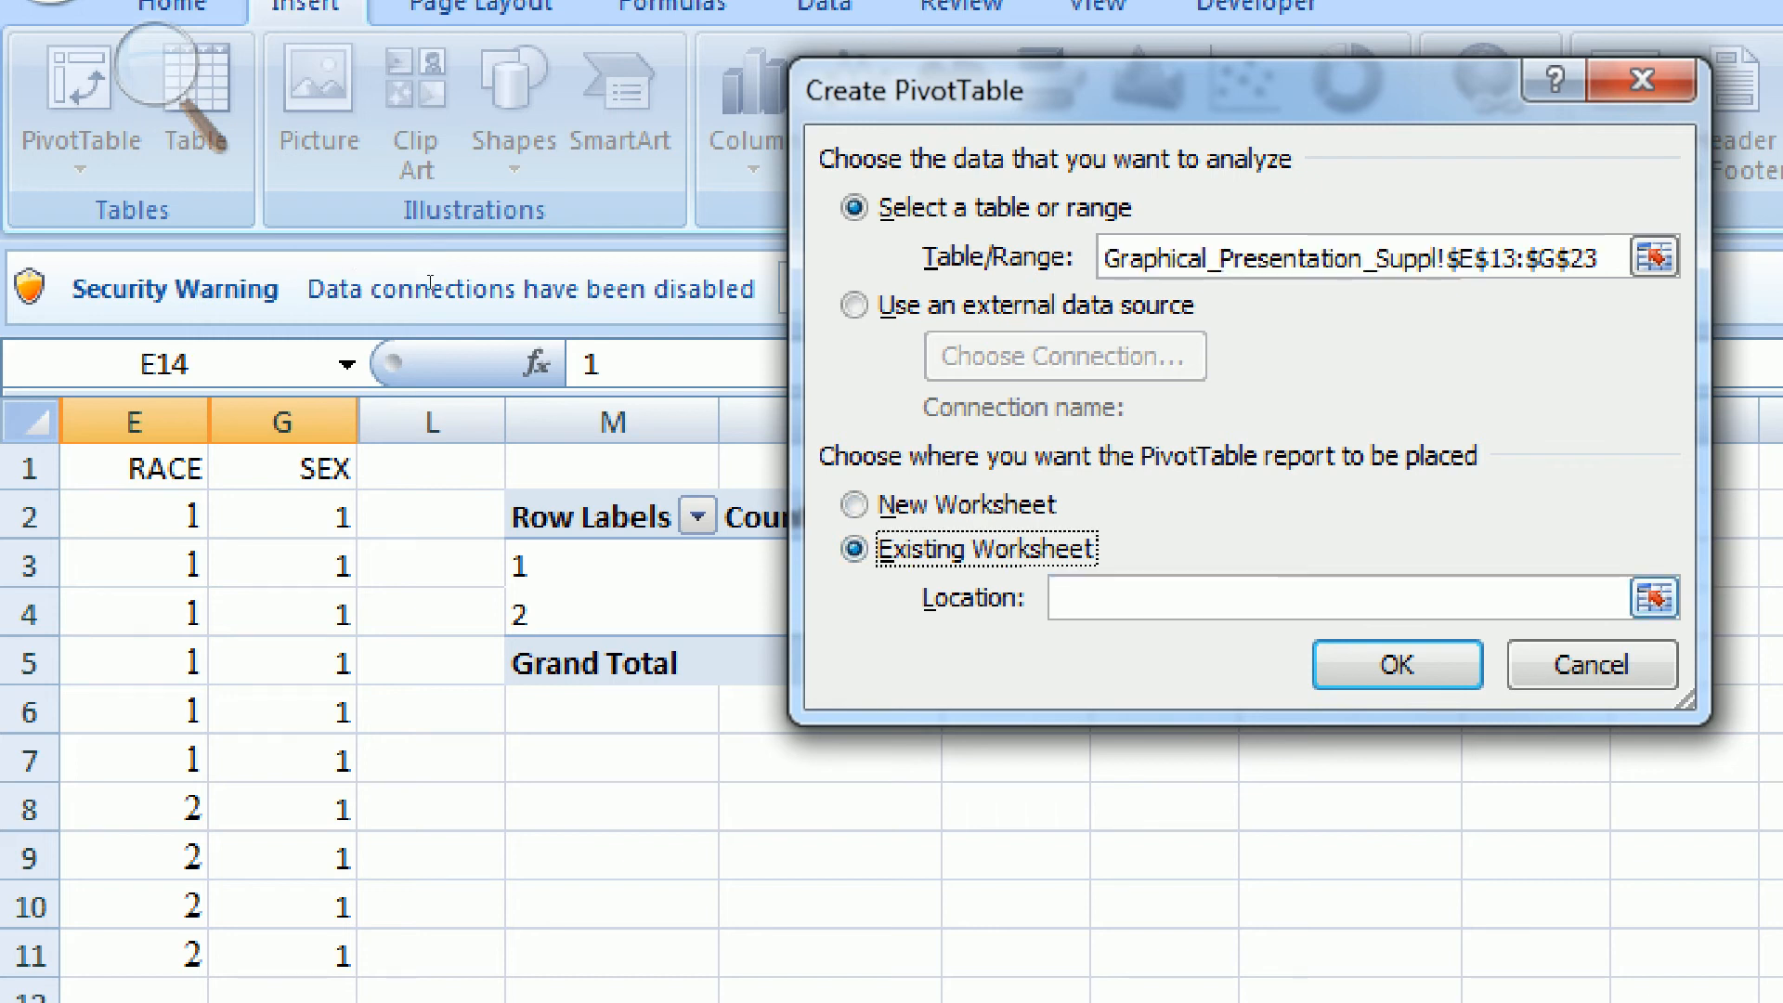
pyautogui.click(611, 857)
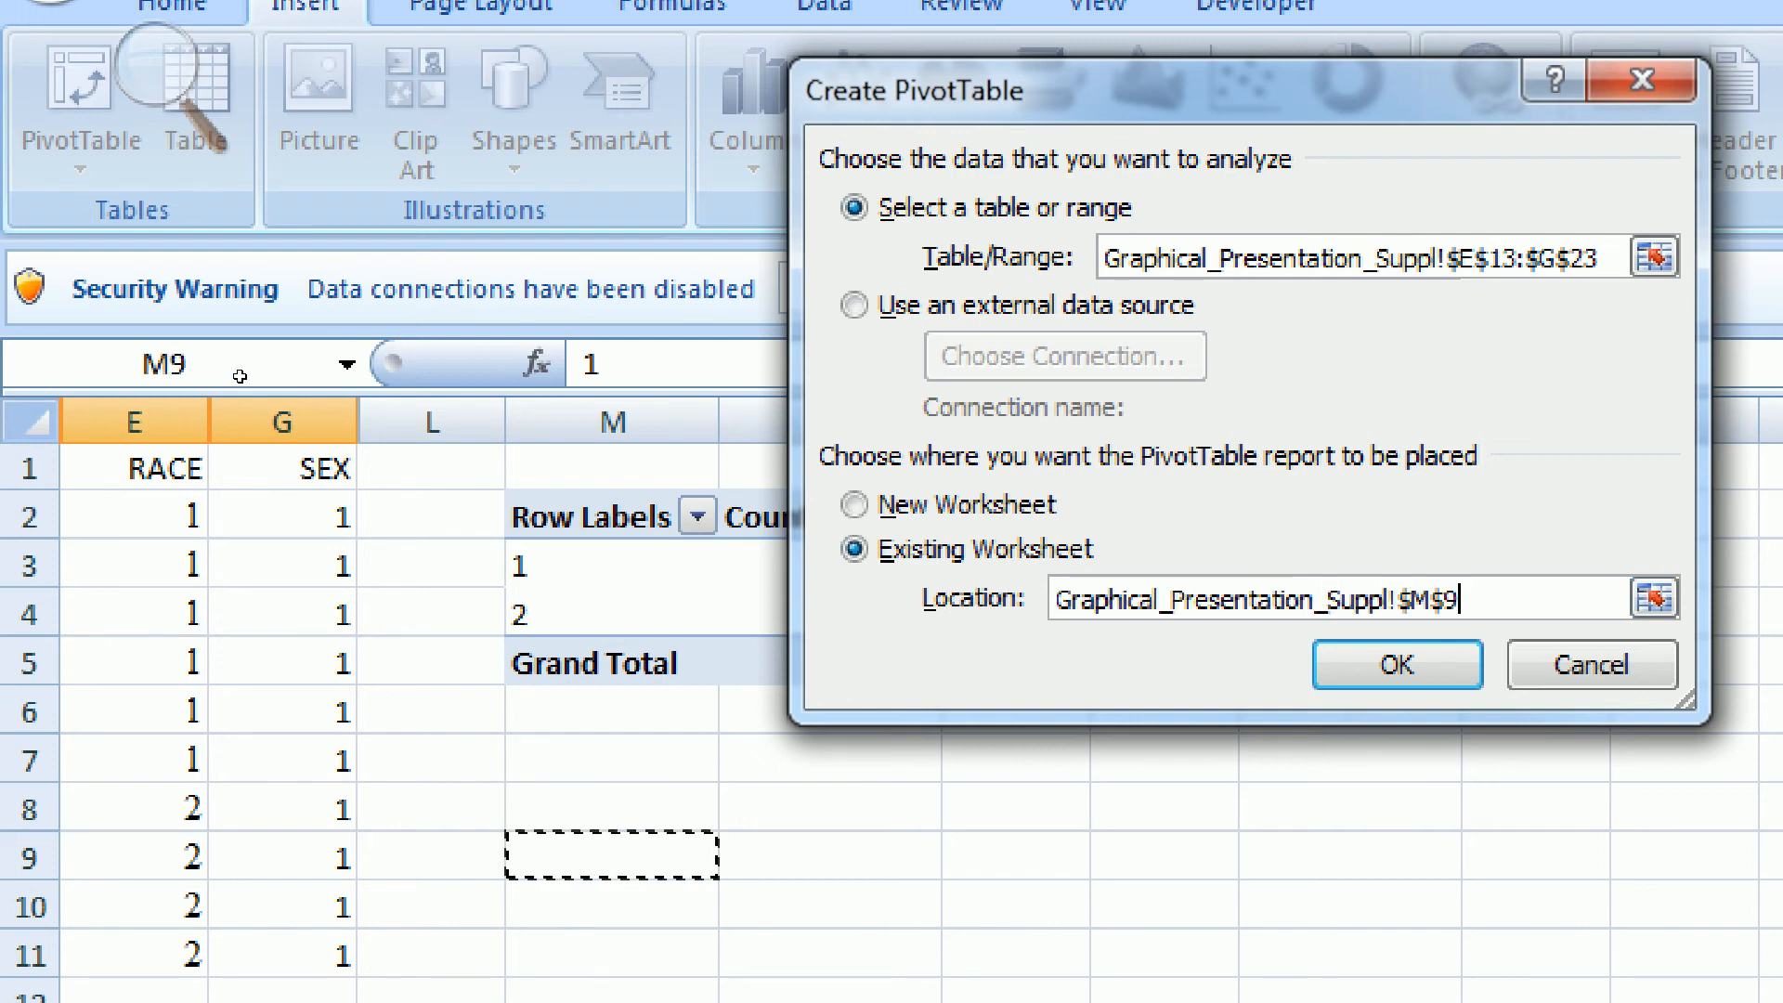
pyautogui.click(1395, 664)
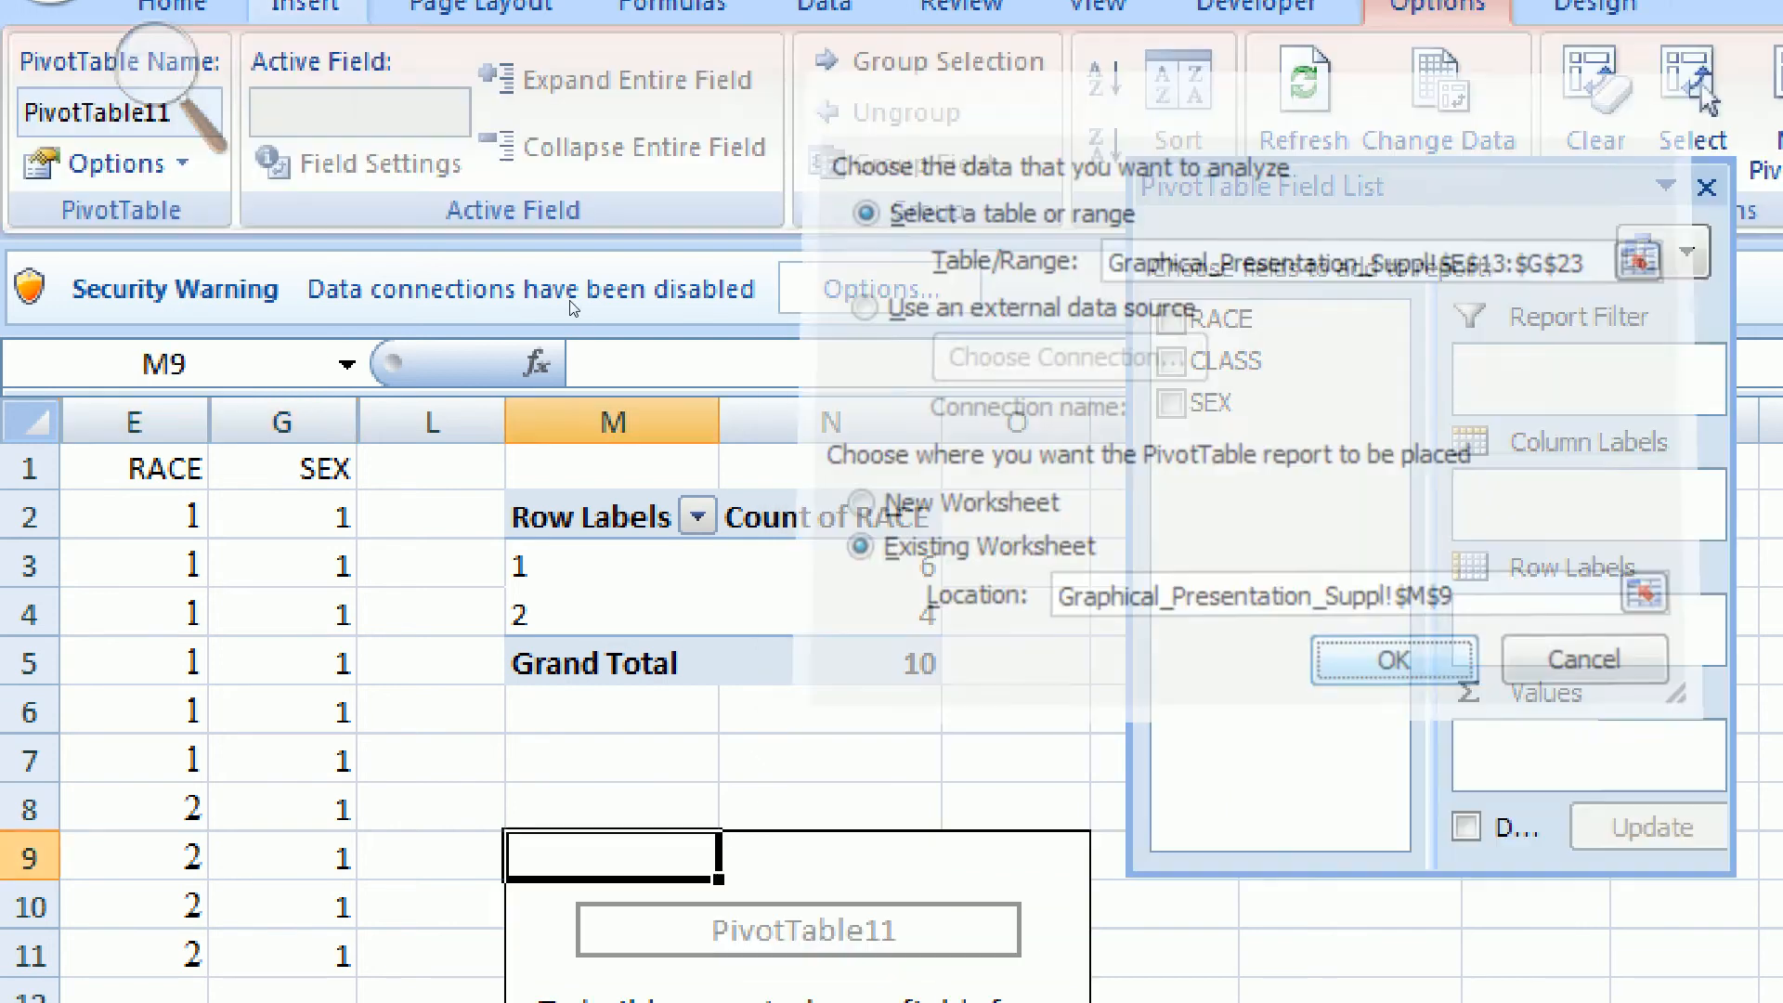
pyautogui.click(1392, 659)
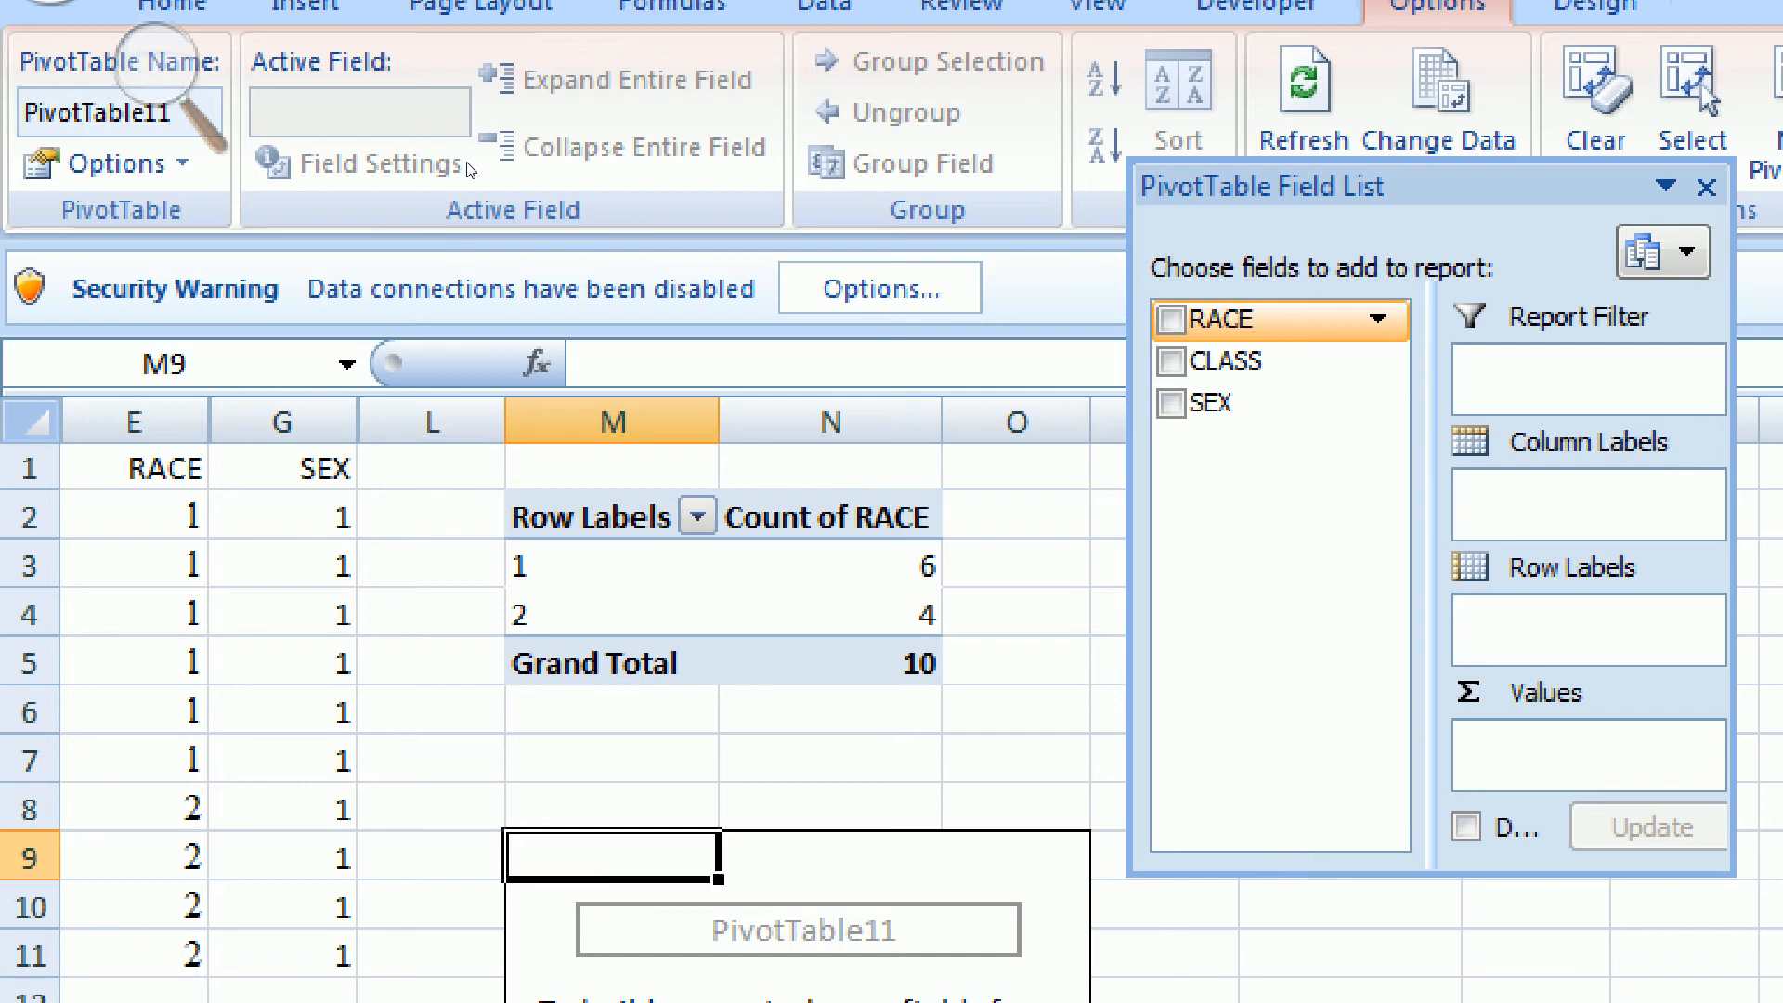
# - Add RACE to the pivot table and summarise it as Count instead of Sum
pyautogui.click(1172, 319)
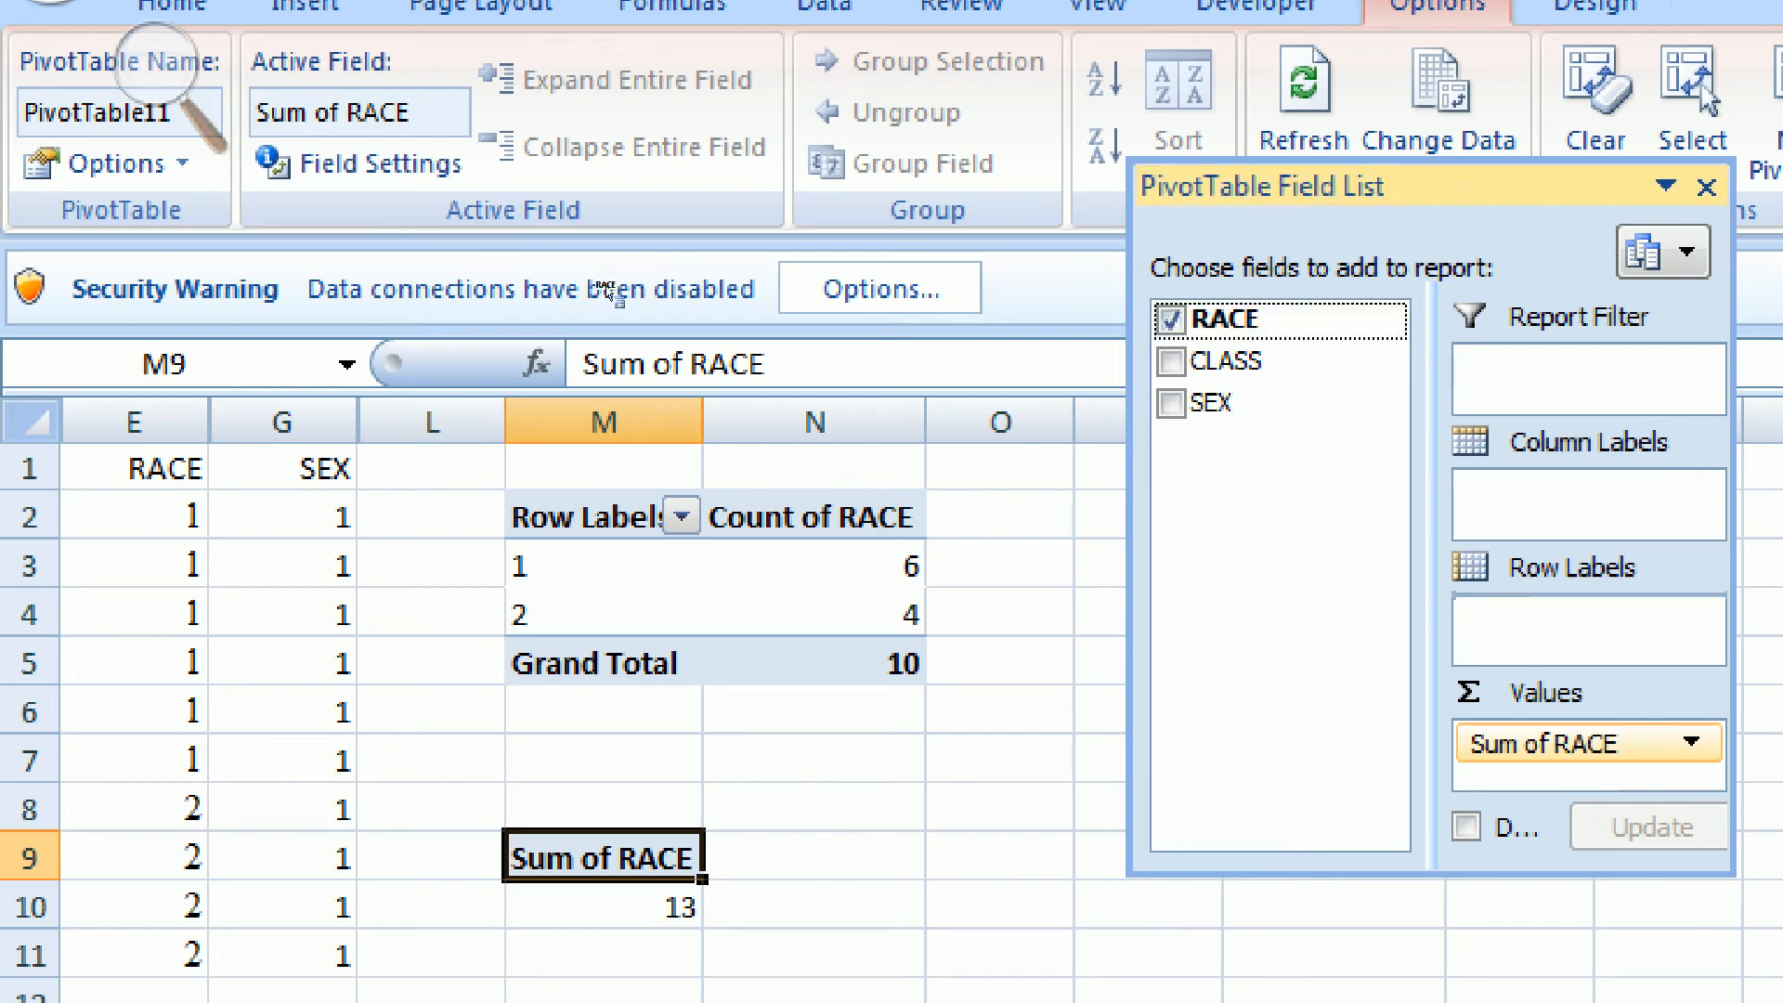
pyautogui.click(1681, 744)
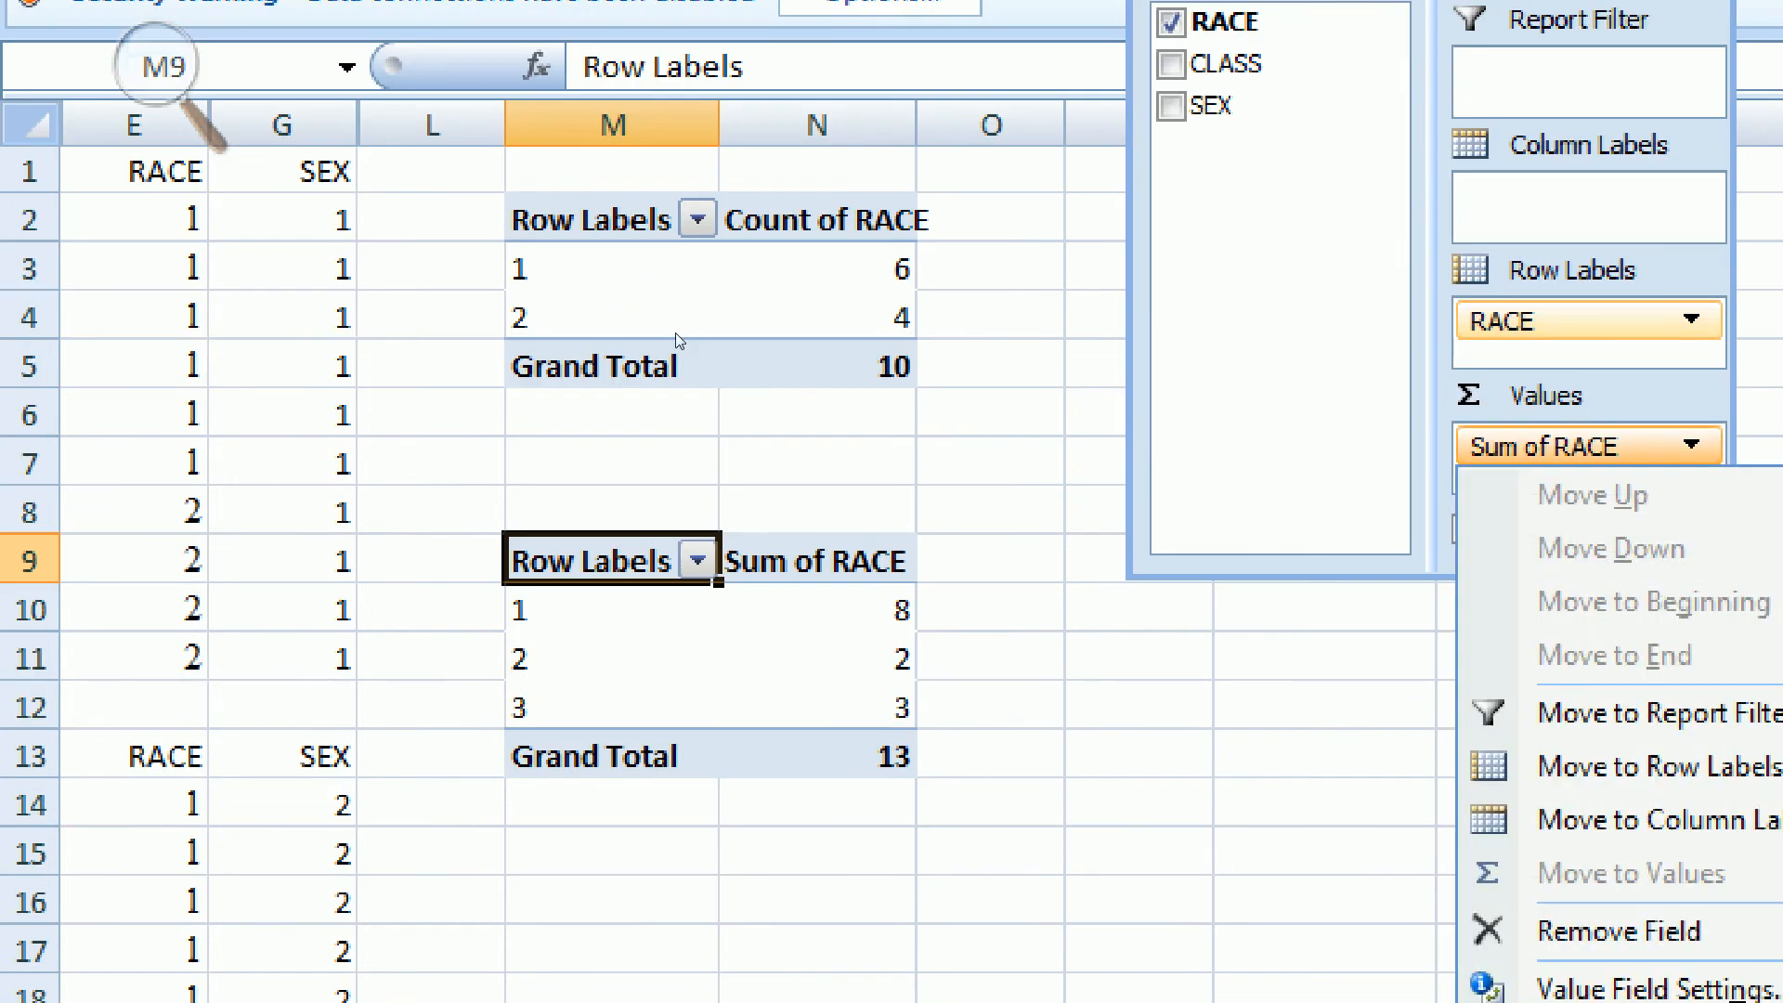
pyautogui.click(1628, 983)
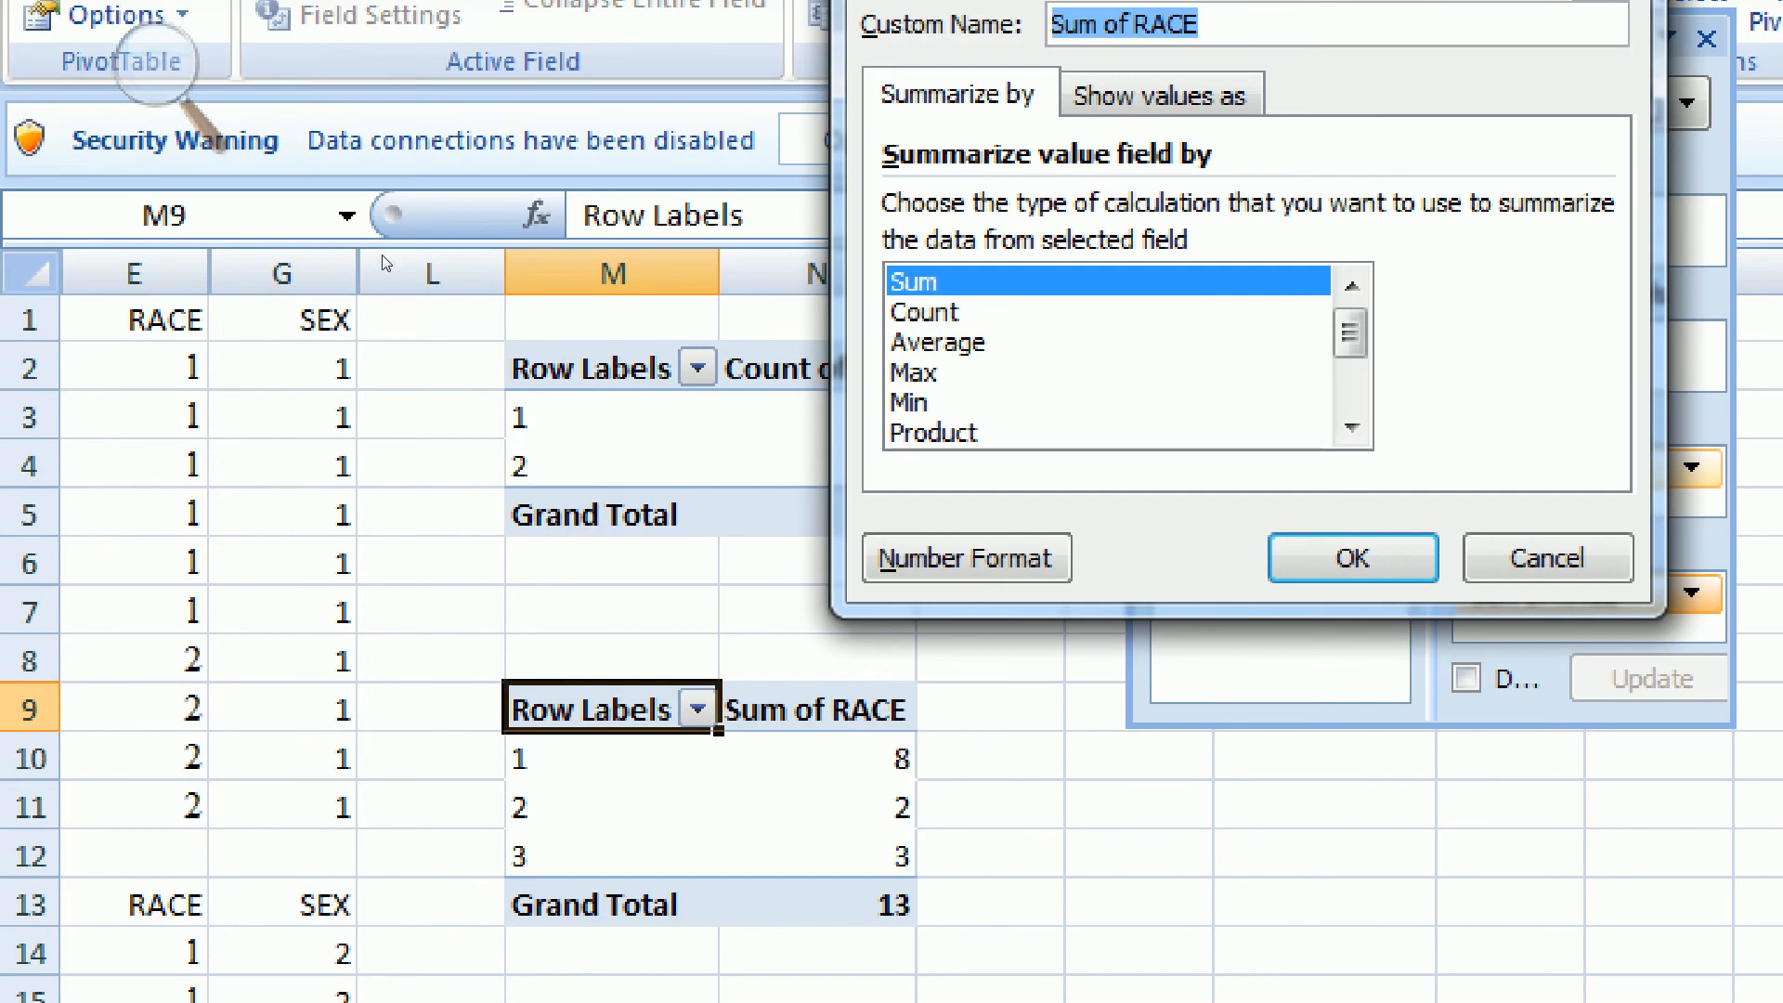
pyautogui.click(1351, 558)
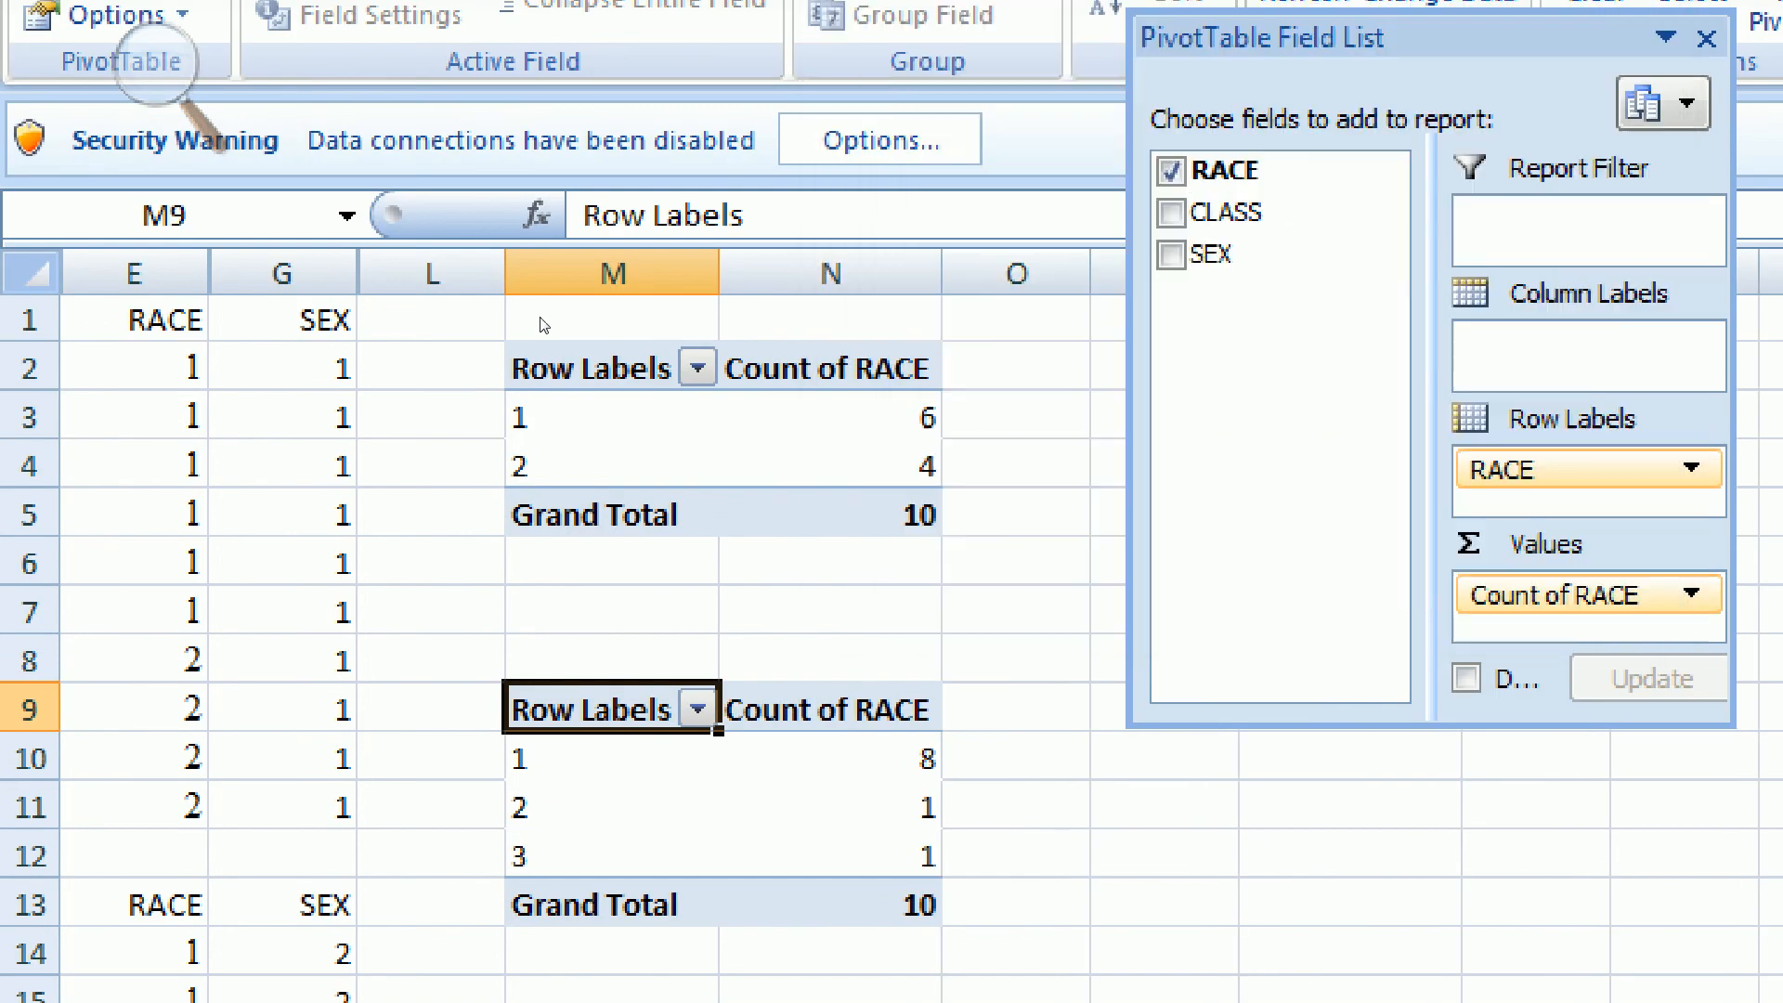
pyautogui.click(1706, 37)
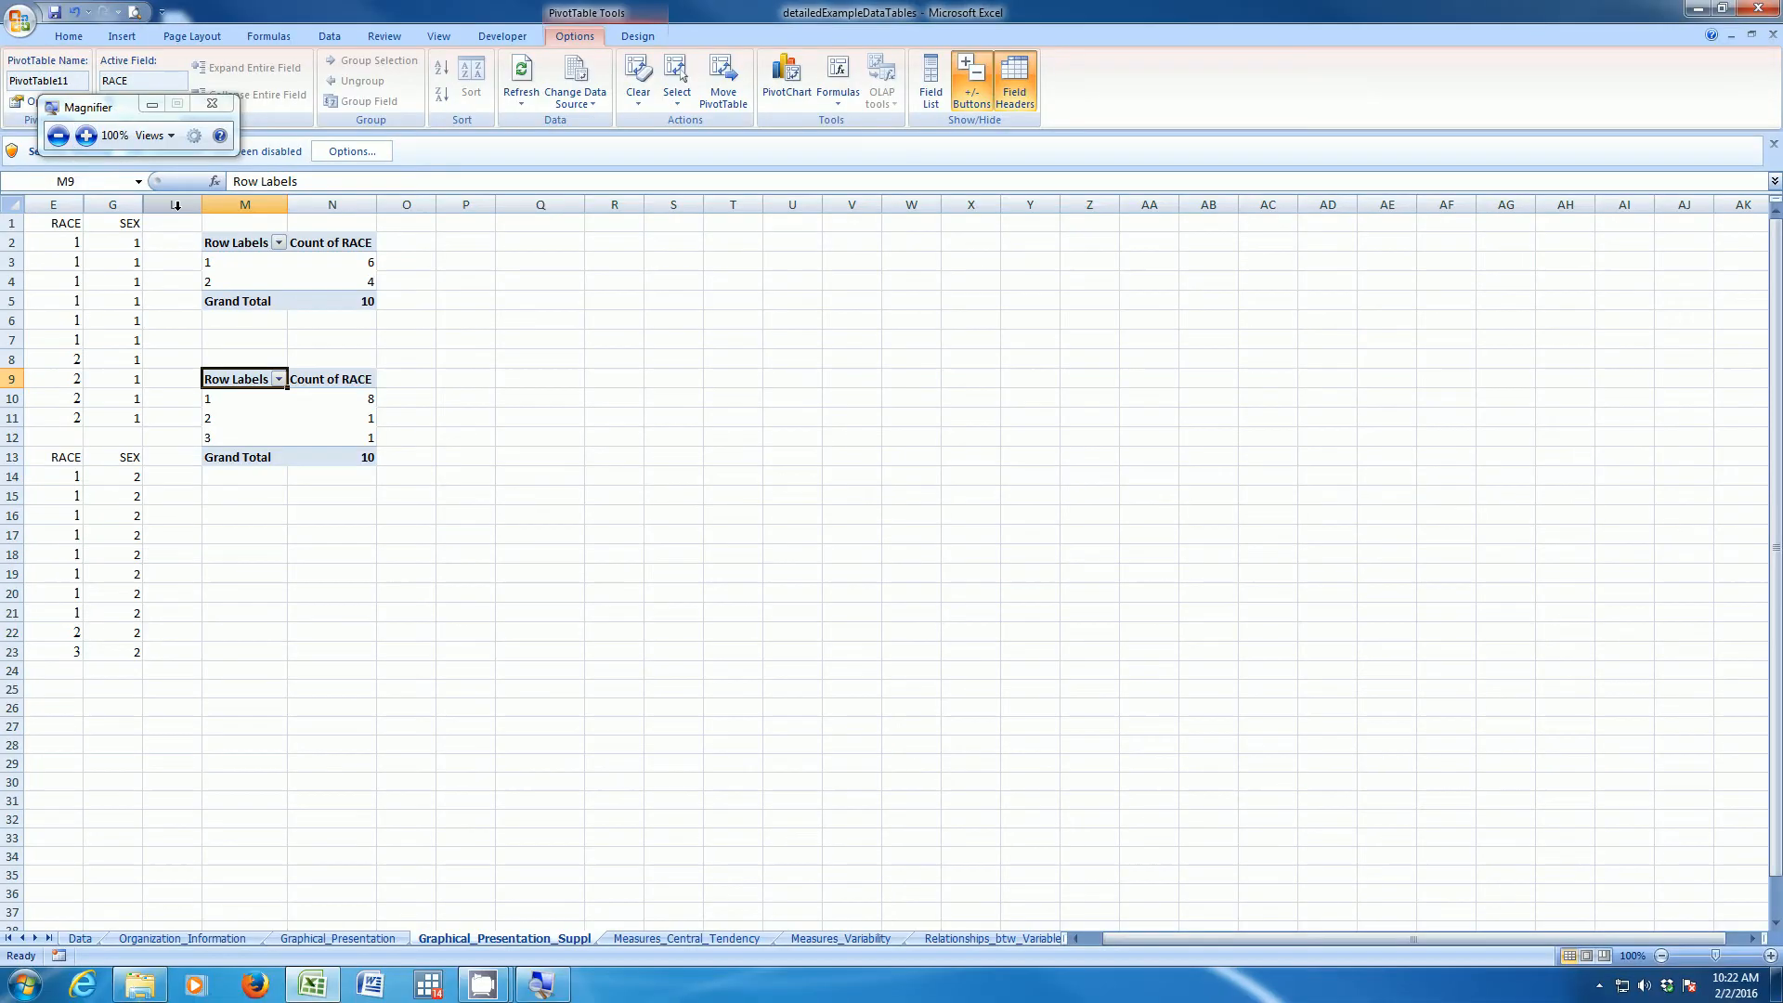
# - Paste the first pivot table M2:N5 as plain values at P2
pyautogui.click(406, 495)
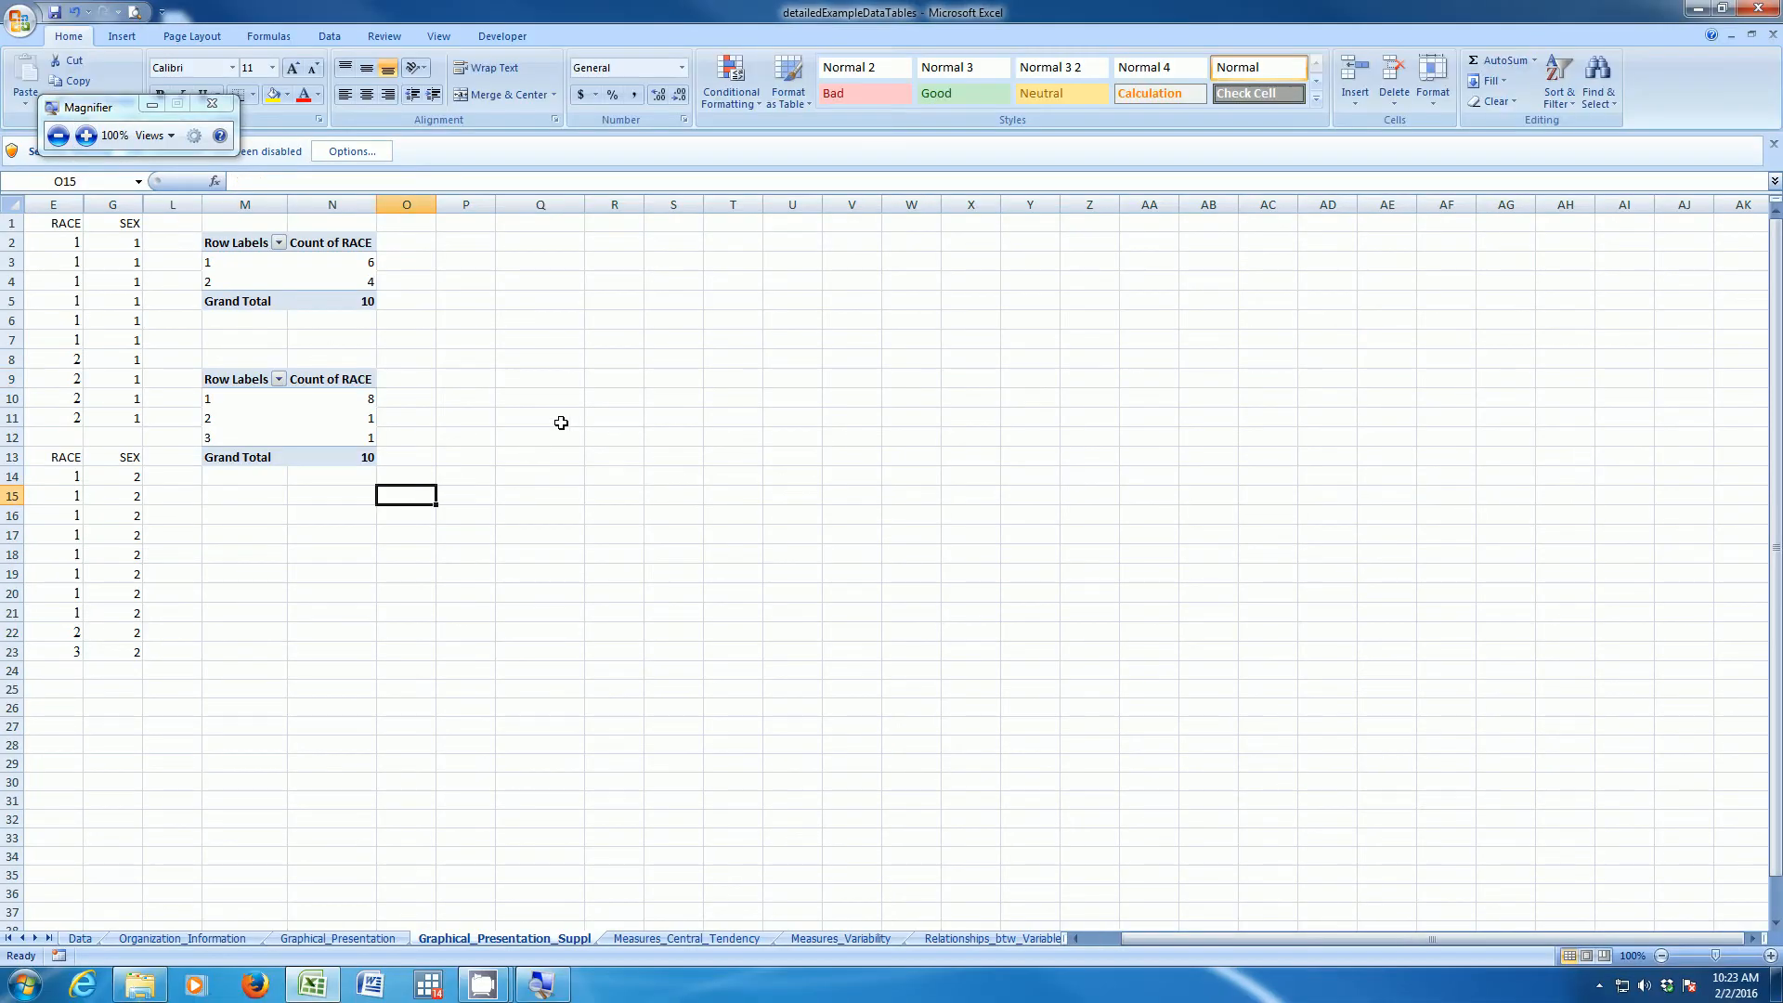
pyautogui.click(212, 105)
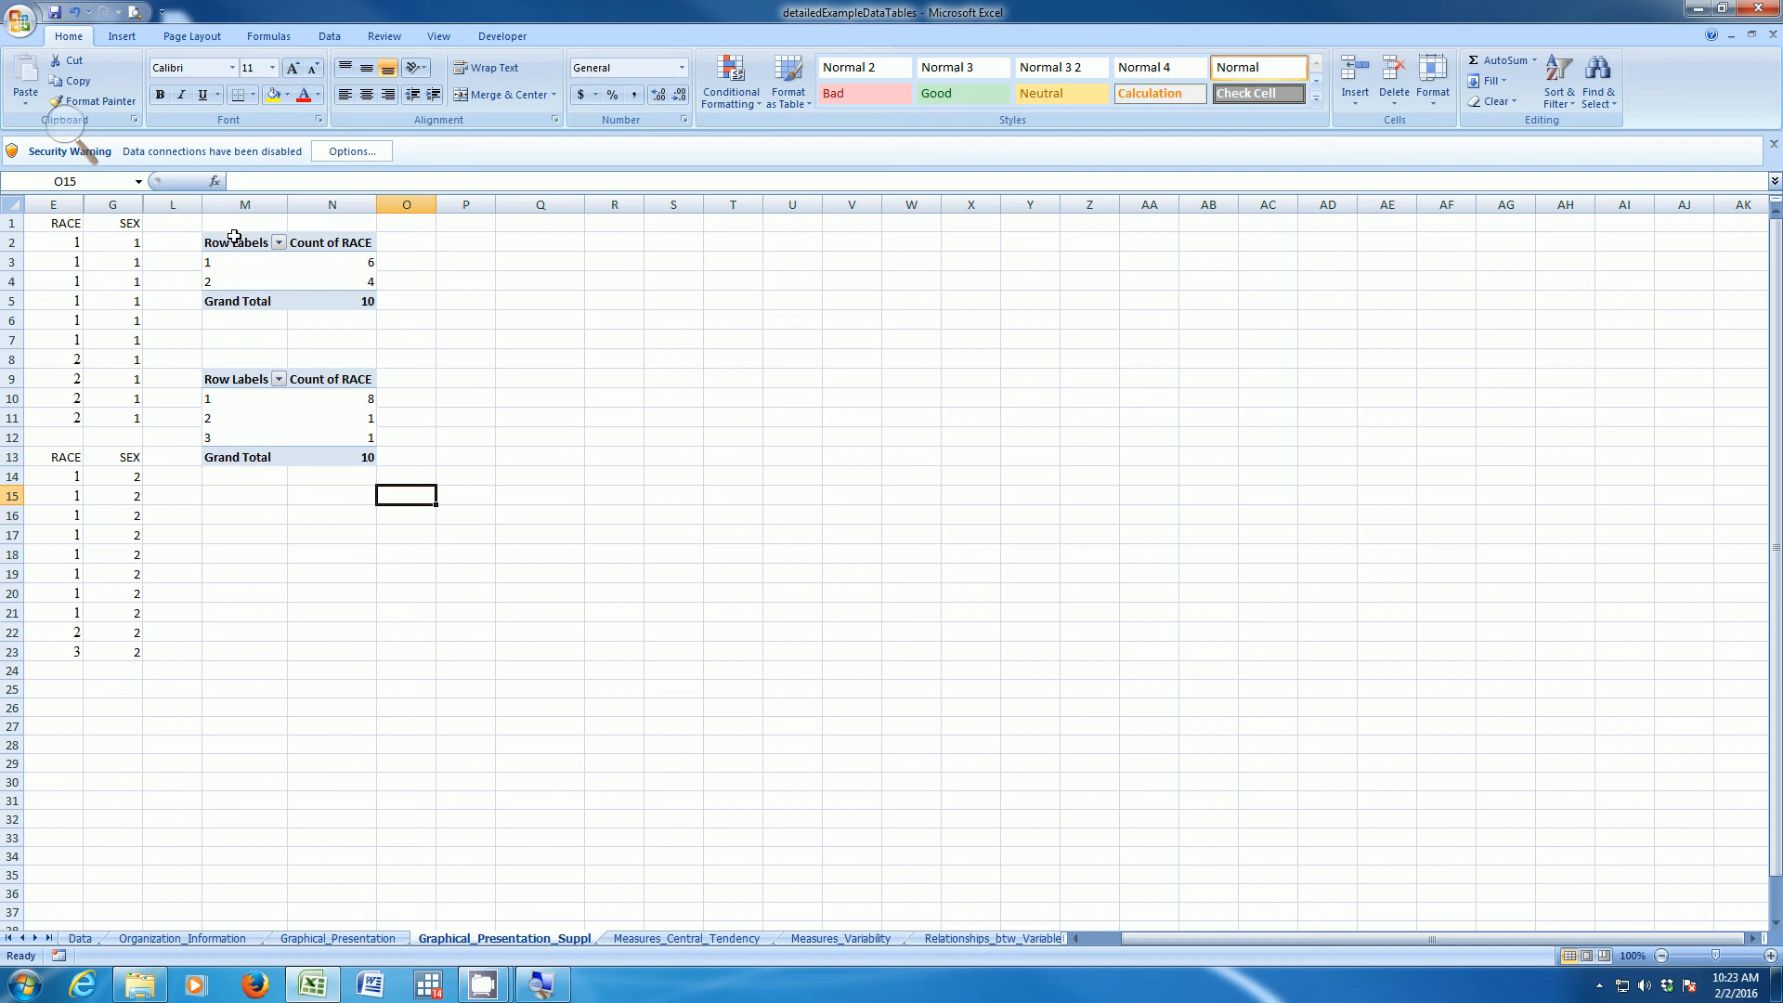
pyautogui.moveTo(237, 242); pyautogui.dragTo(307, 300)
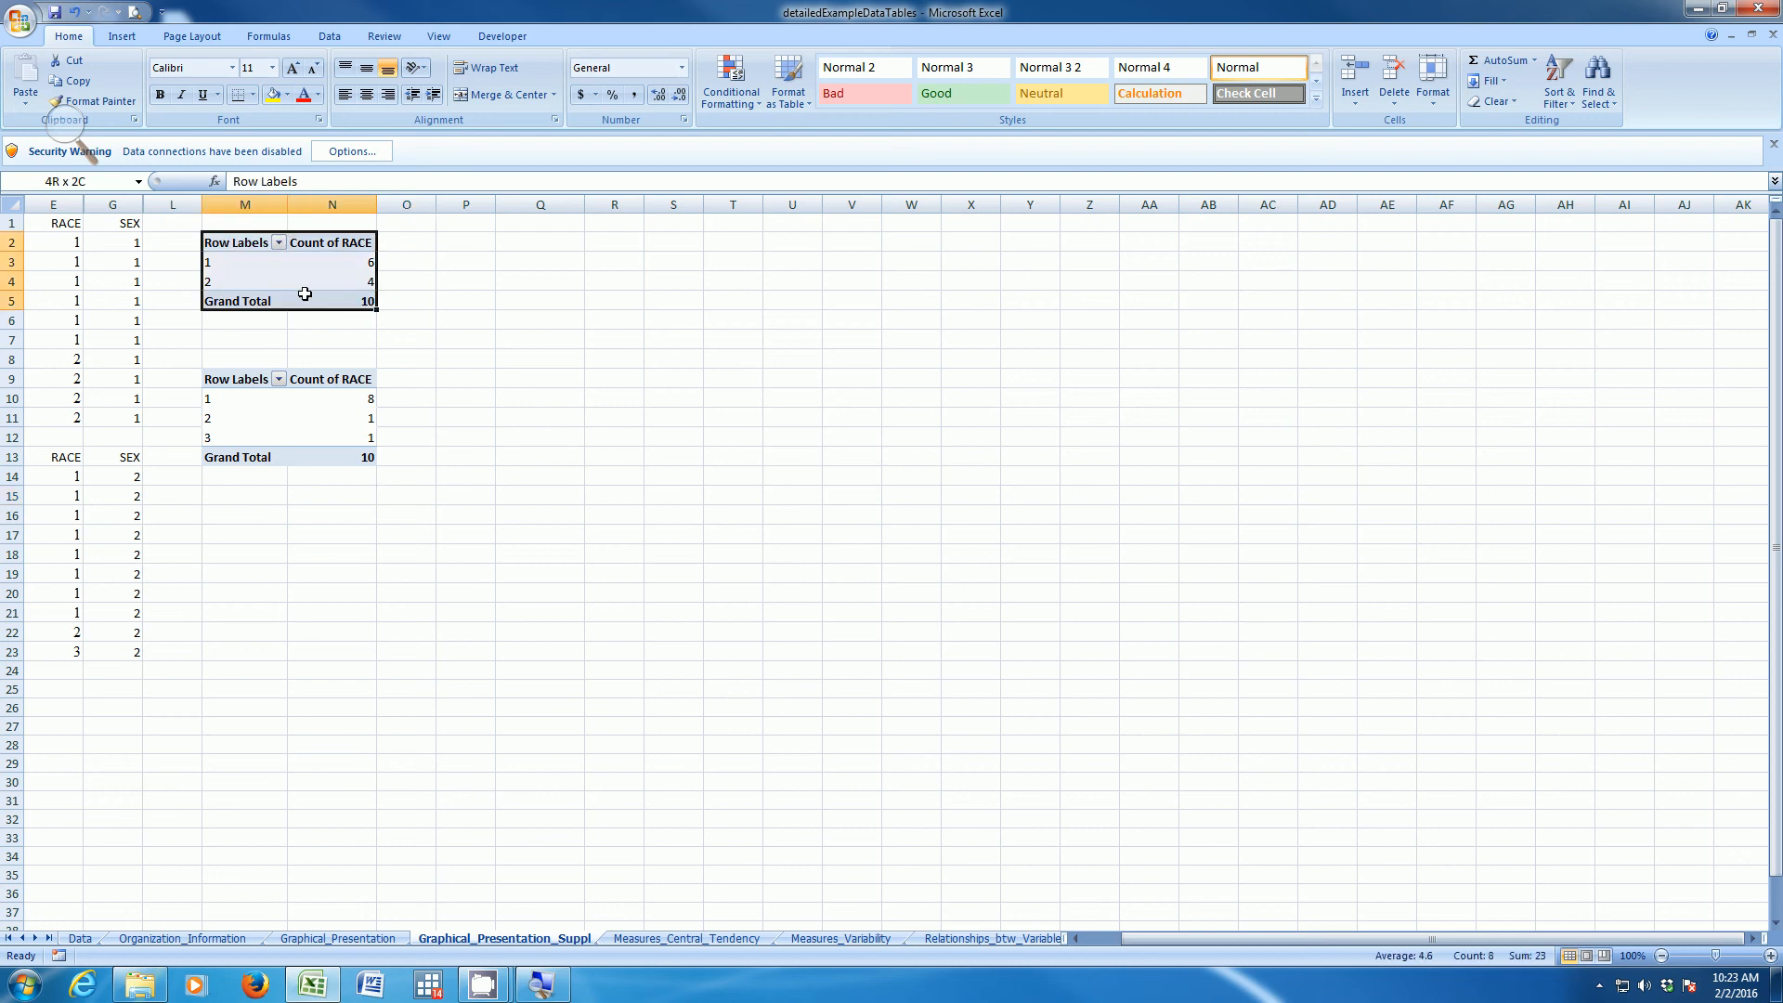
pyautogui.click(465, 240)
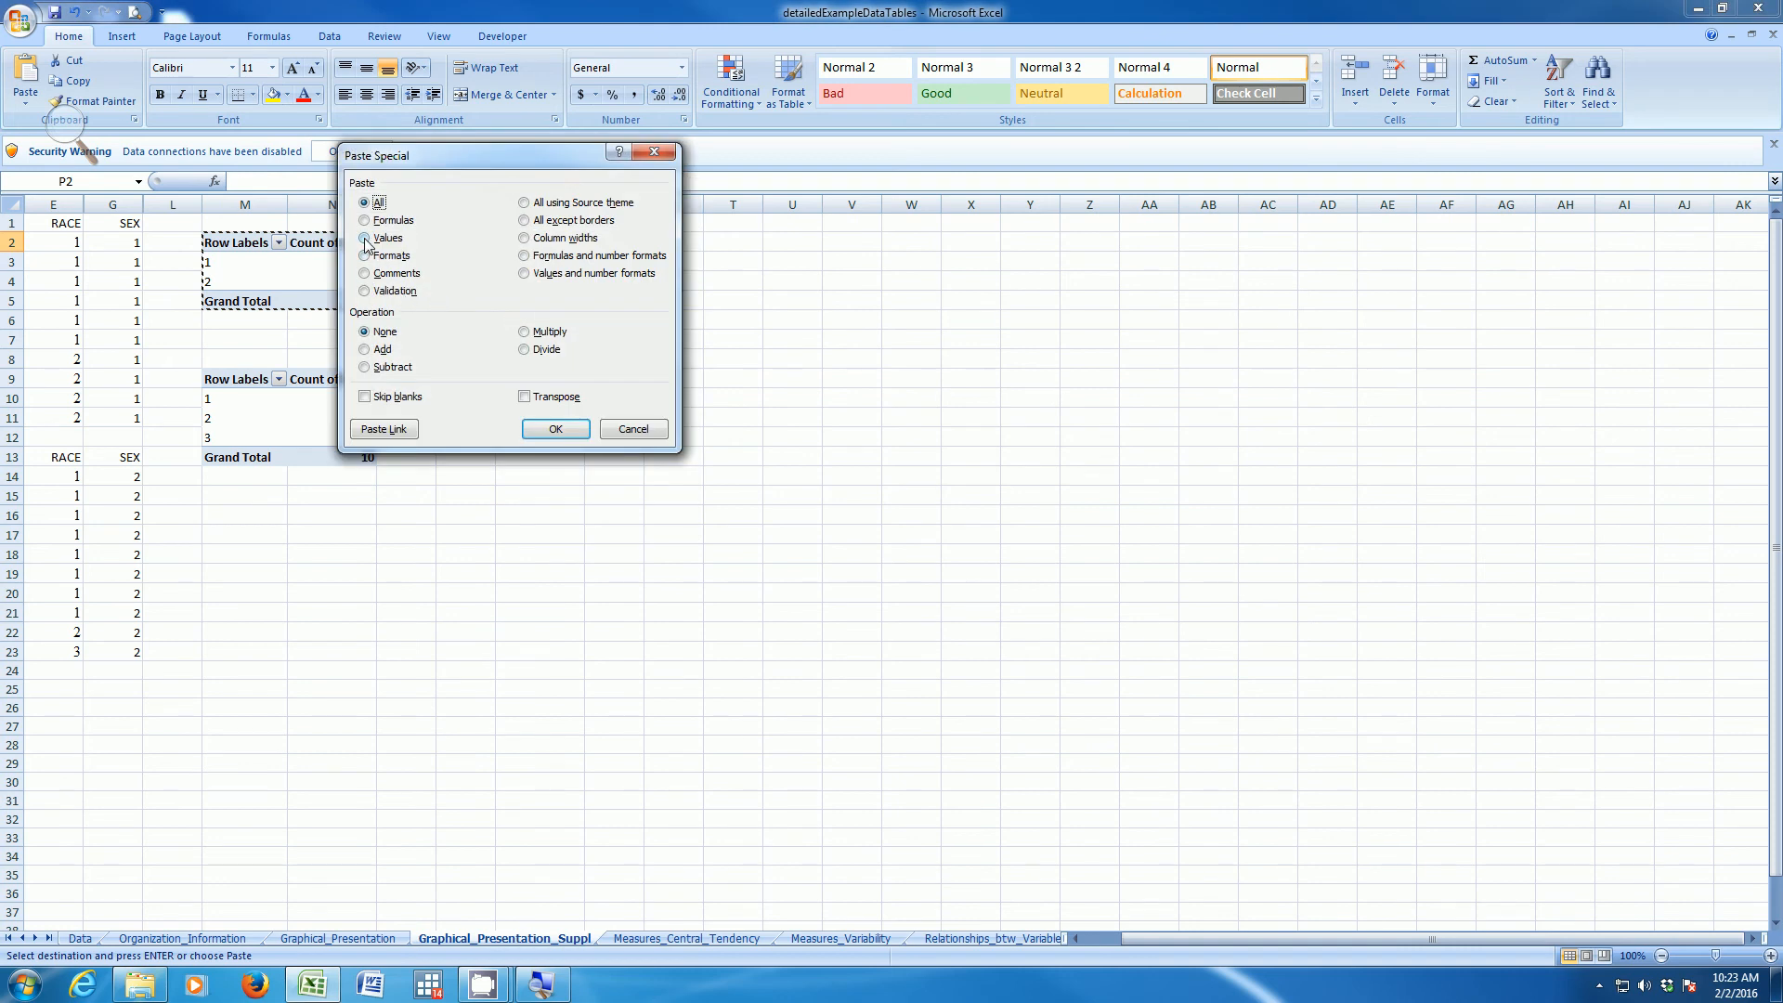
pyautogui.click(555, 429)
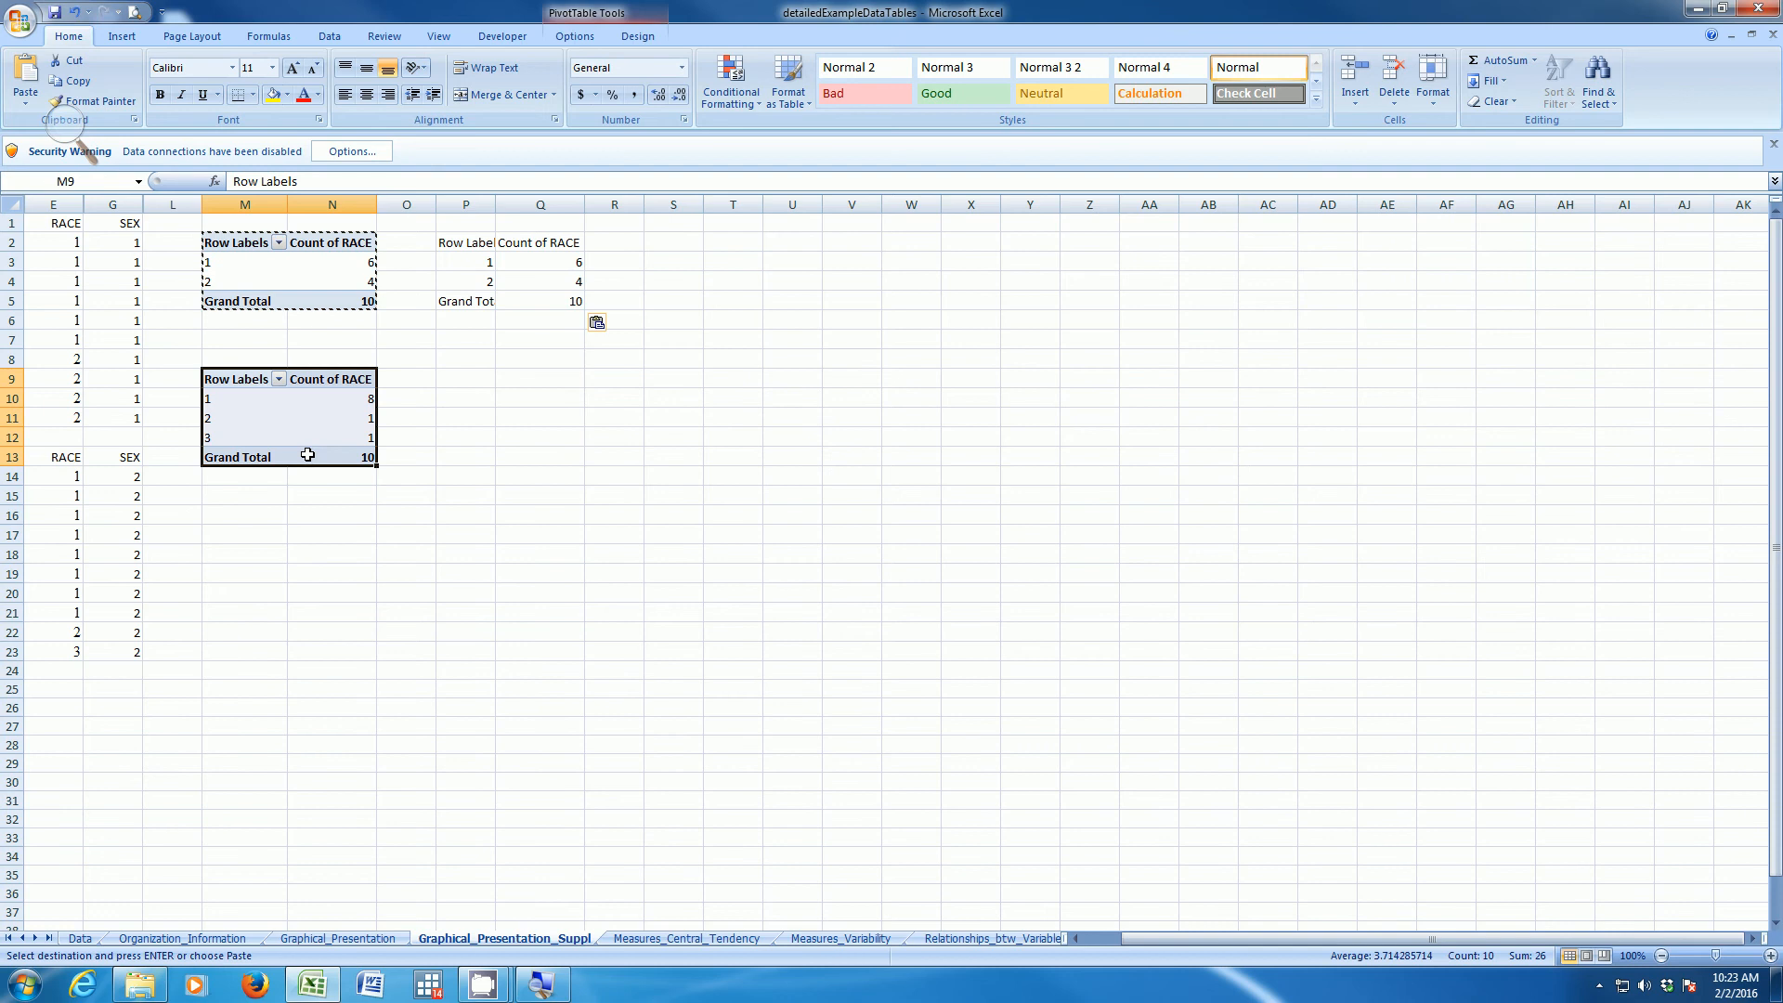
# - Paste the second pivot table as values at P9 via Paste Special
pyautogui.rightClick(464, 376)
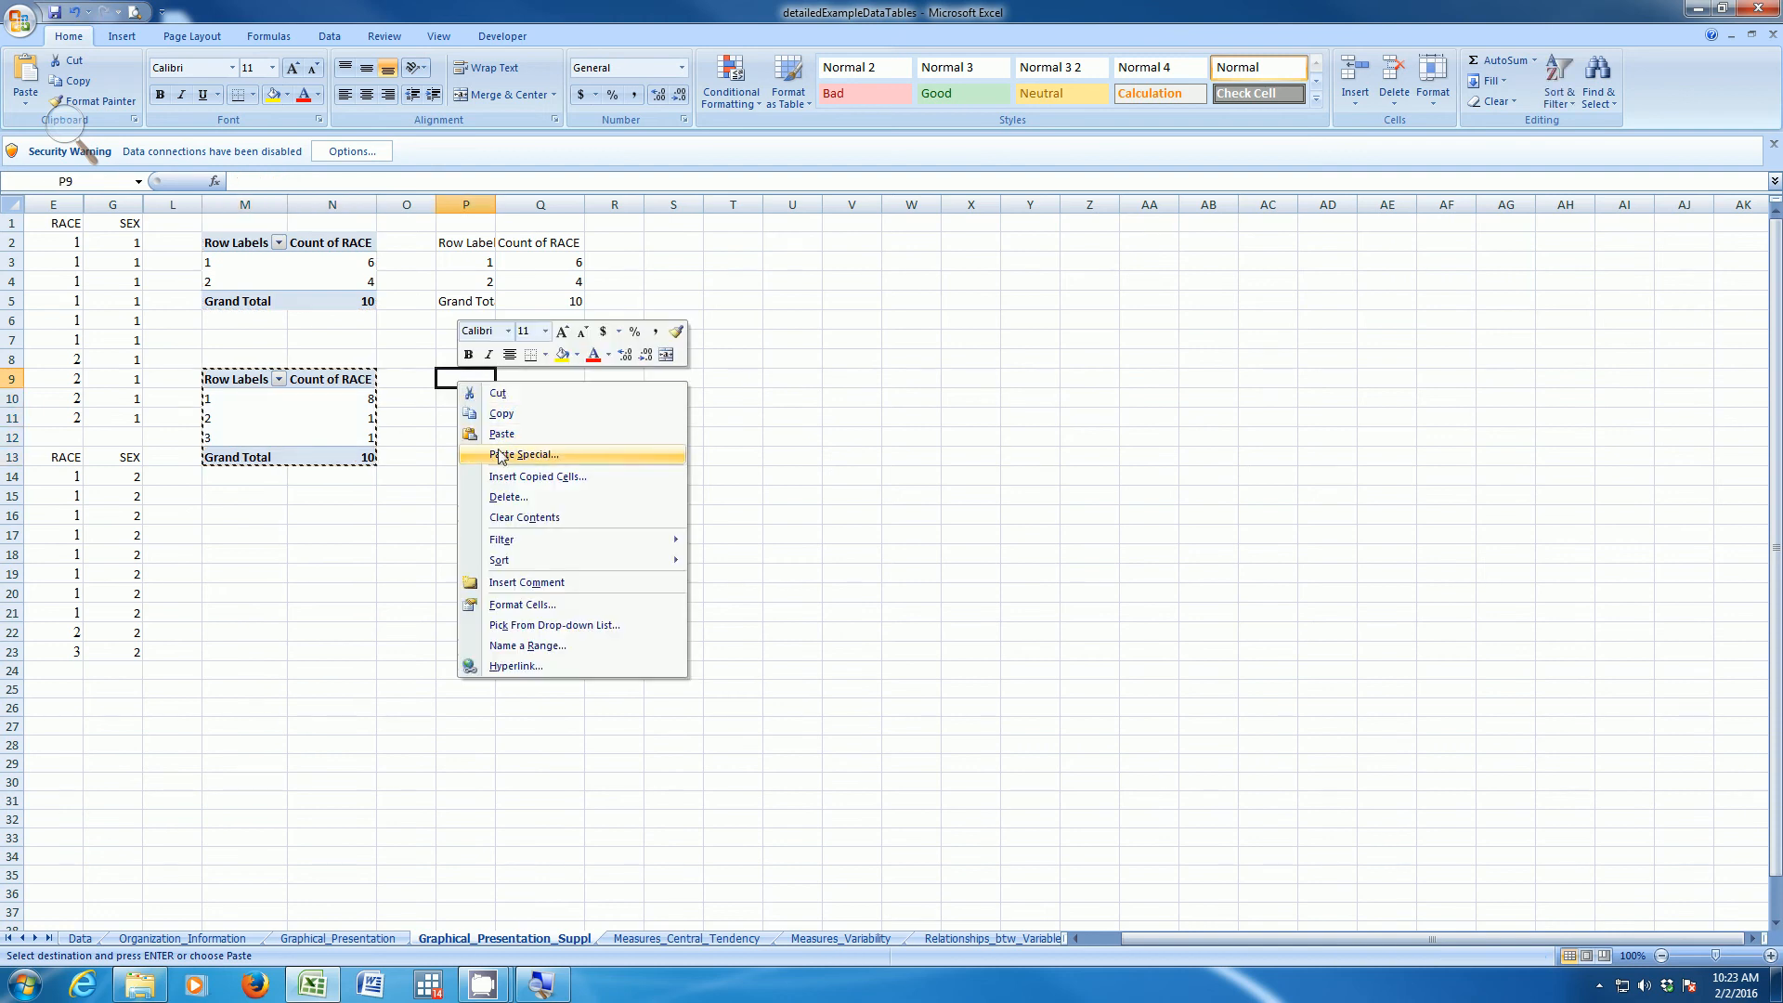
pyautogui.click(524, 455)
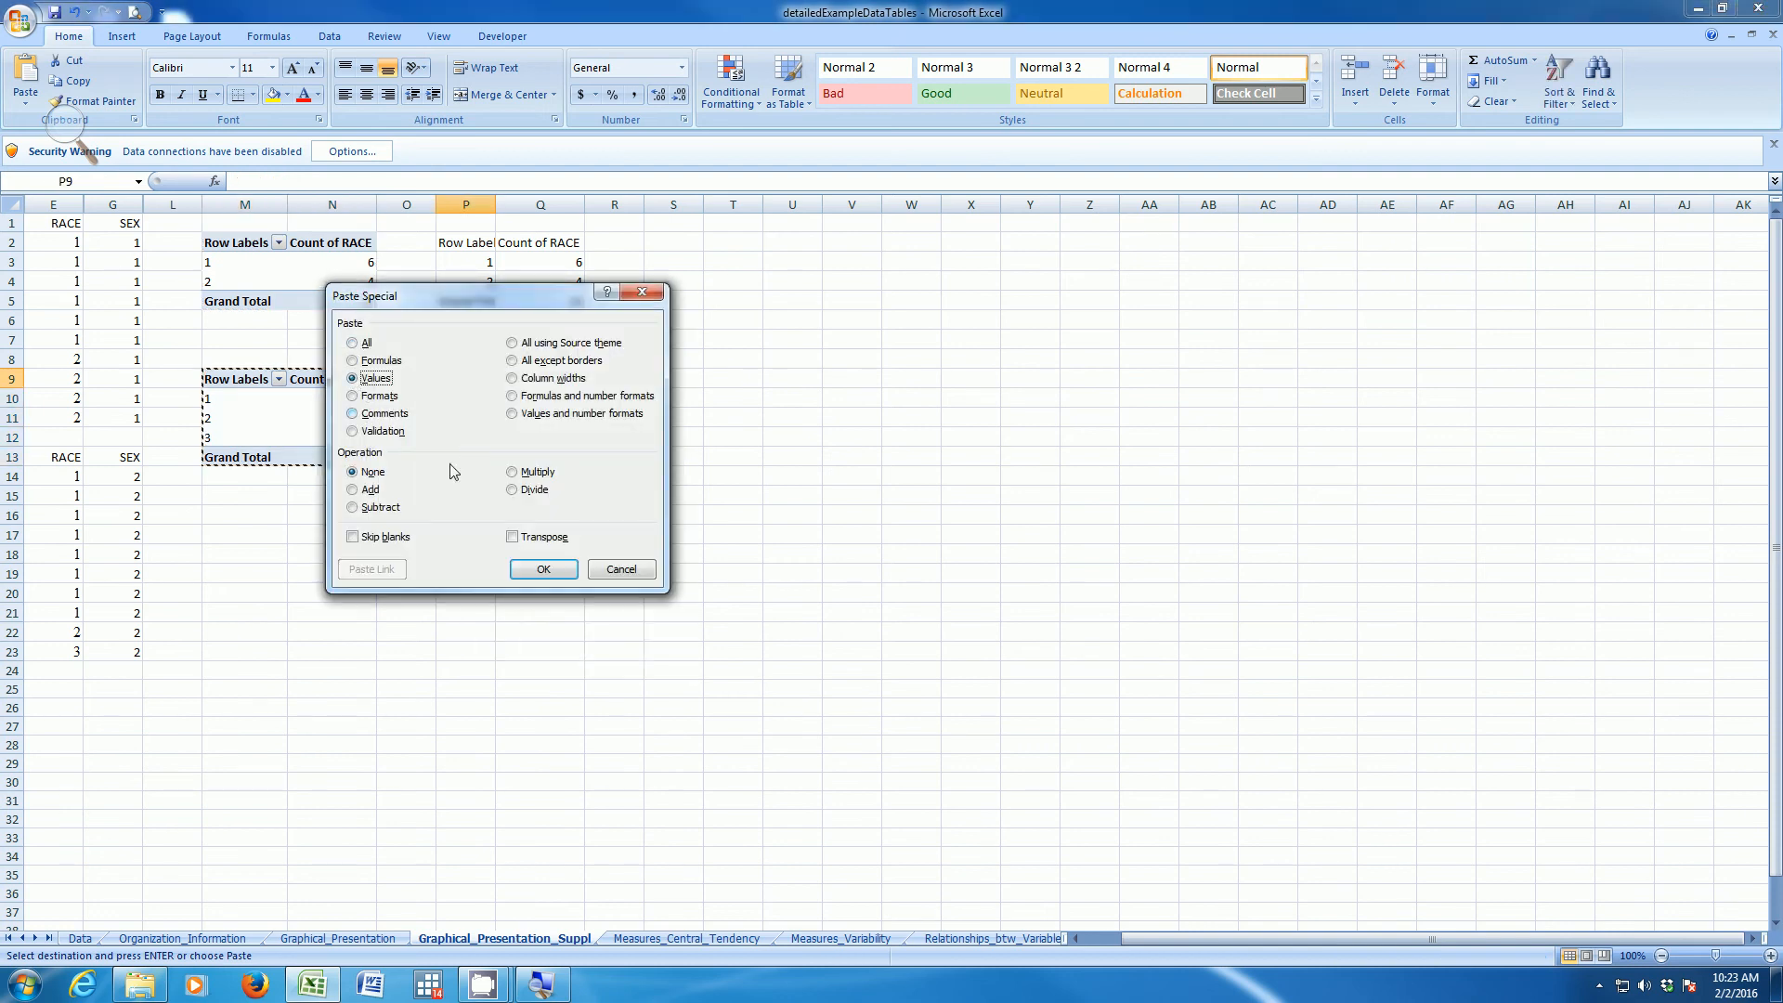
pyautogui.click(542, 569)
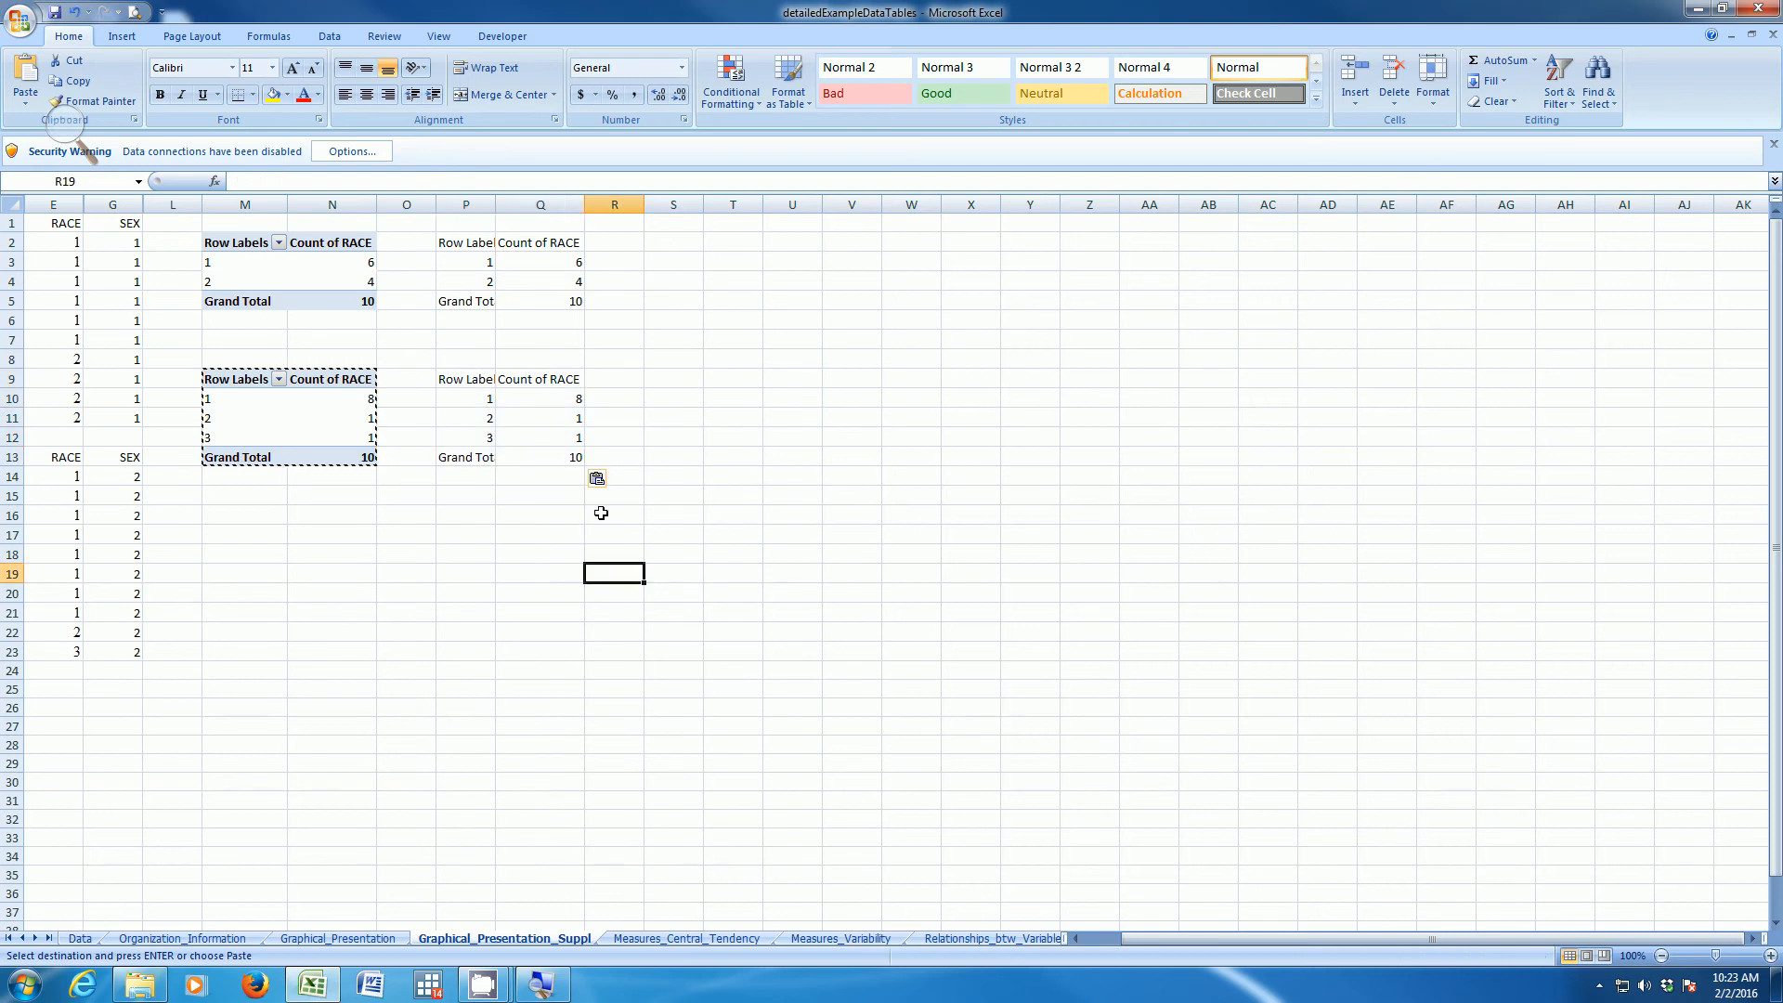
# - Replace race codes with White, Black, Other and insert an Other row above Grand Total
pyautogui.click(465, 262)
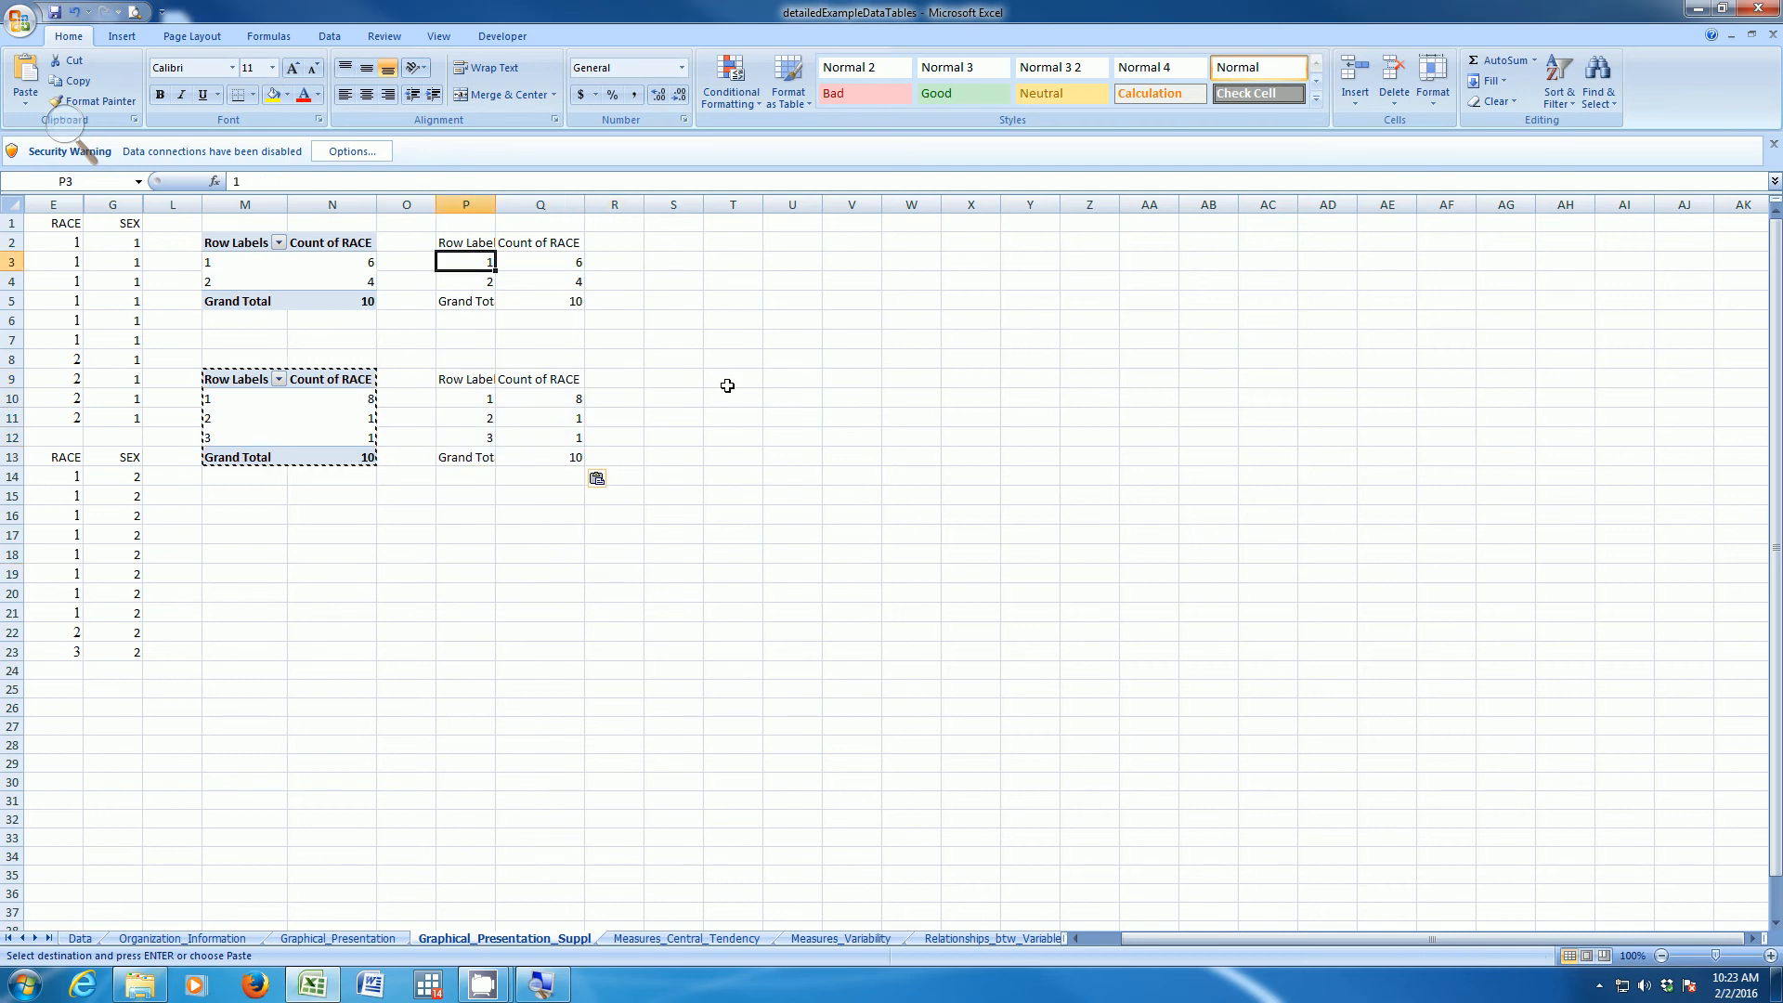
pyautogui.write('White')
pyautogui.click(466, 438)
pyautogui.write('Other')
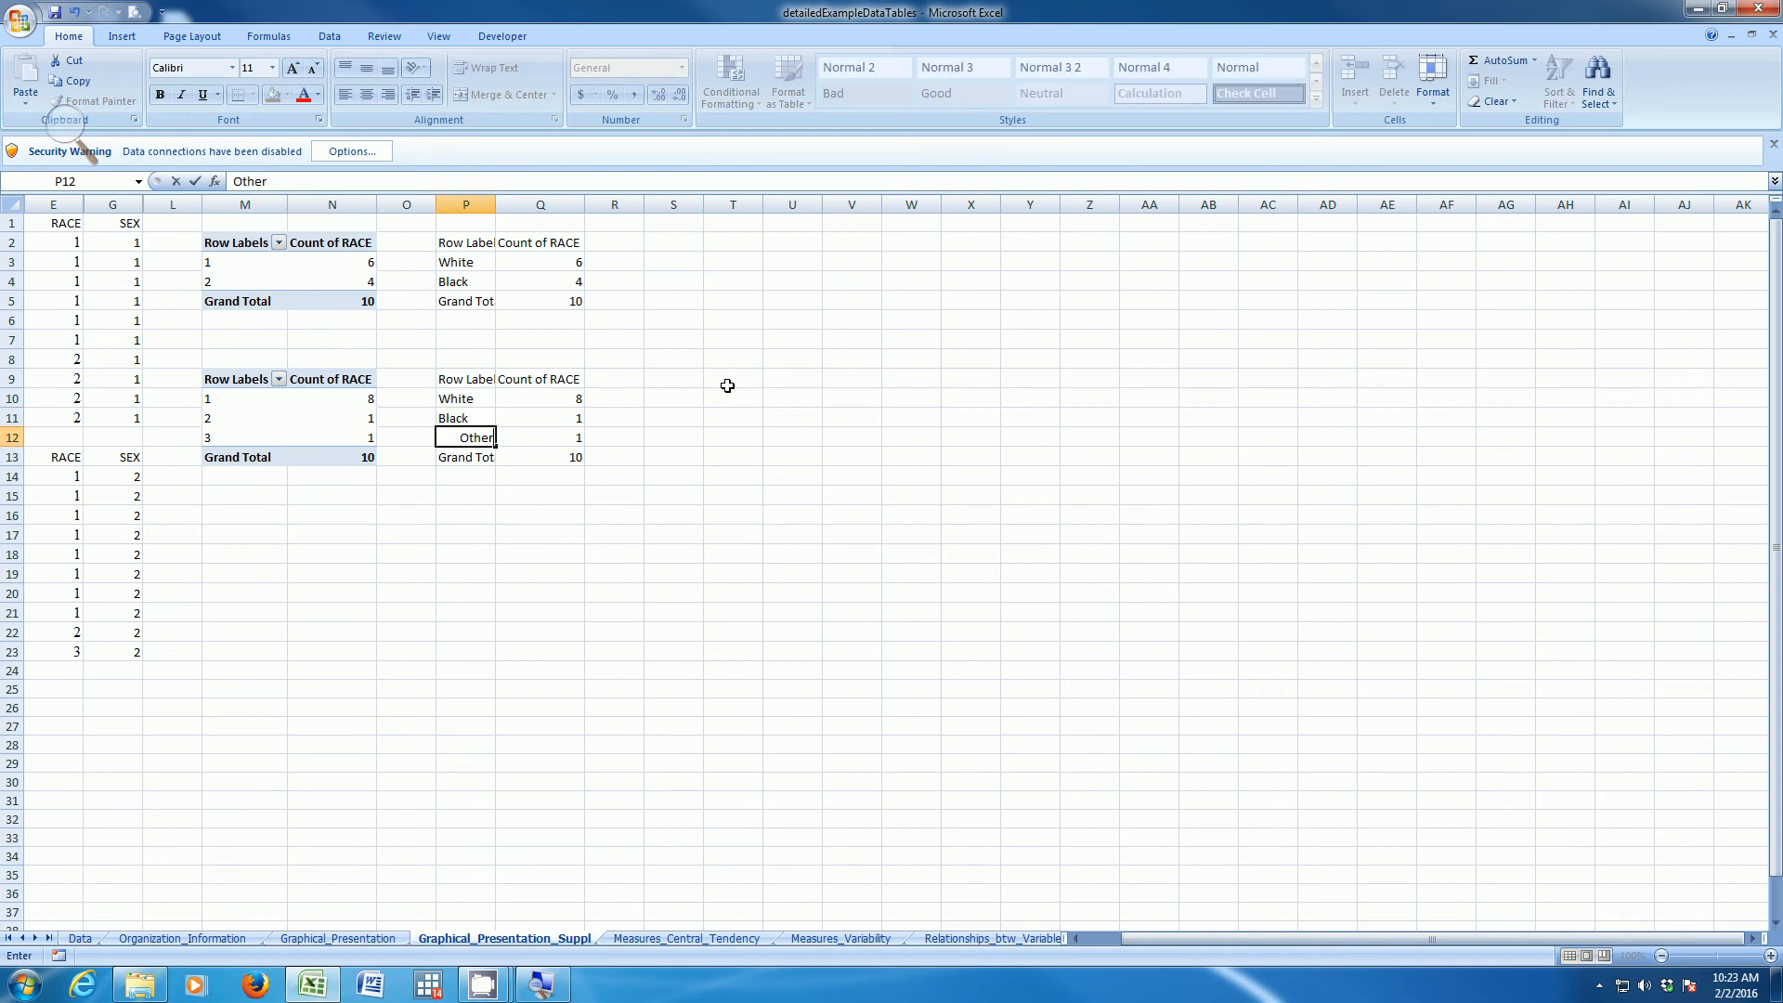
pyautogui.click(466, 300)
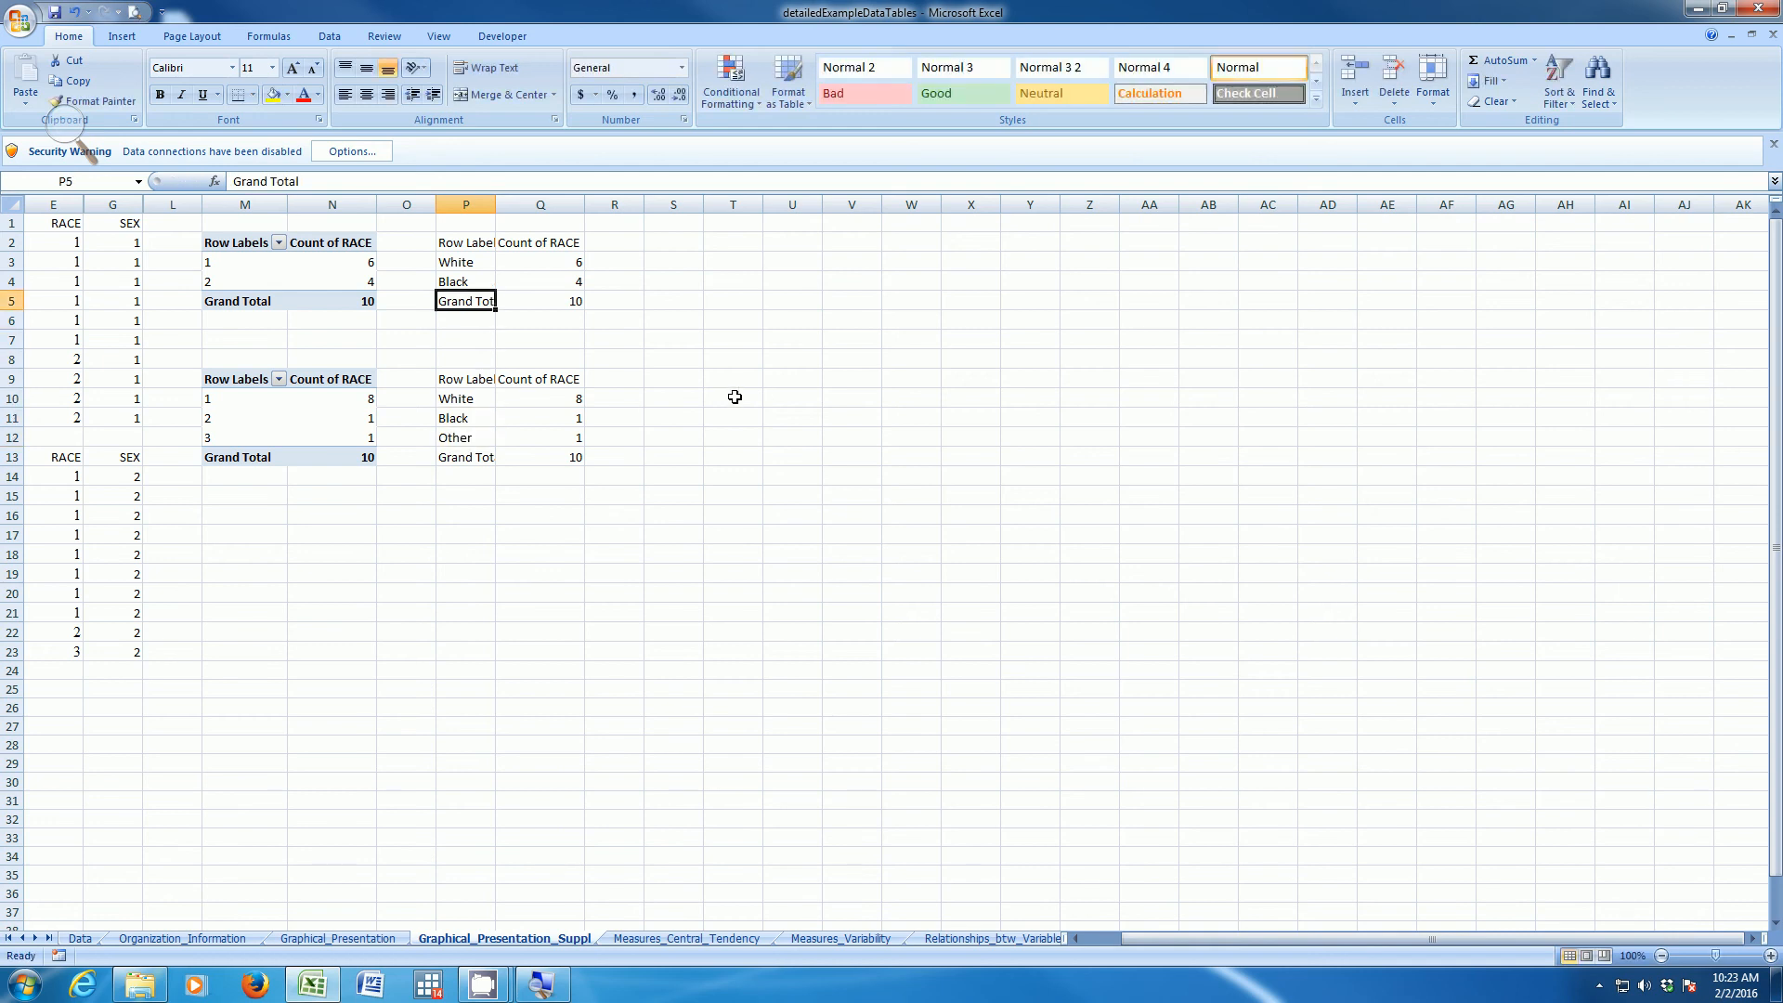
pyautogui.click(541, 300)
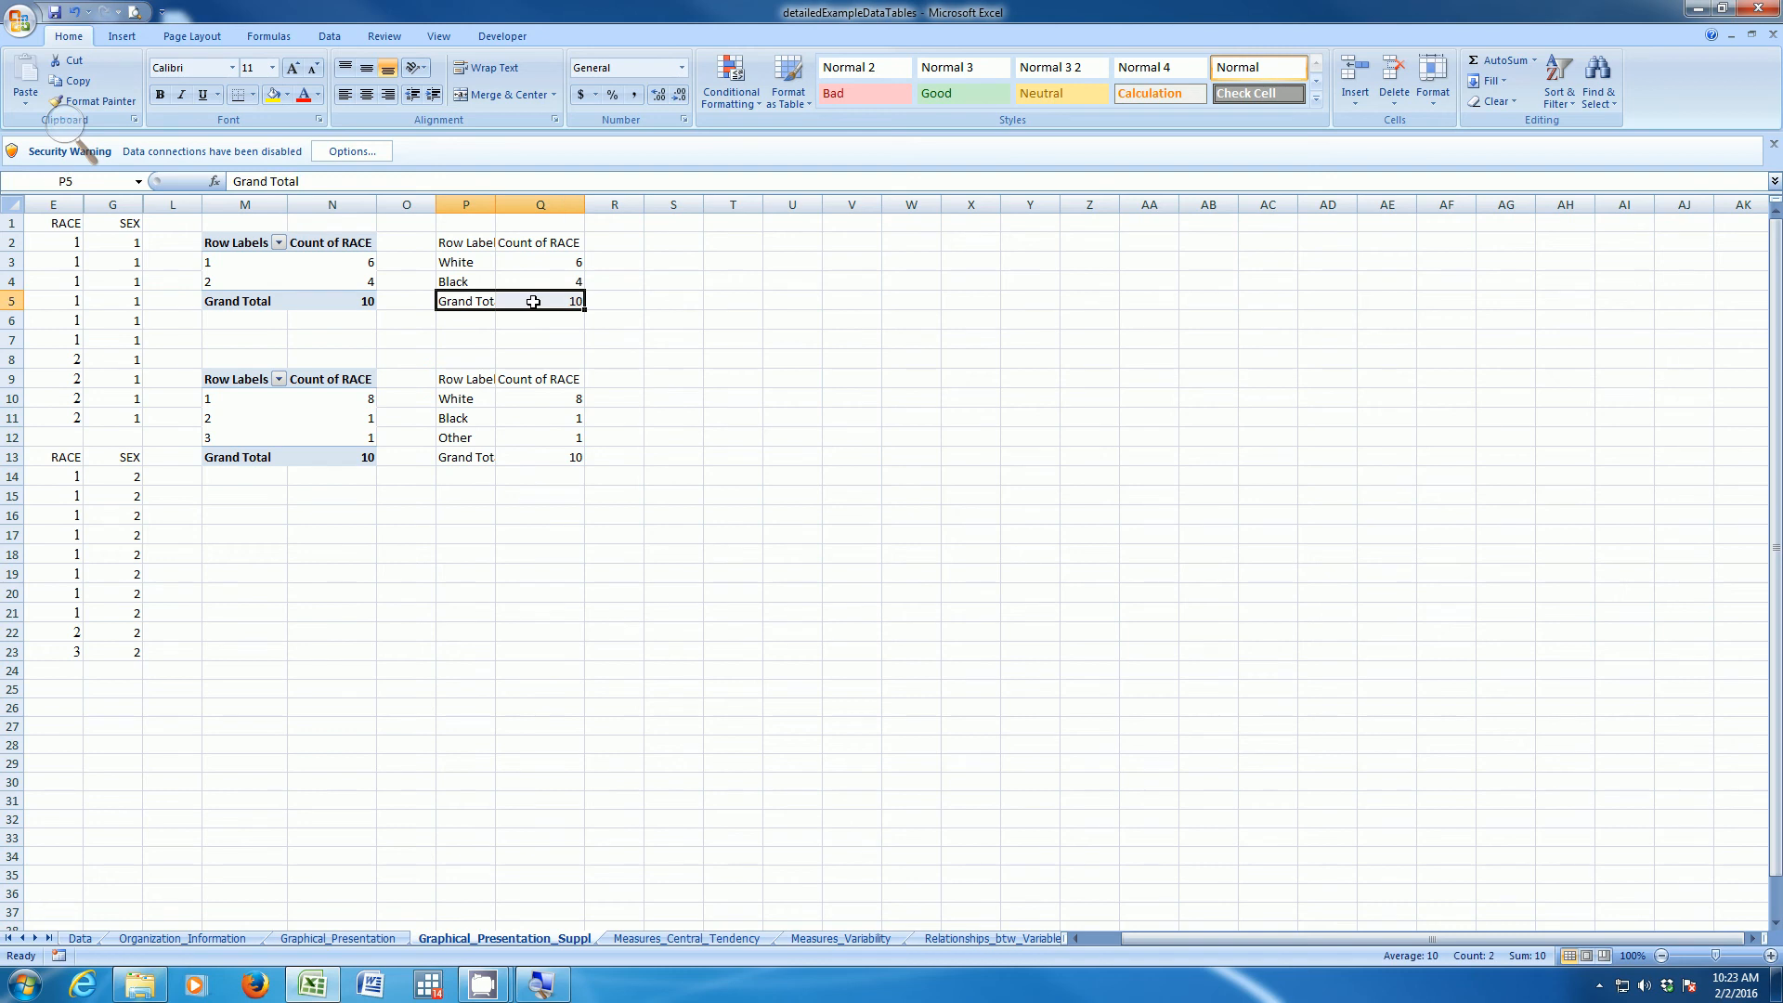
pyautogui.click(465, 300)
pyautogui.write('Other')
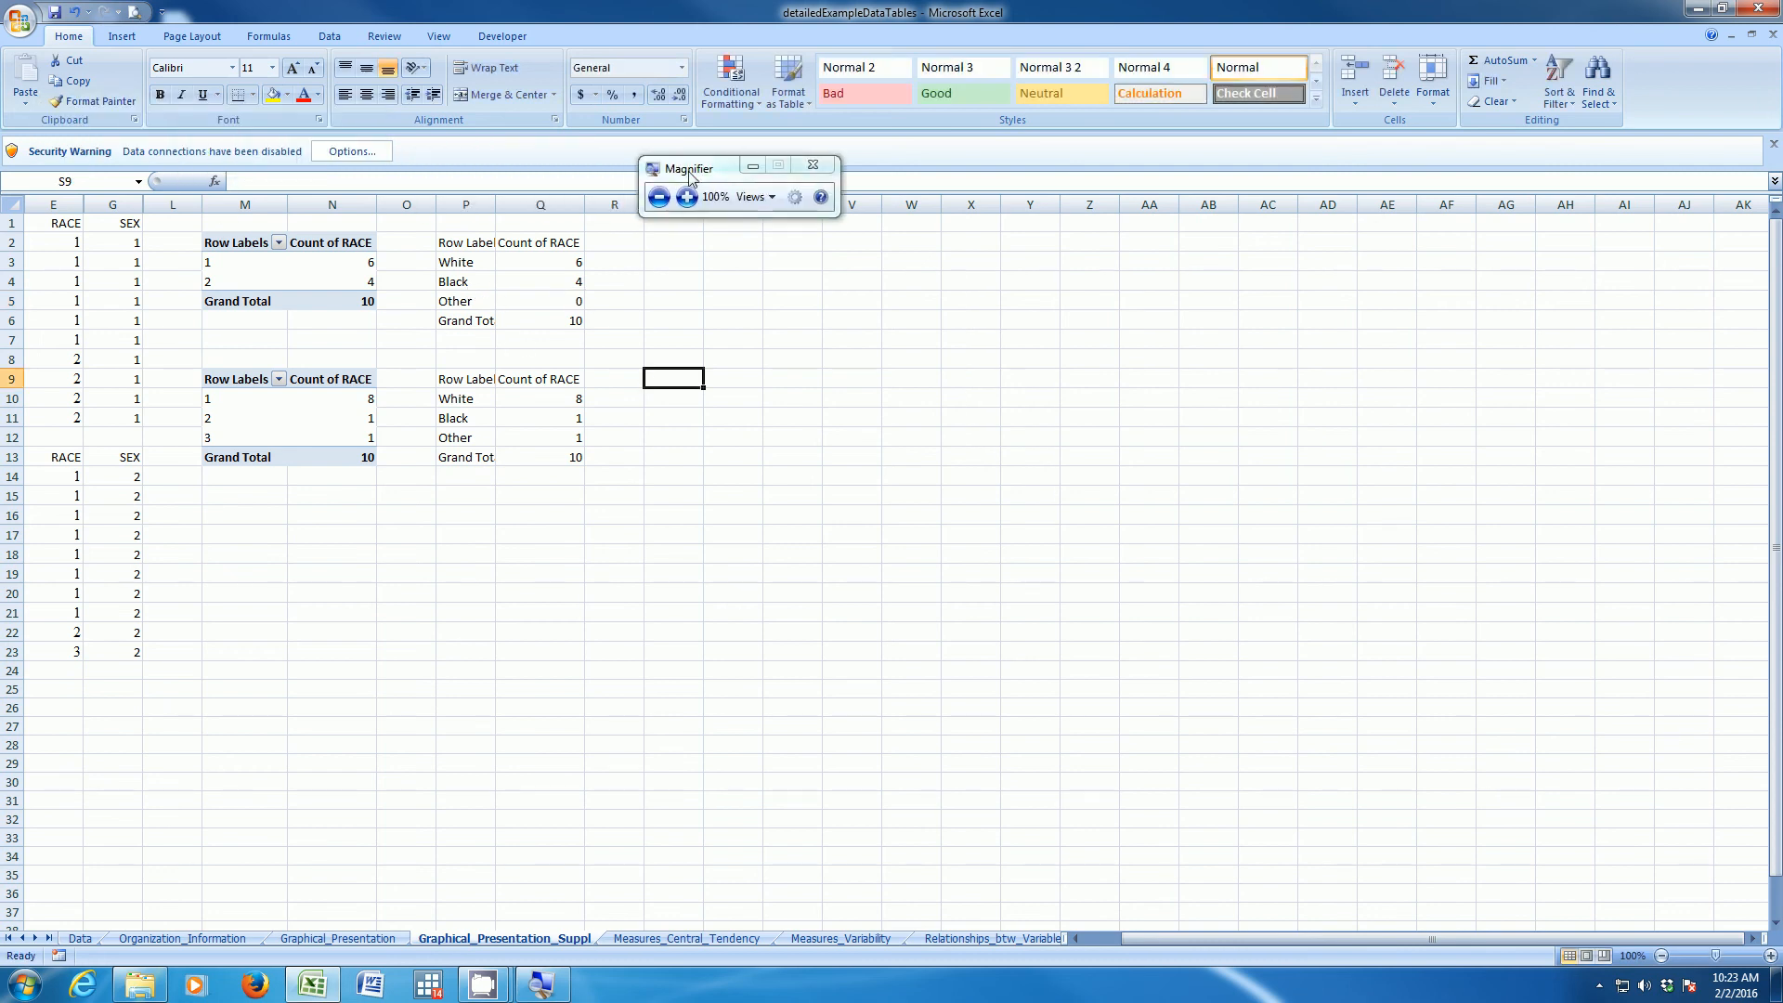
# - Chart the White, Black and Other counts in P3:Q5 as a clustered column chart
pyautogui.moveTo(687, 167); pyautogui.dragTo(736, 188)
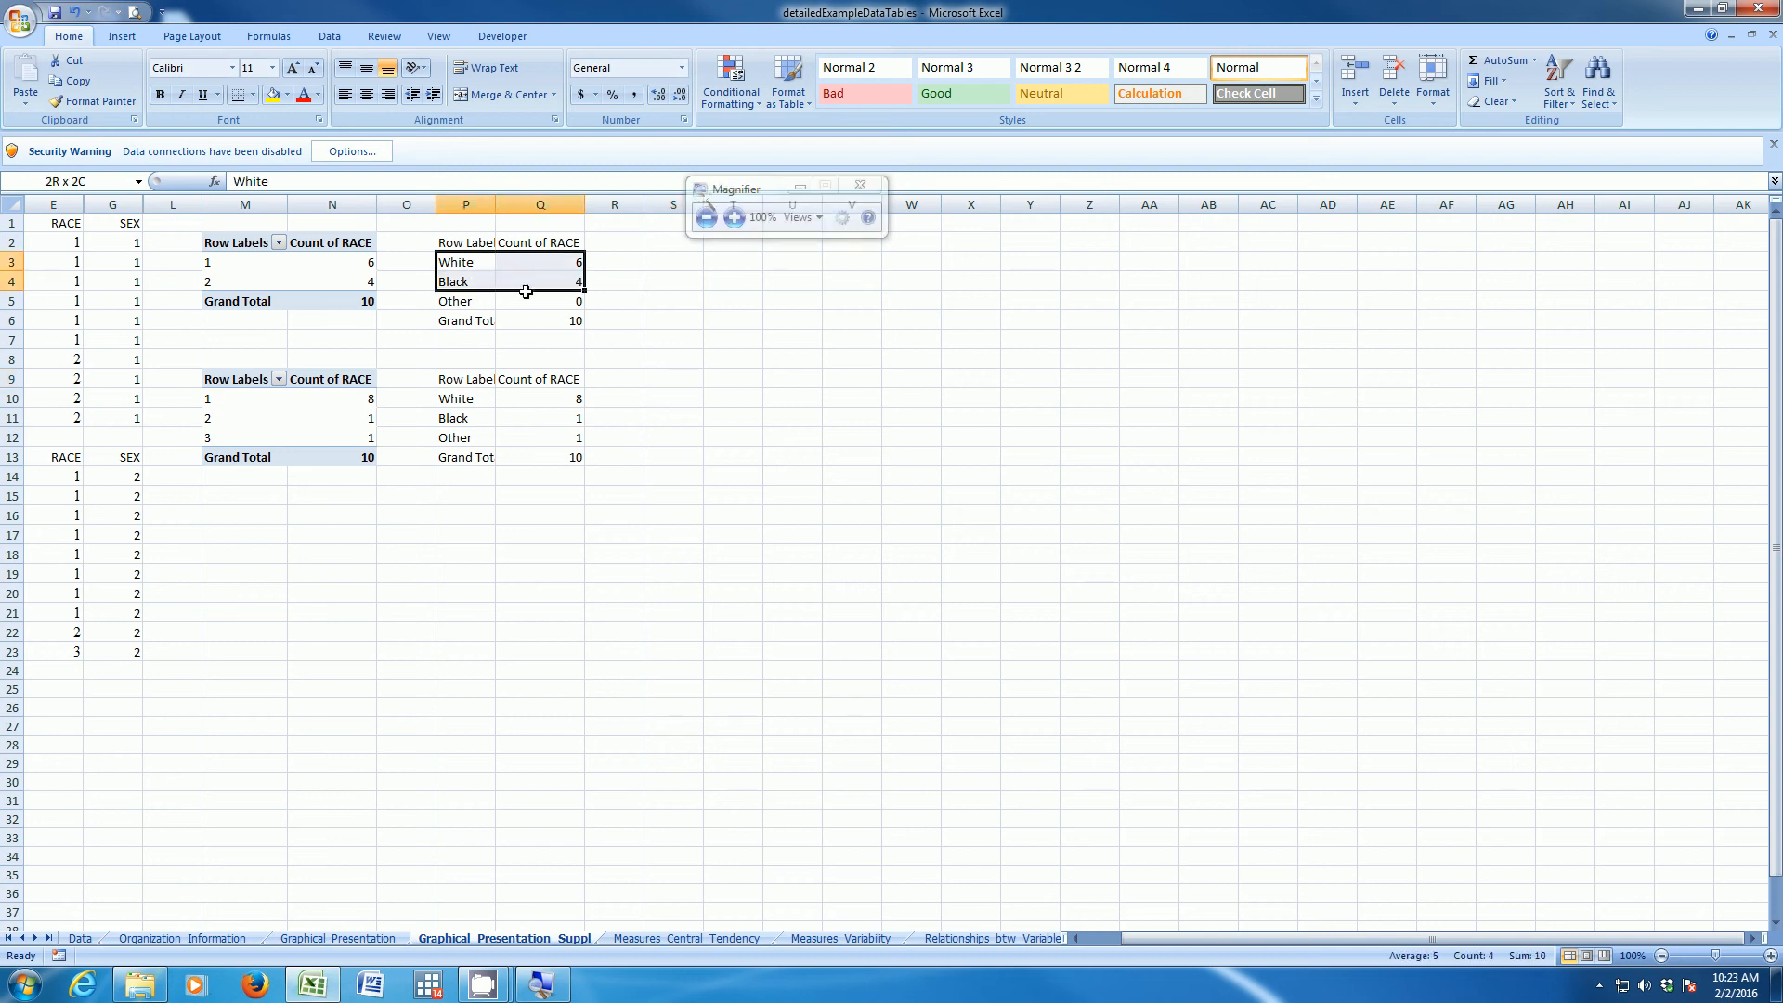
pyautogui.click(465, 300)
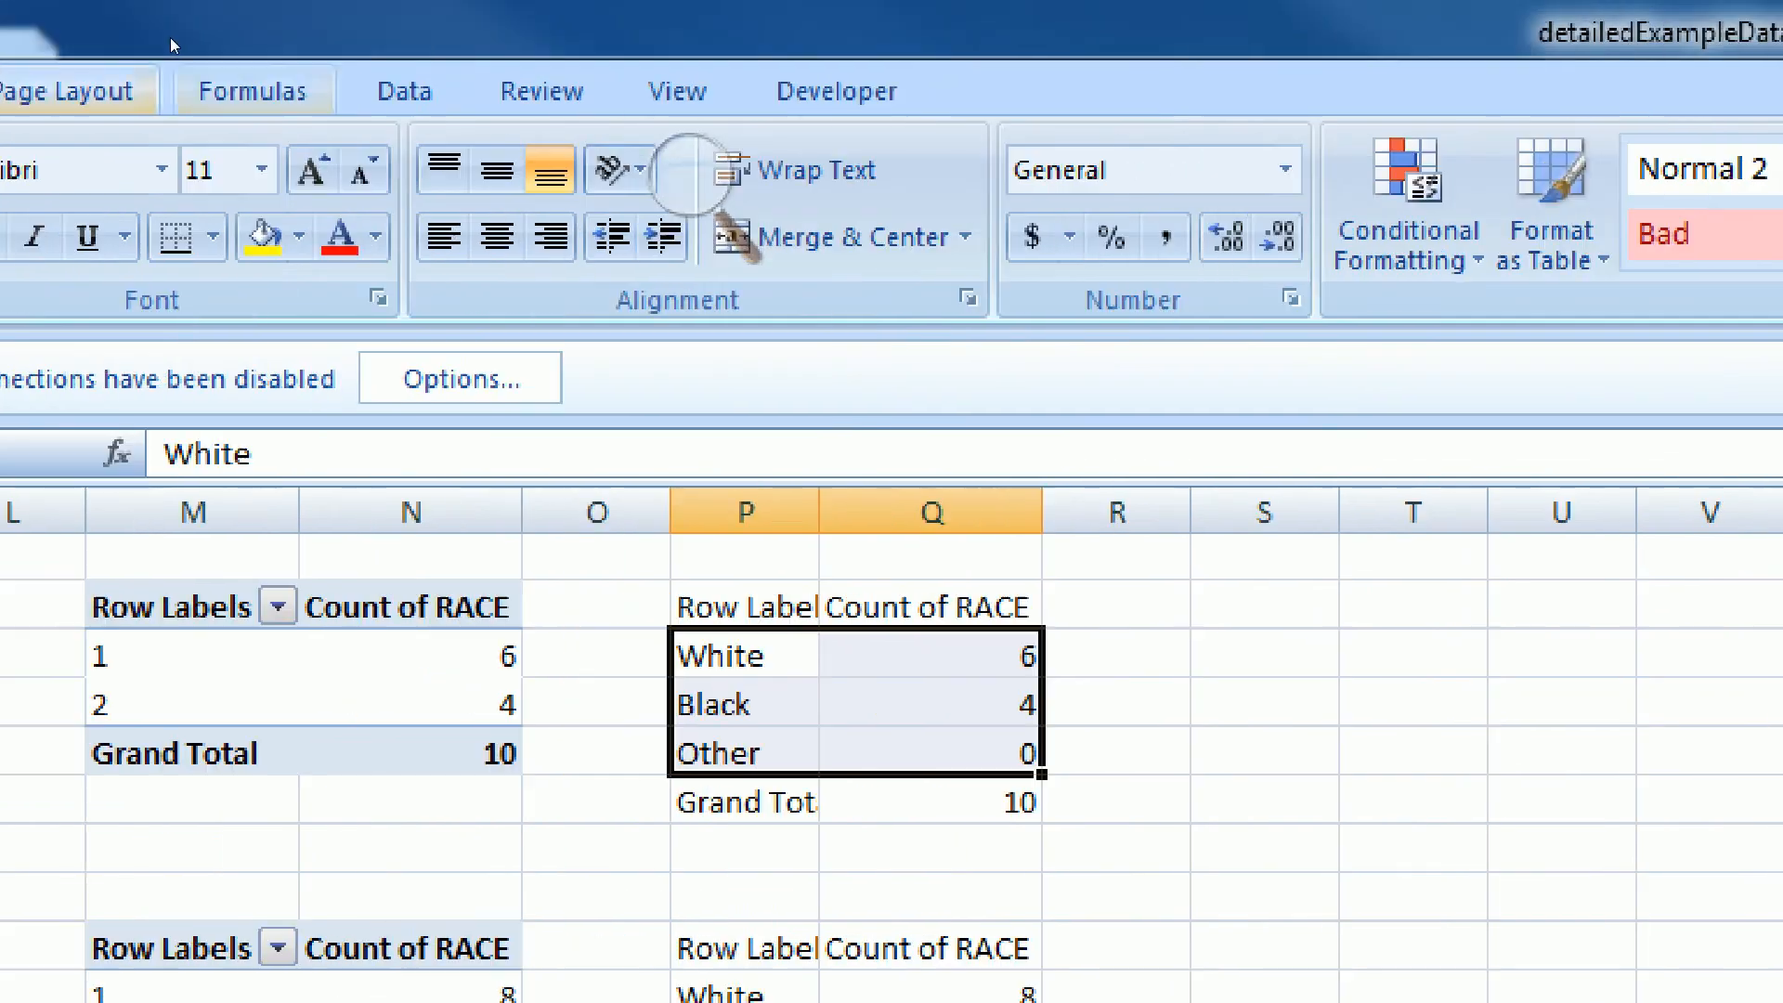
pyautogui.click(122, 77)
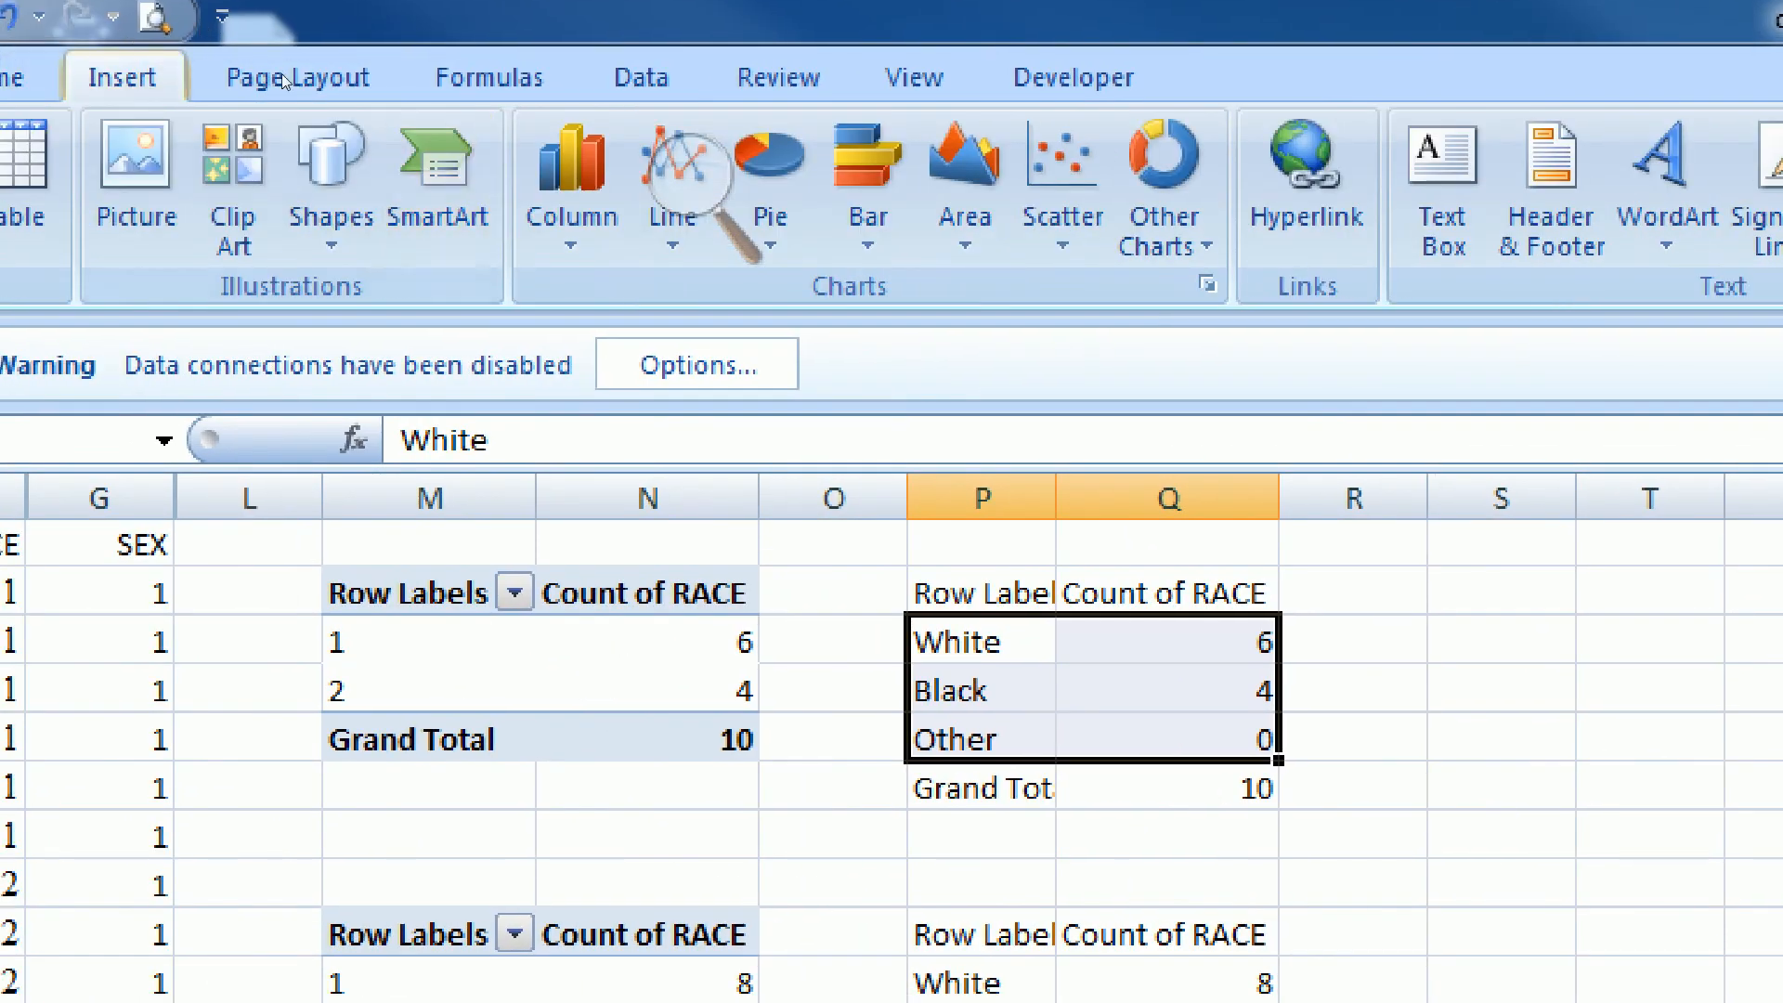
pyautogui.click(571, 187)
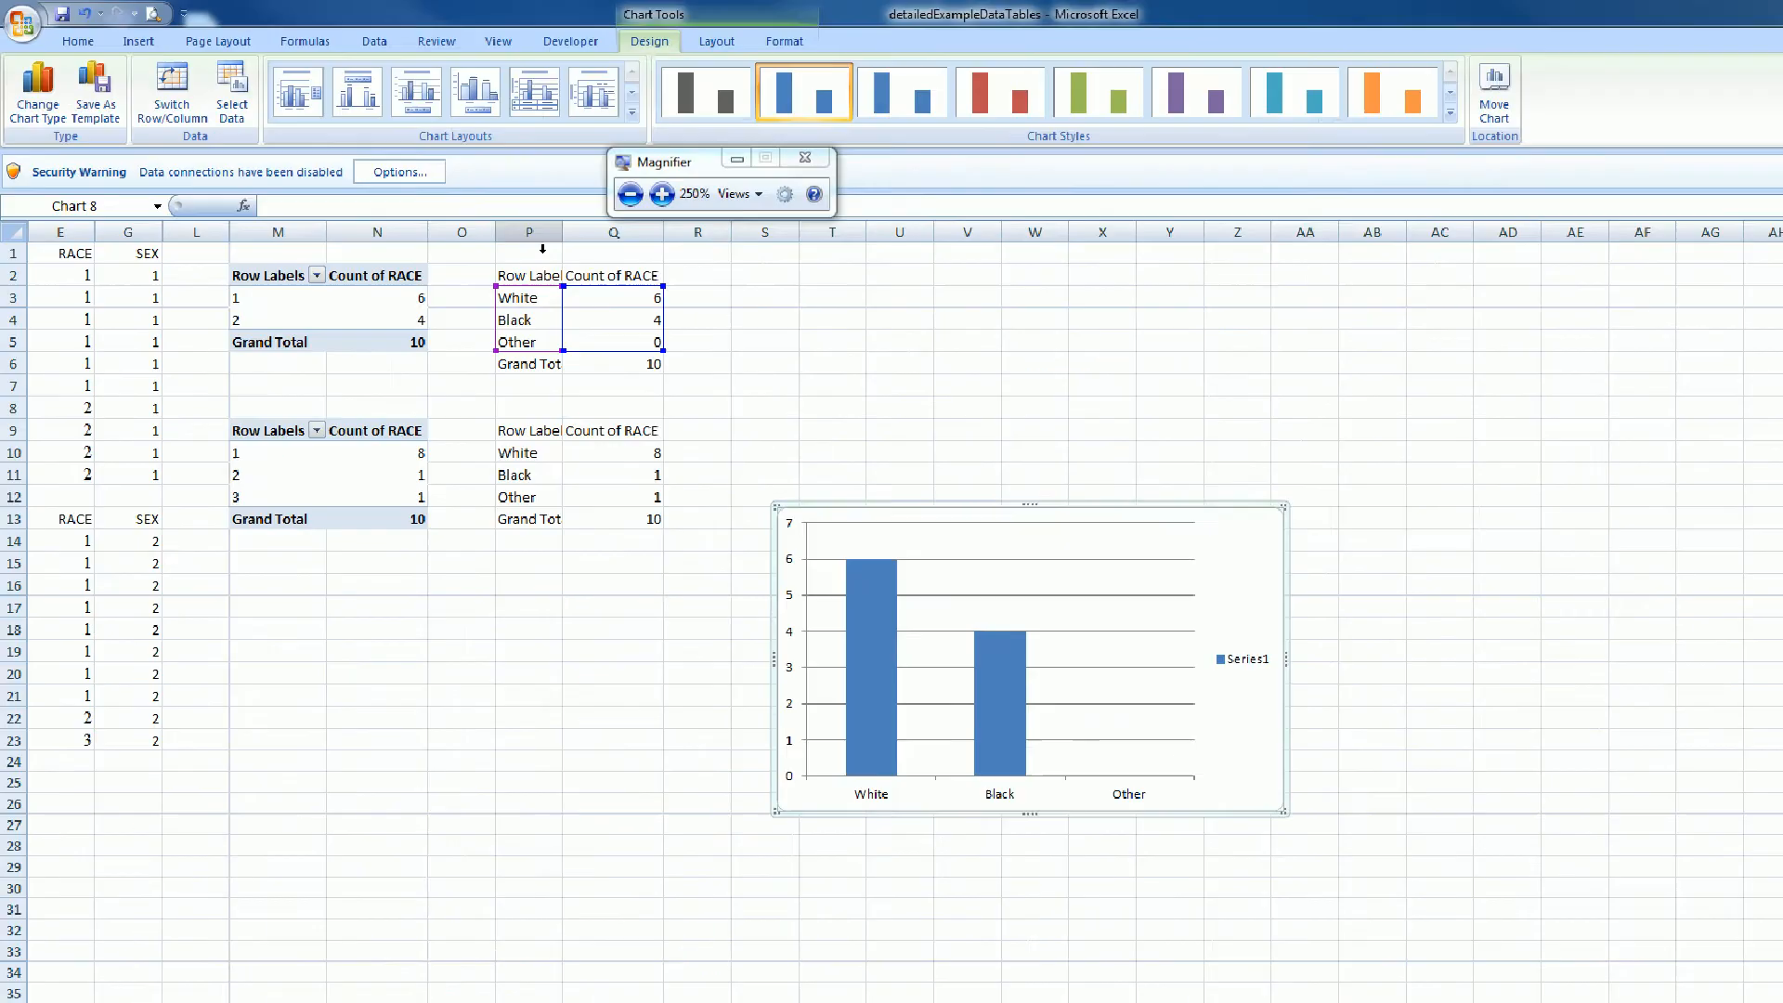
pyautogui.click(629, 193)
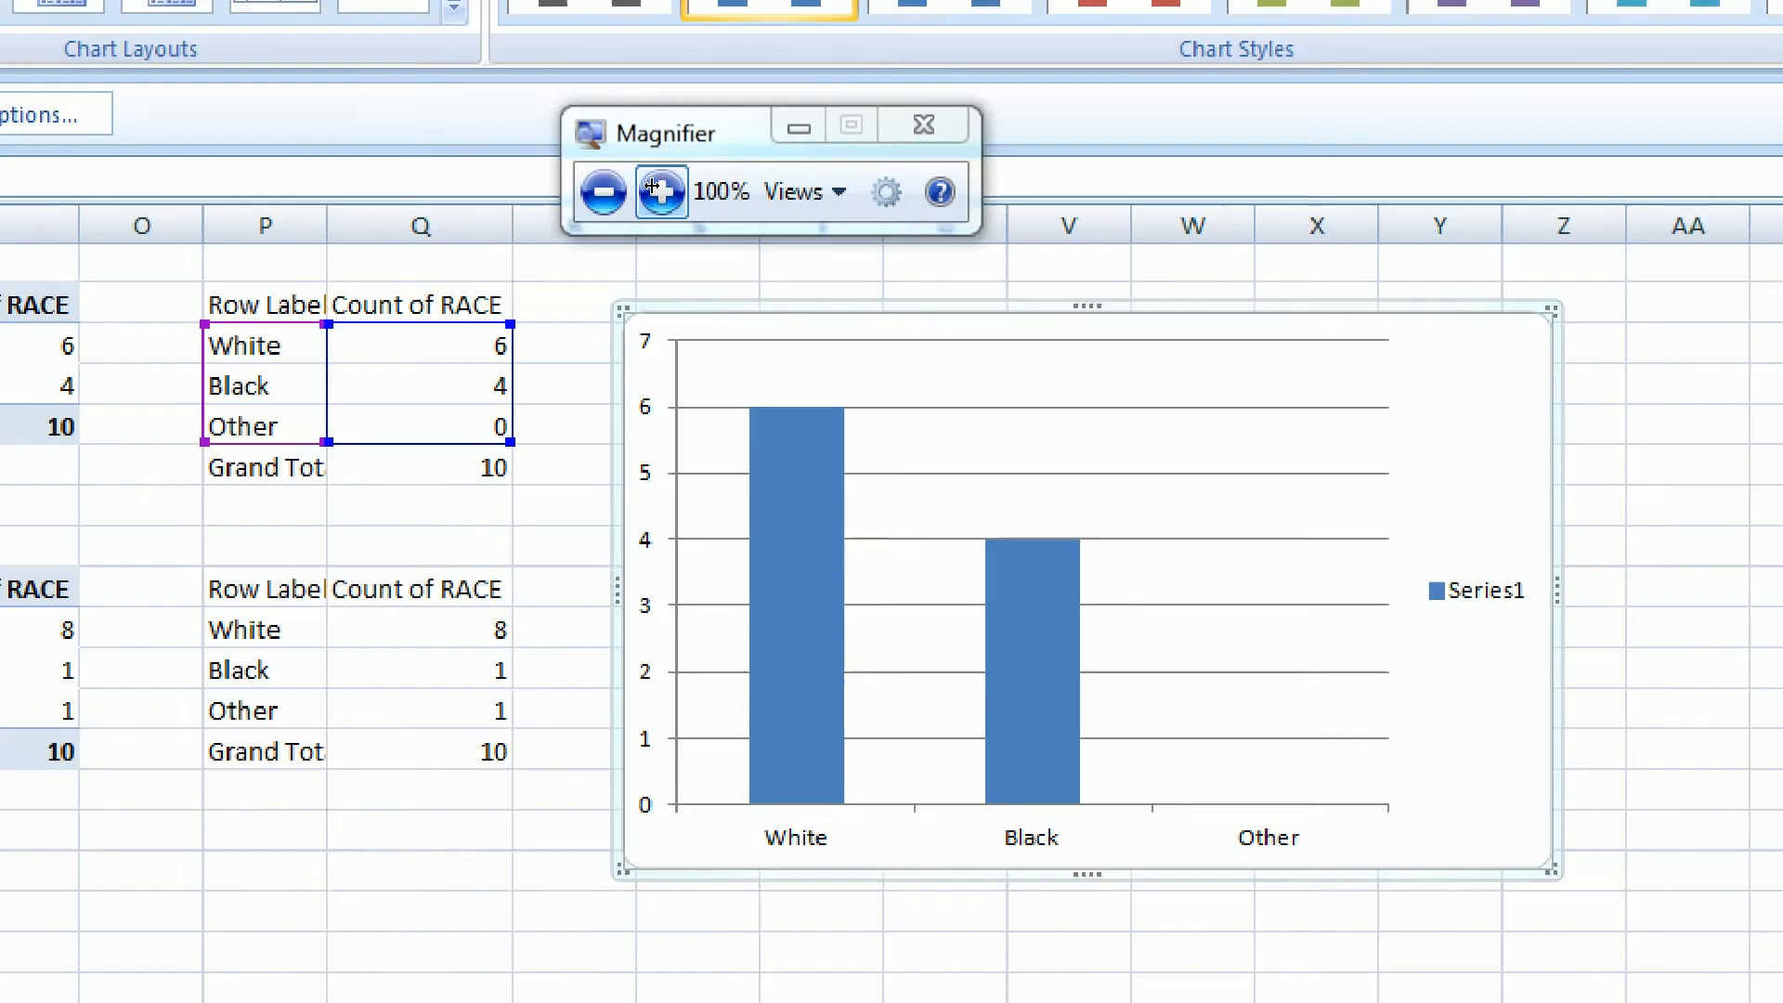
pyautogui.click(660, 192)
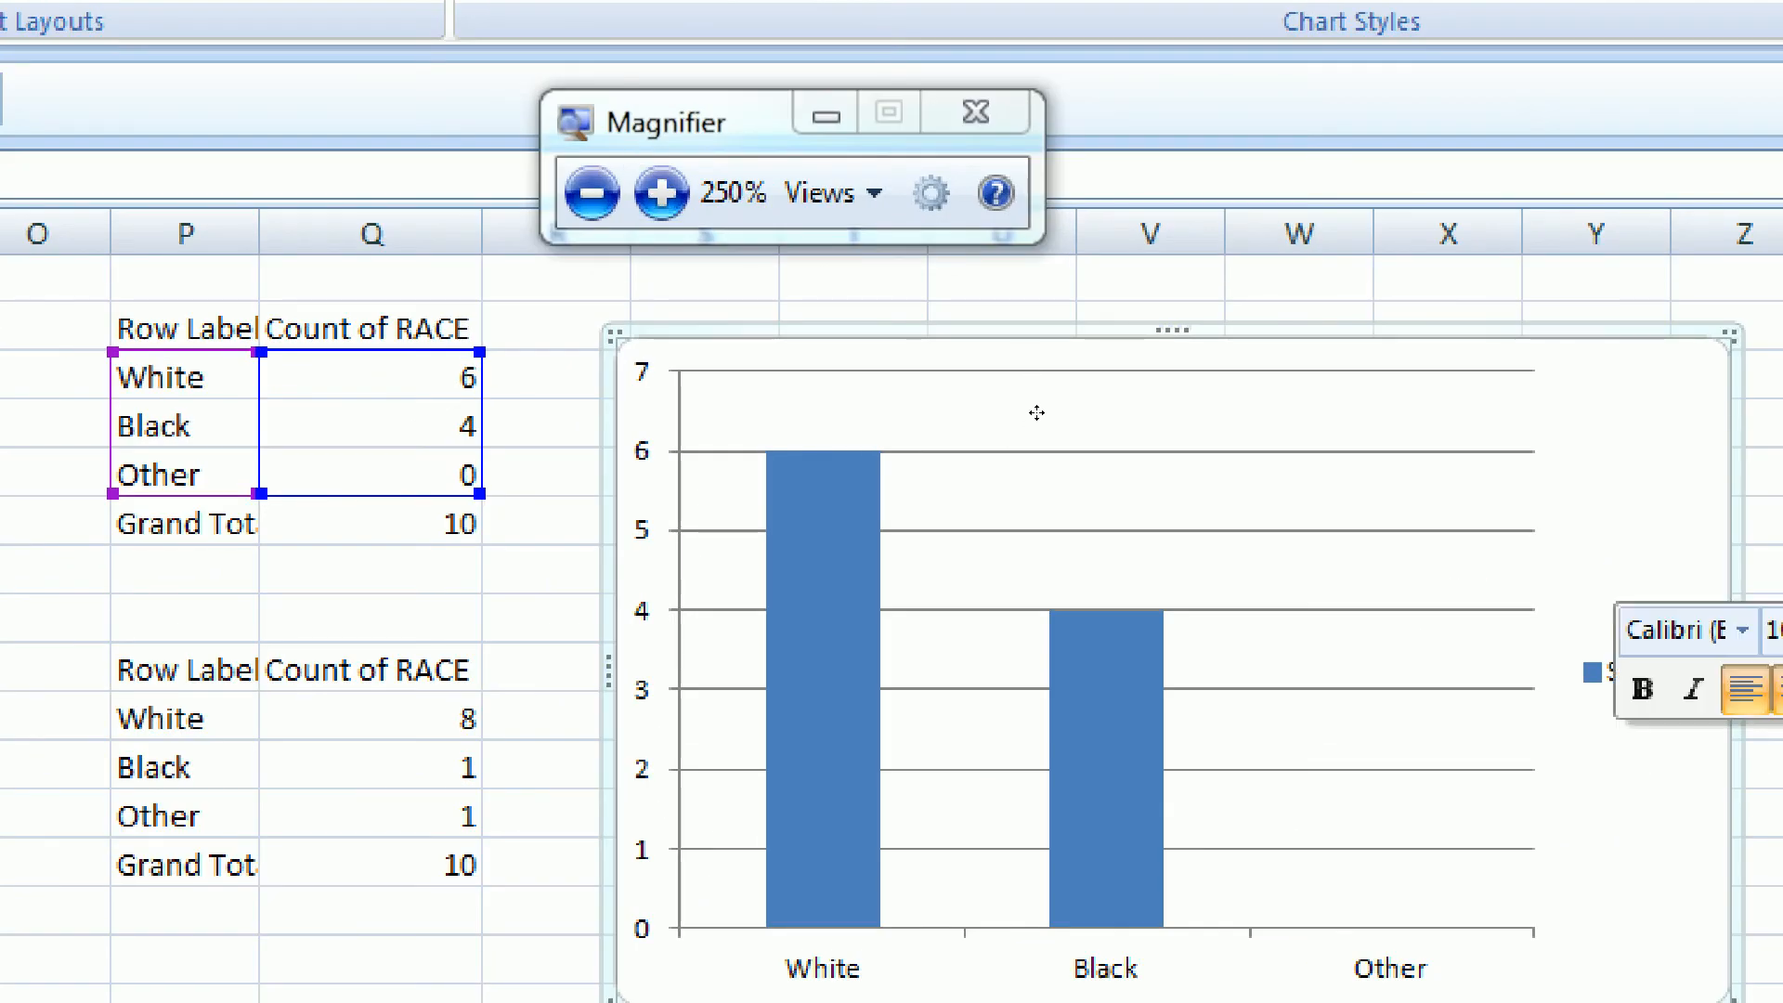
# - Rename the chart's existing series to Male in Select Data
pyautogui.rightClick(1075, 574)
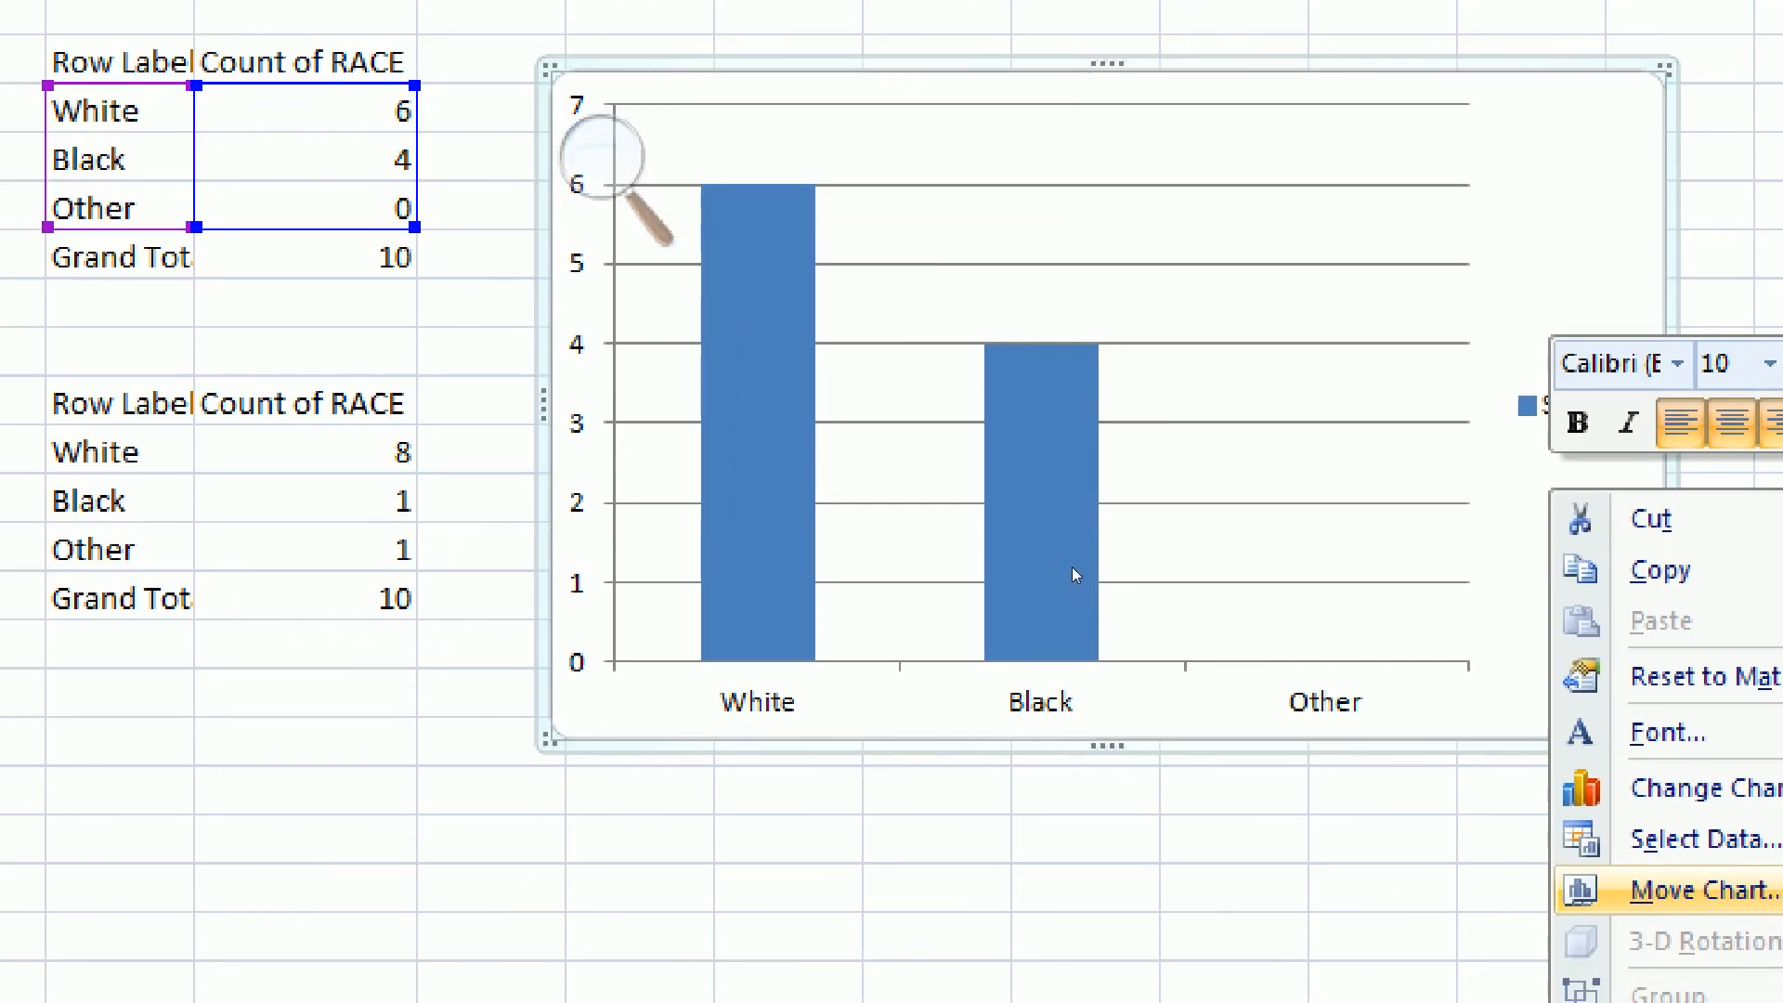
pyautogui.click(1703, 838)
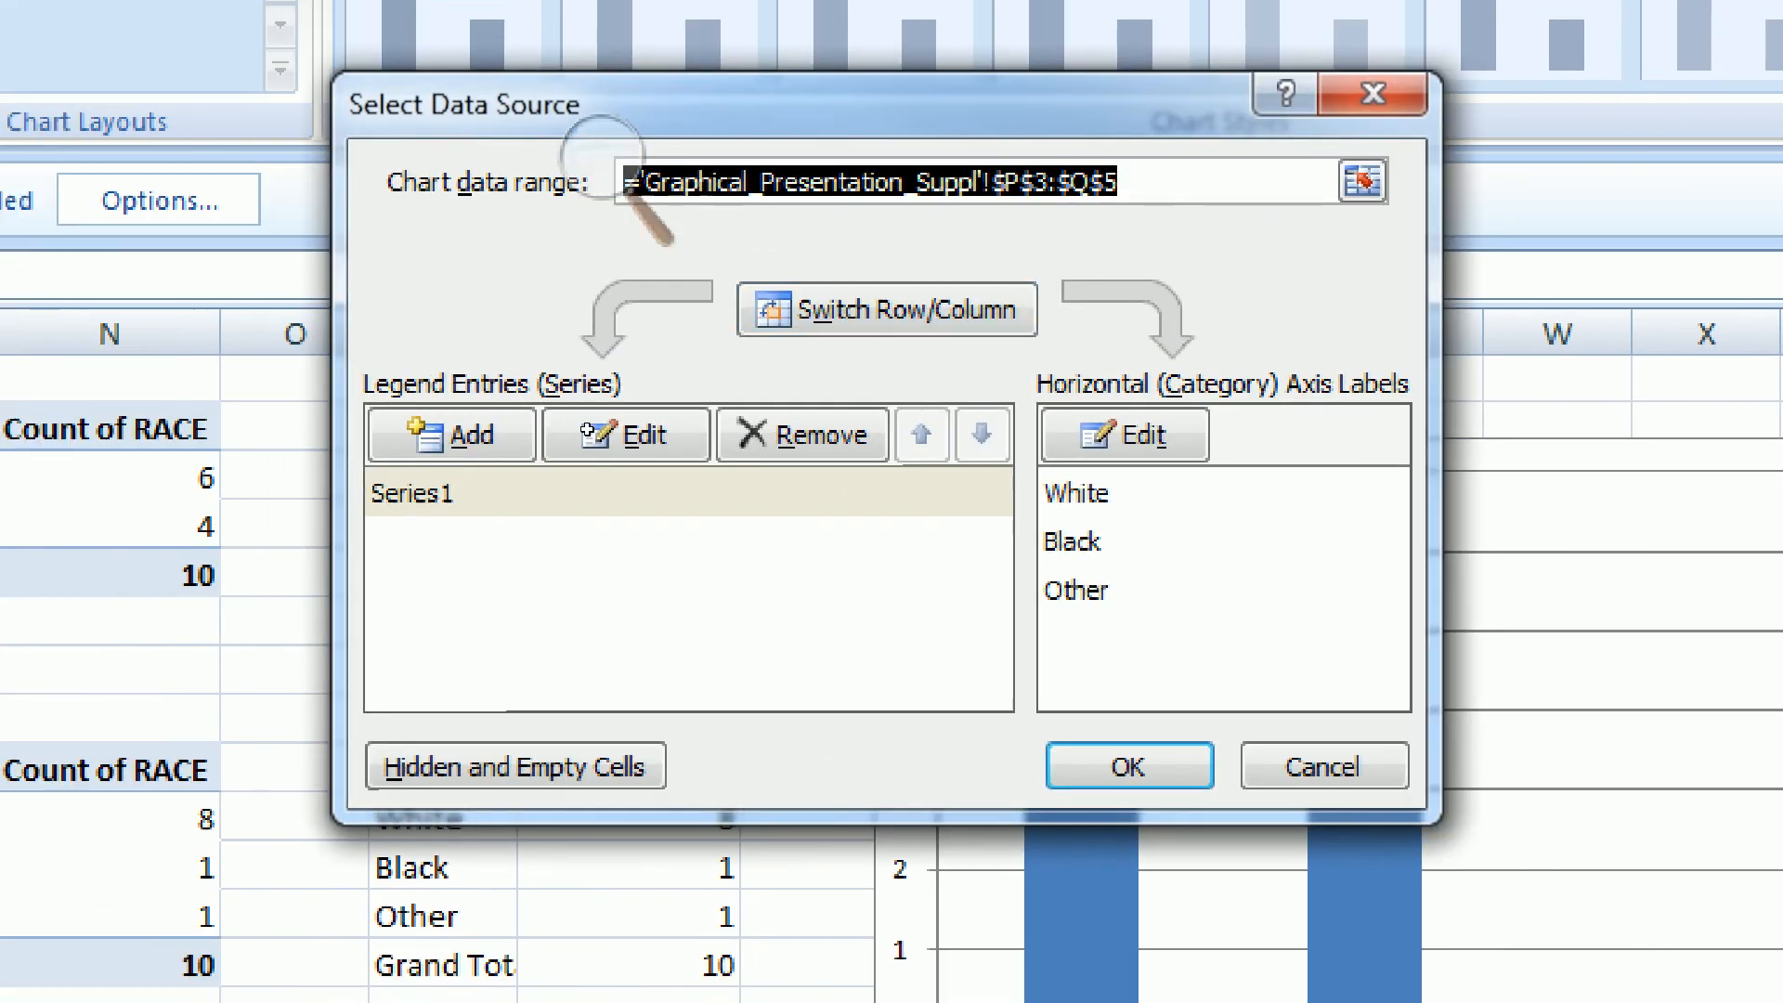
pyautogui.moveTo(462, 287)
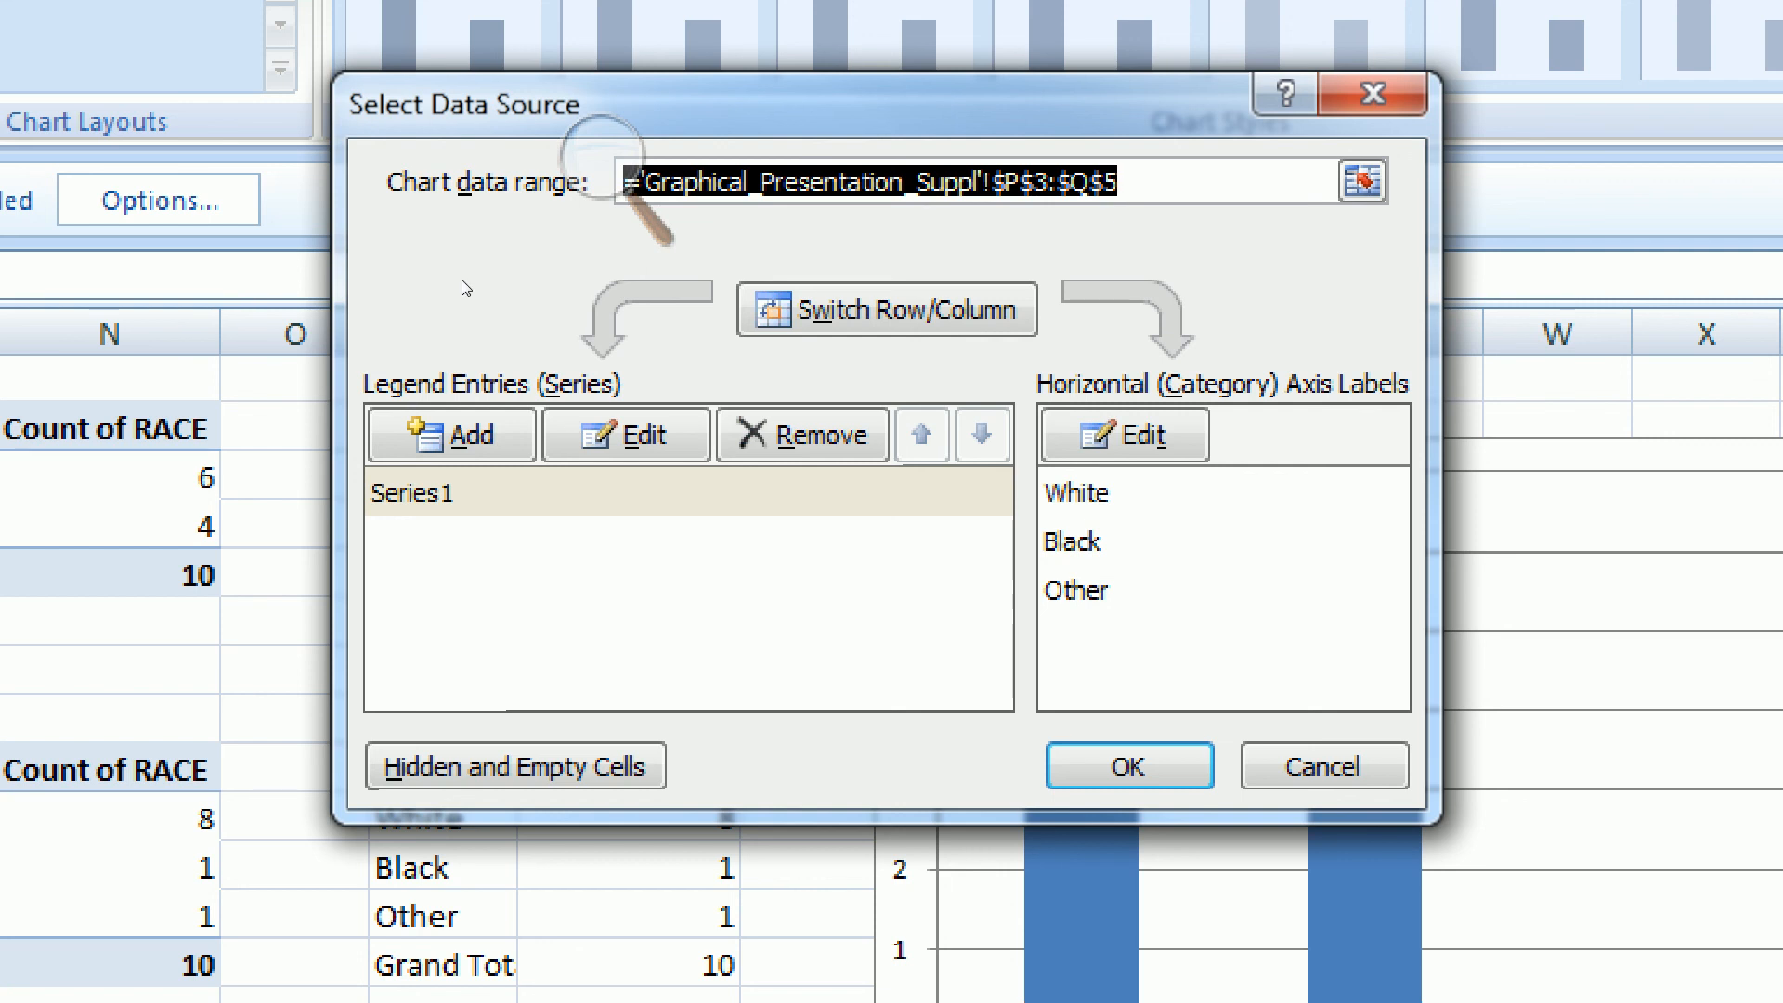
pyautogui.click(685, 493)
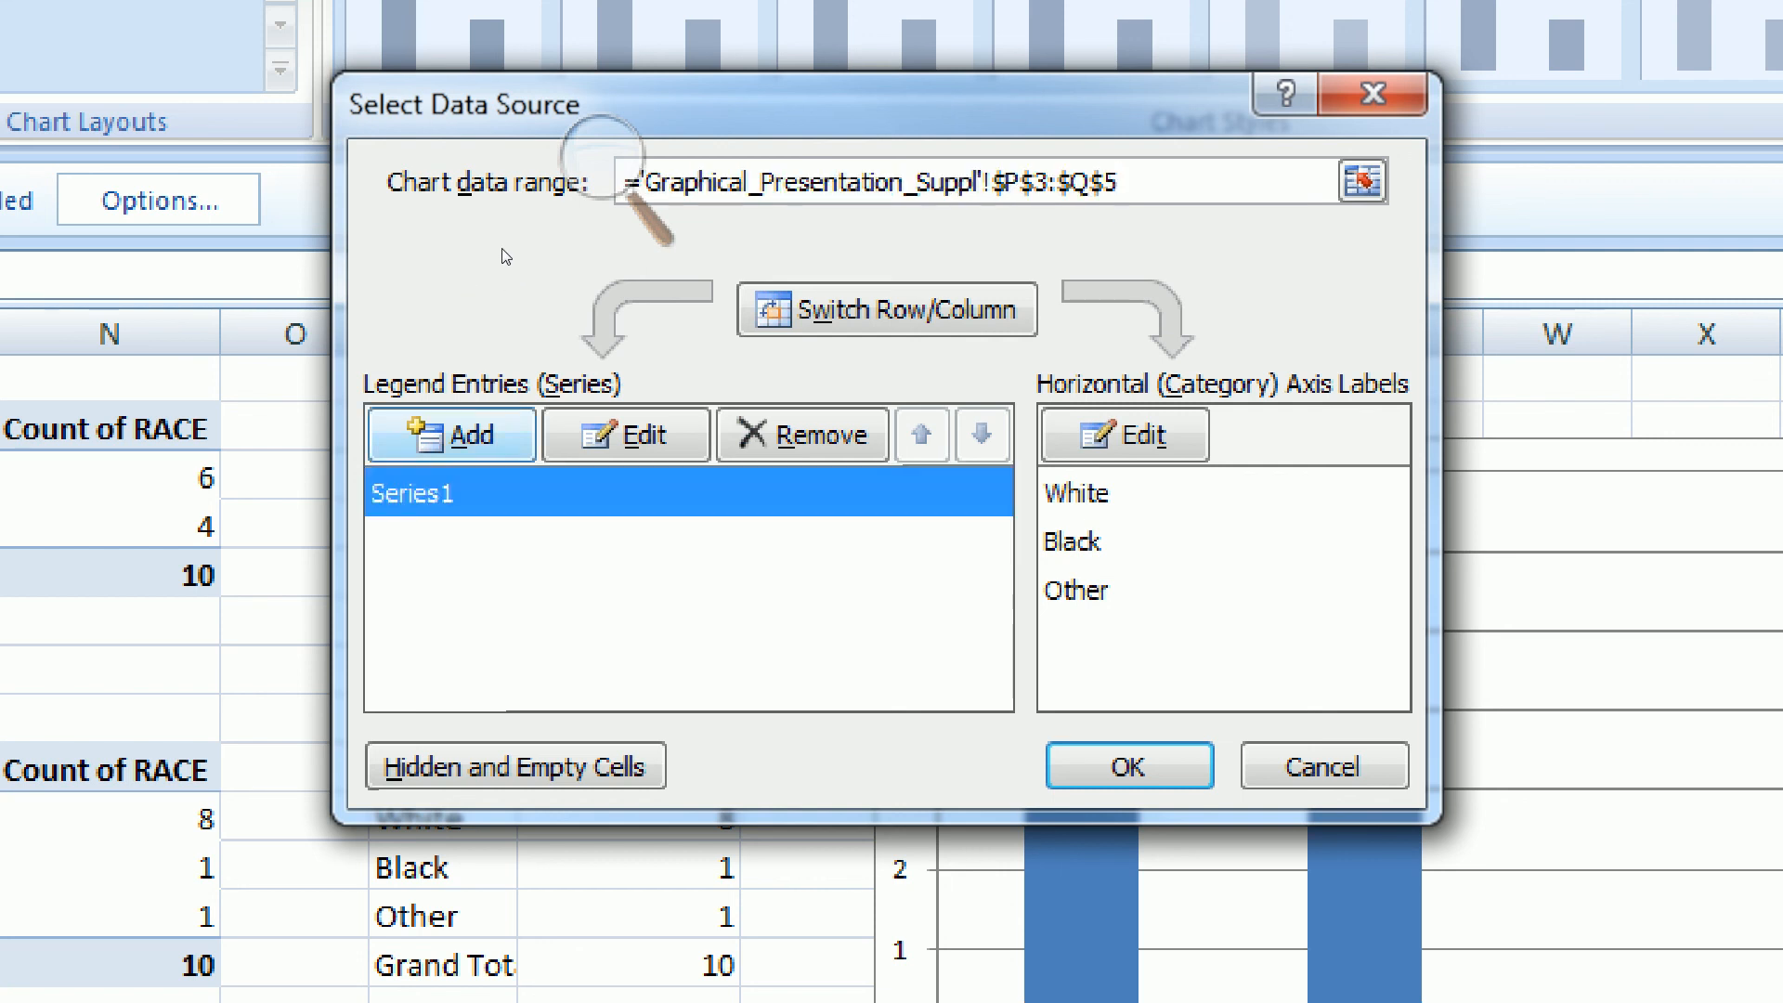
pyautogui.click(624, 435)
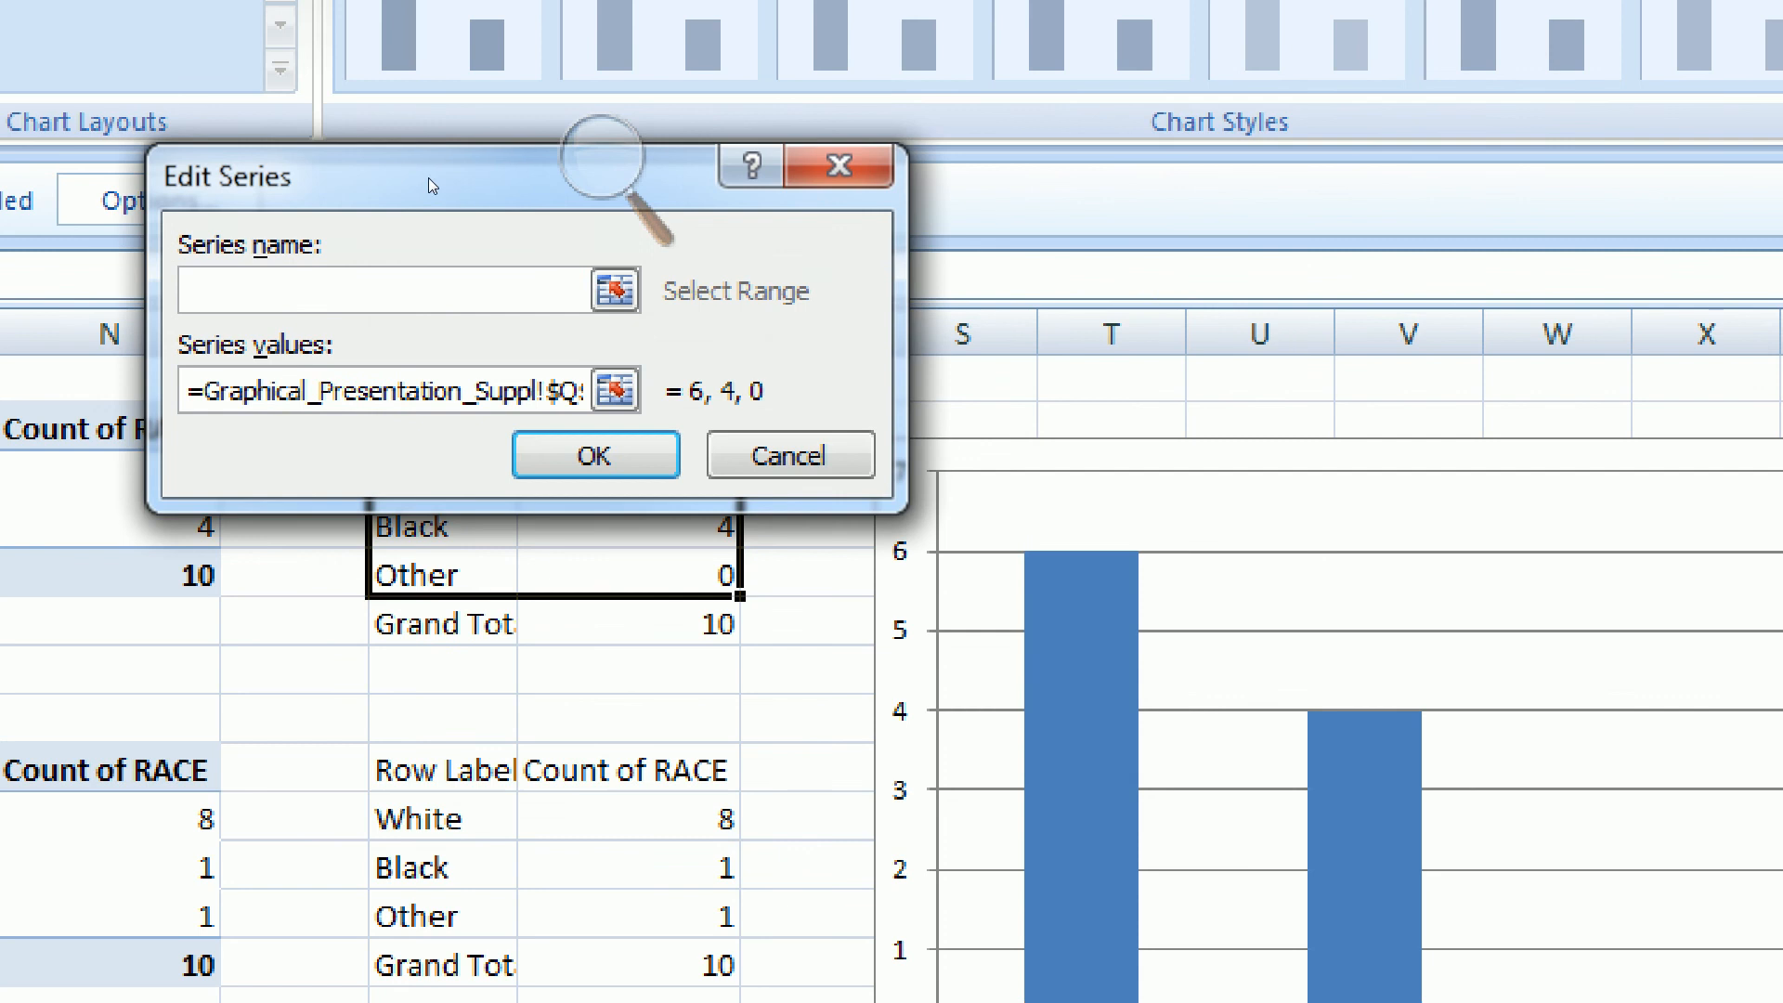
pyautogui.write('Male')
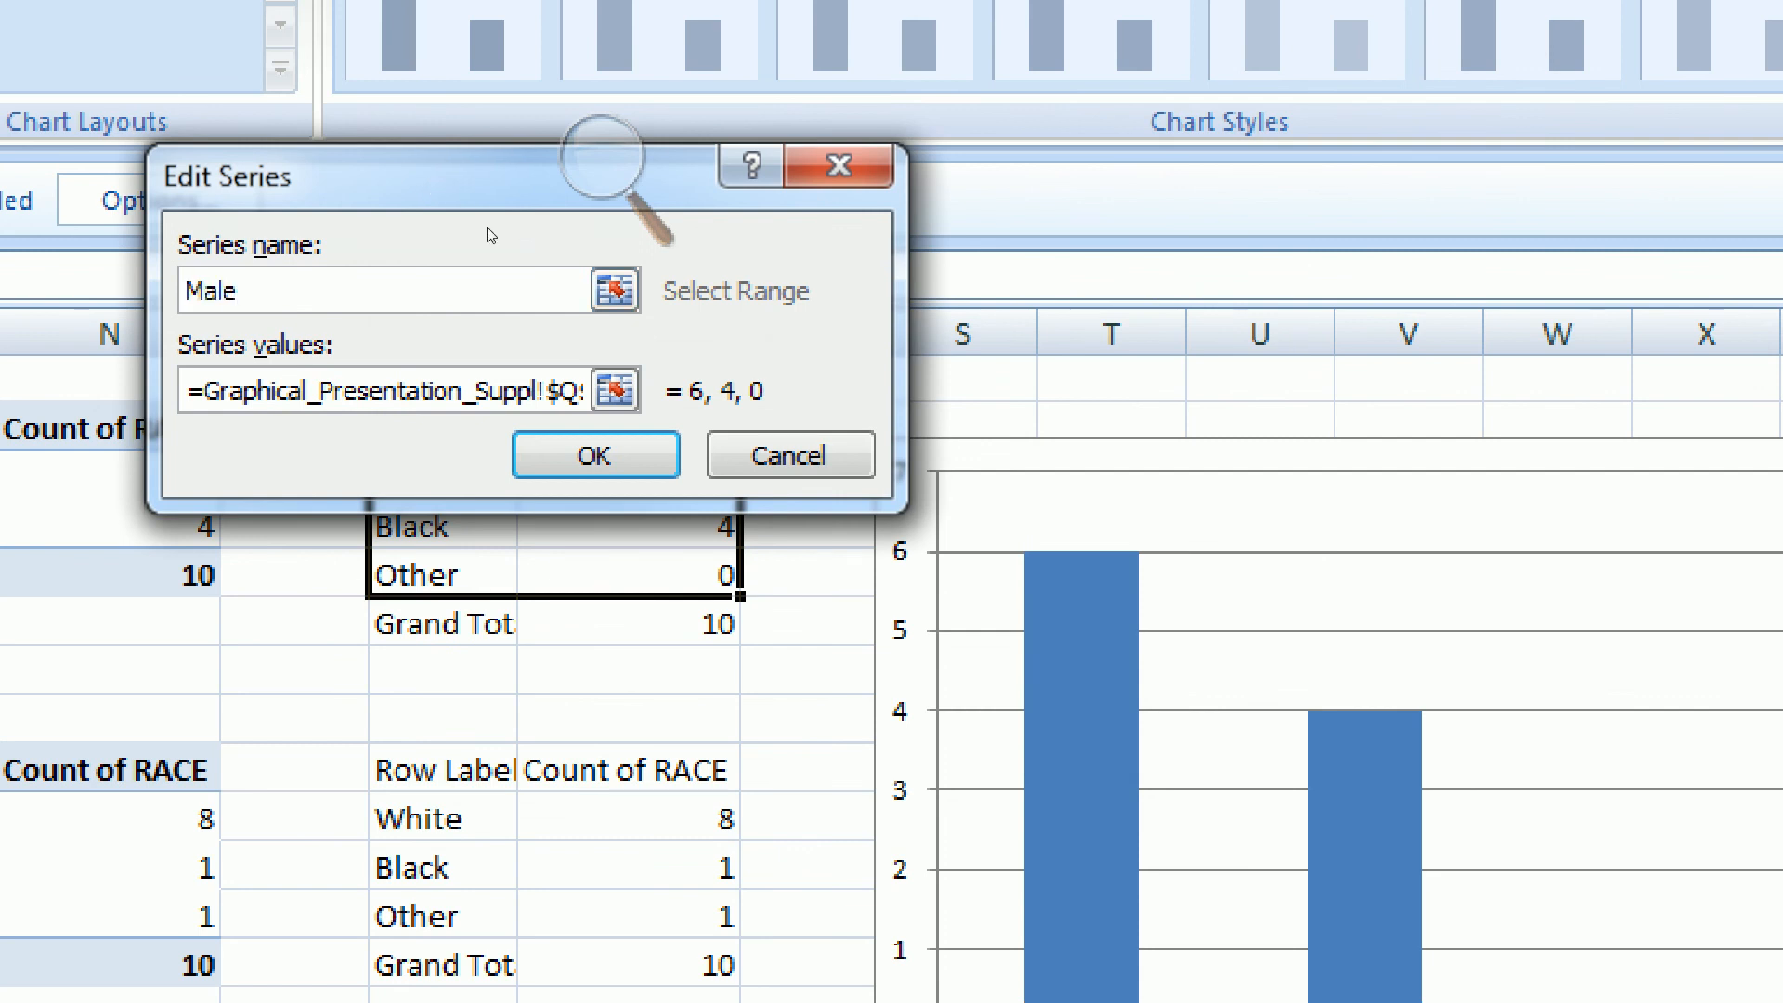
pyautogui.click(594, 454)
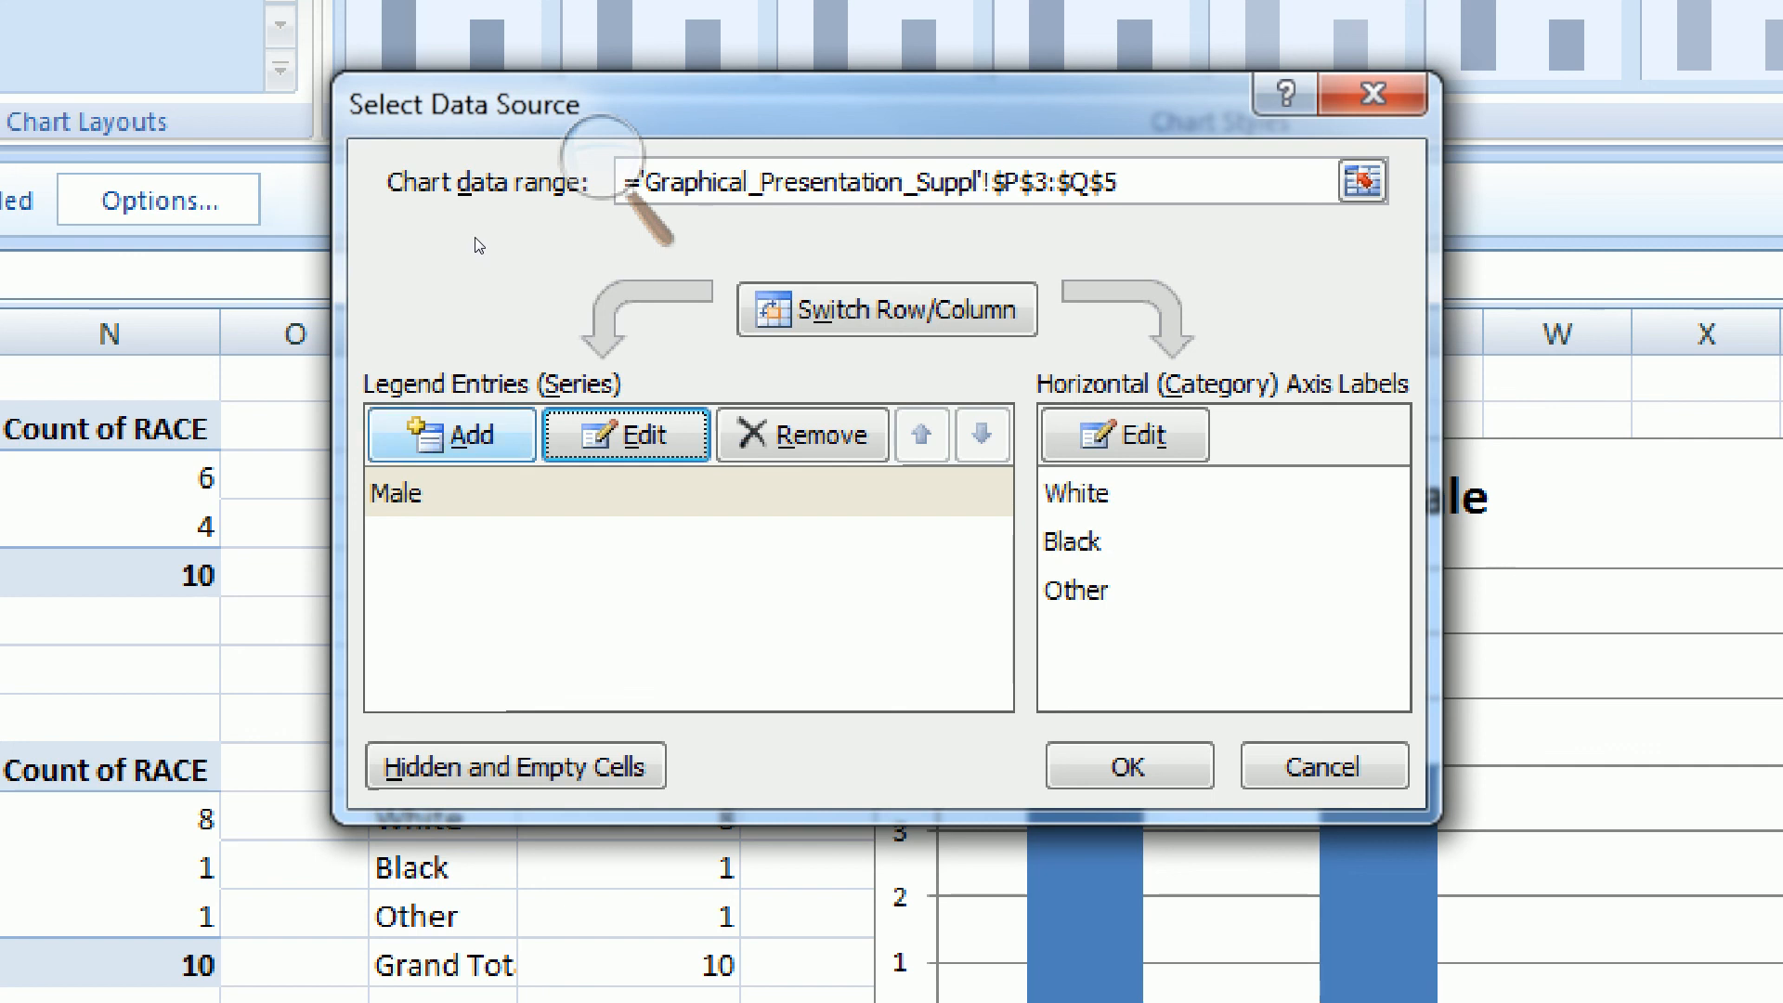
# - Add a second series named Female and apply both series
pyautogui.click(624, 435)
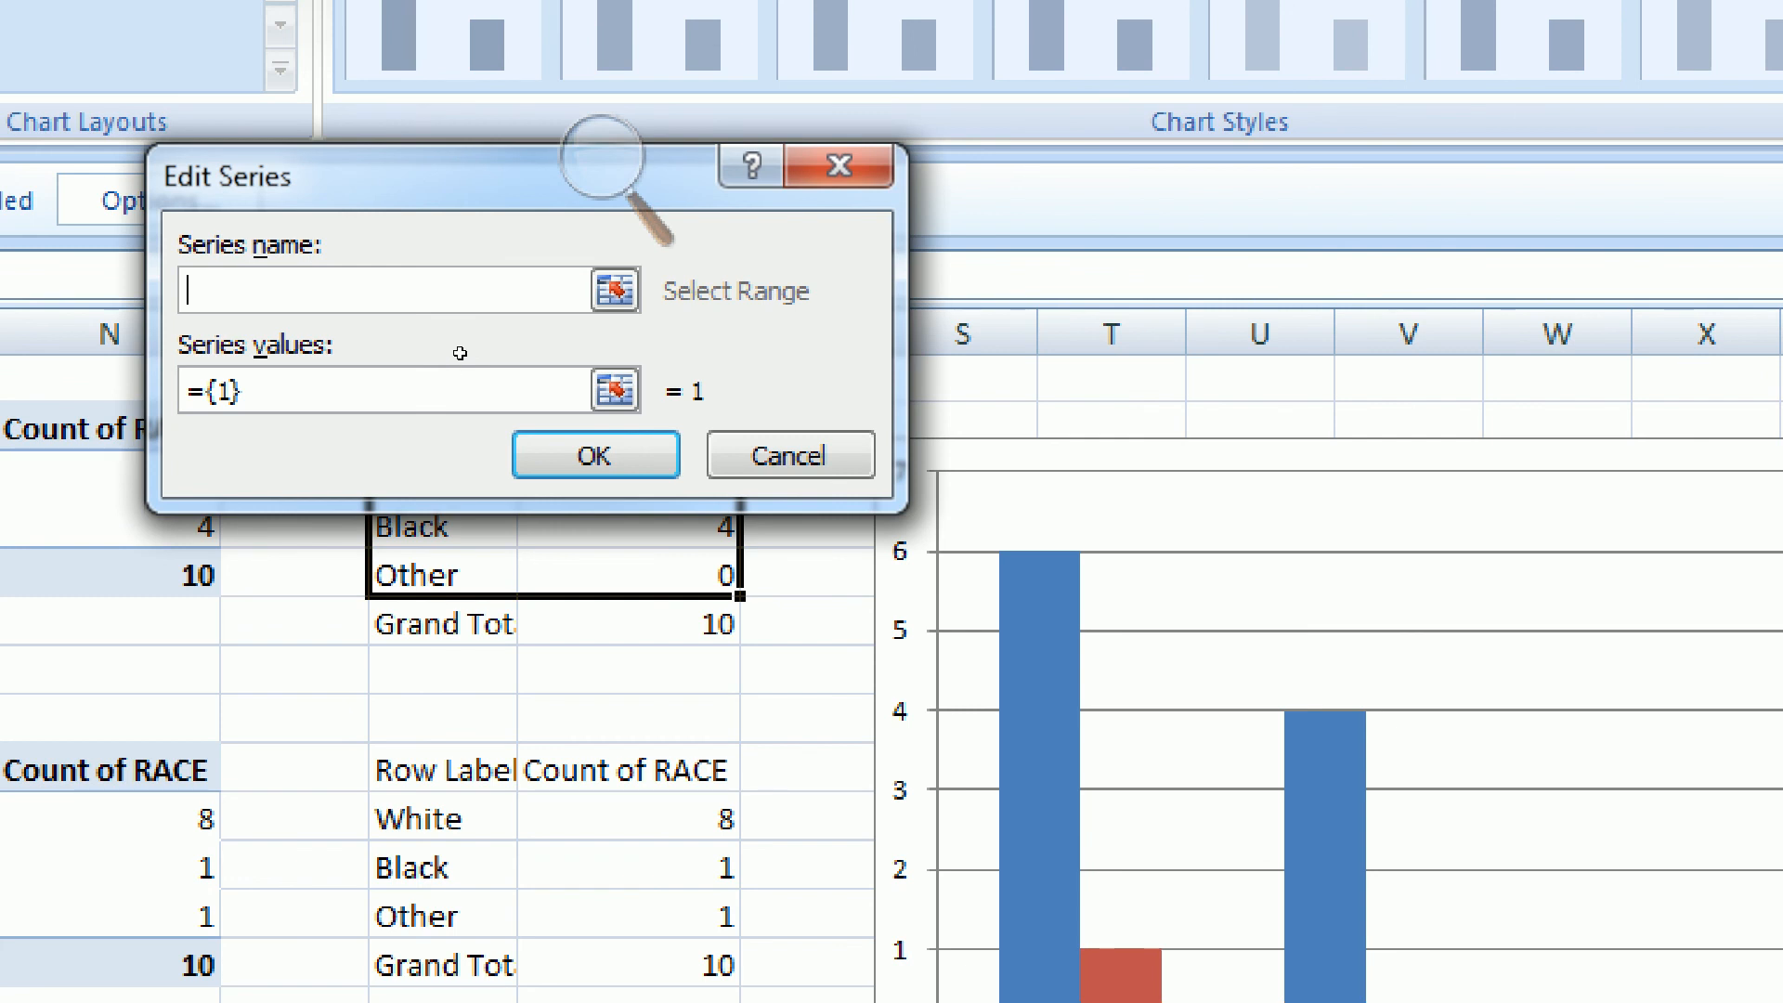
pyautogui.write('Fe')
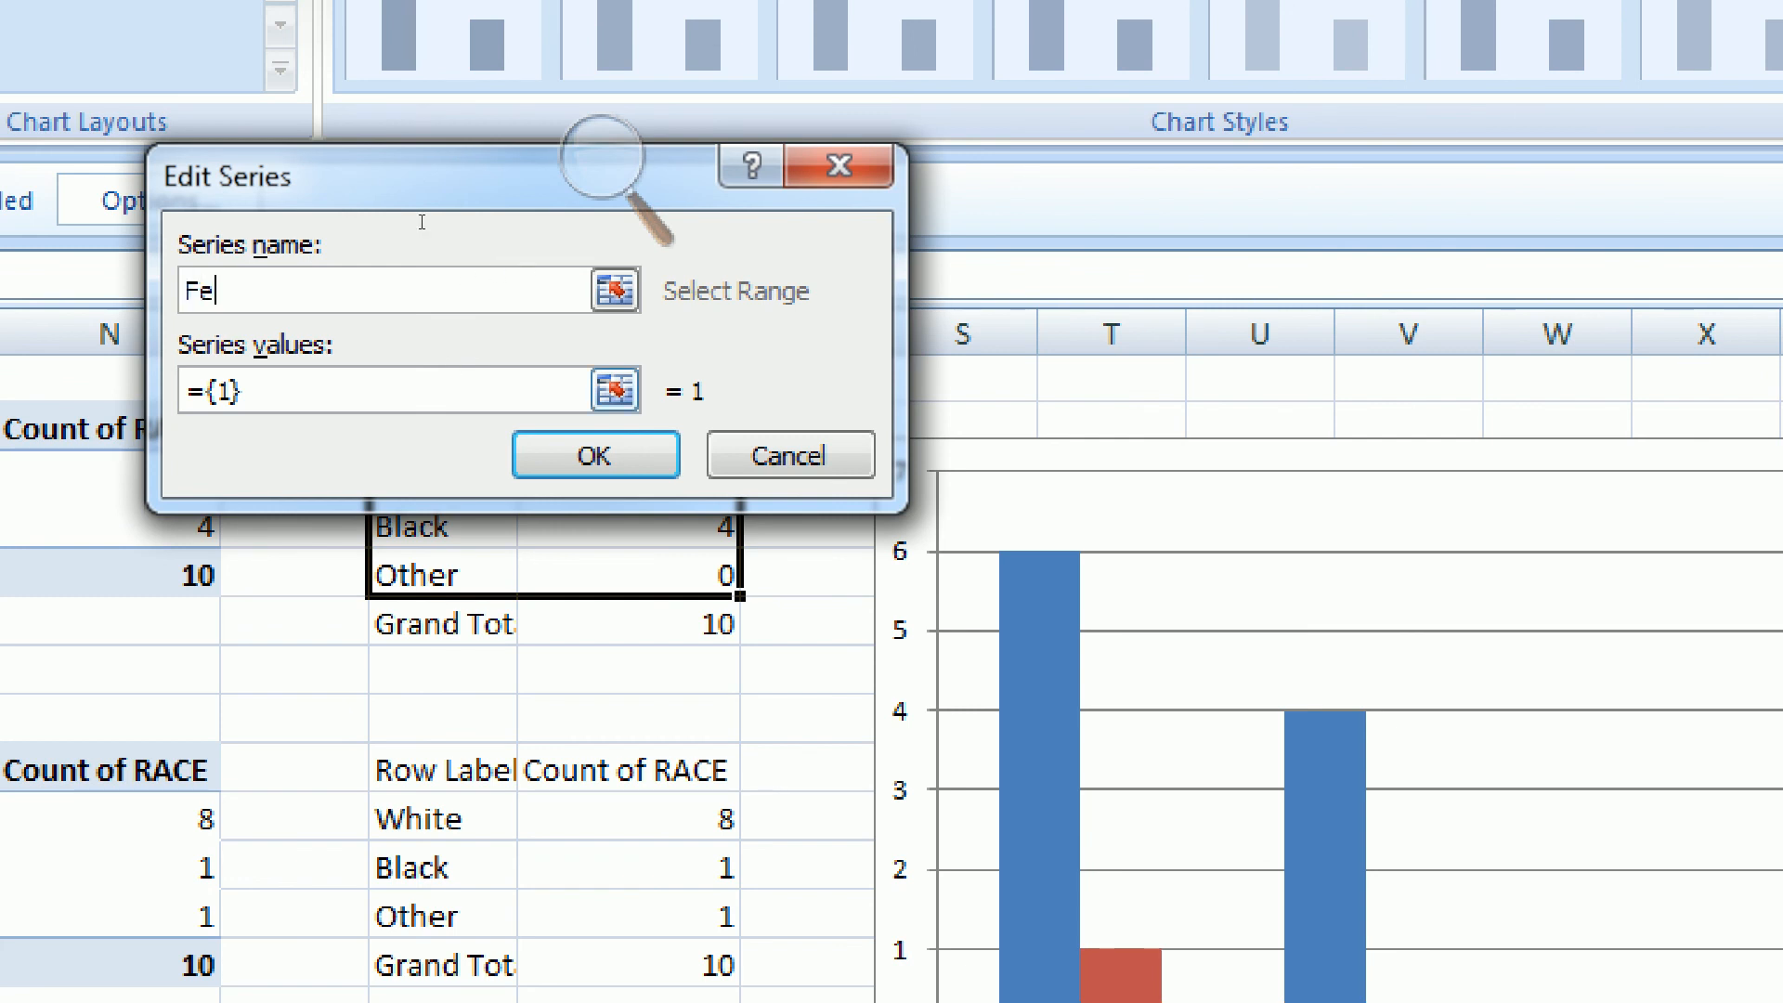
pyautogui.write('male')
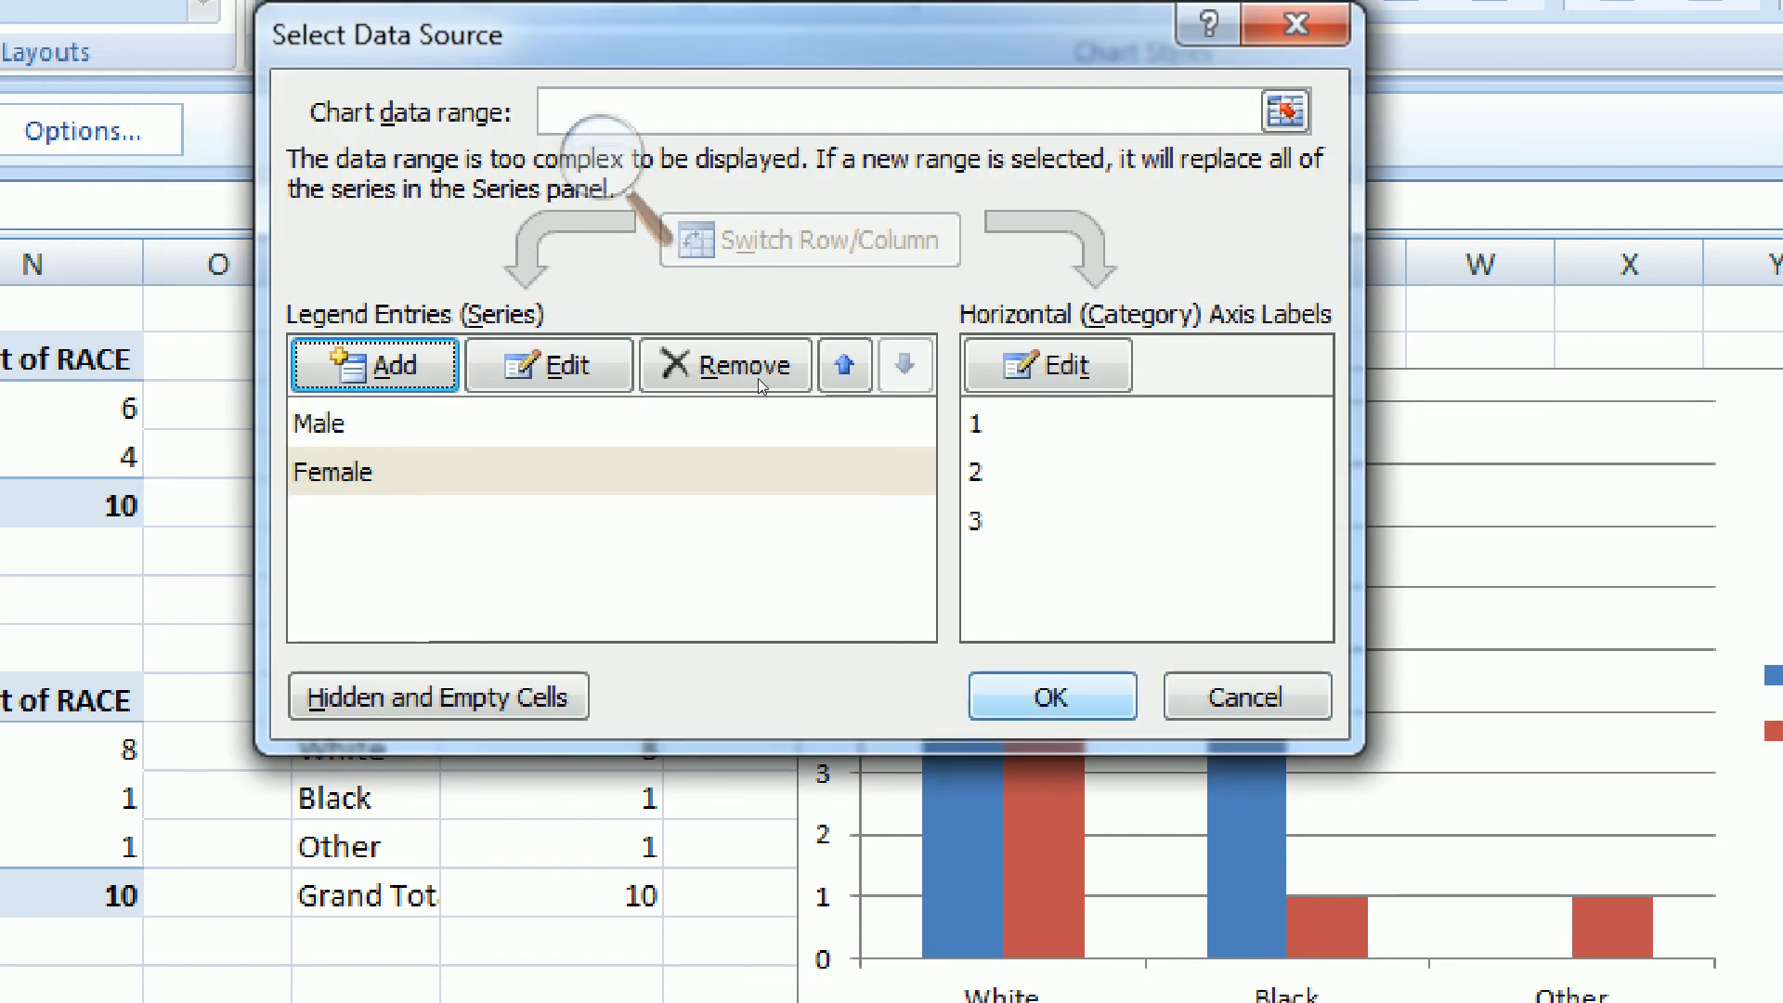
pyautogui.click(1050, 696)
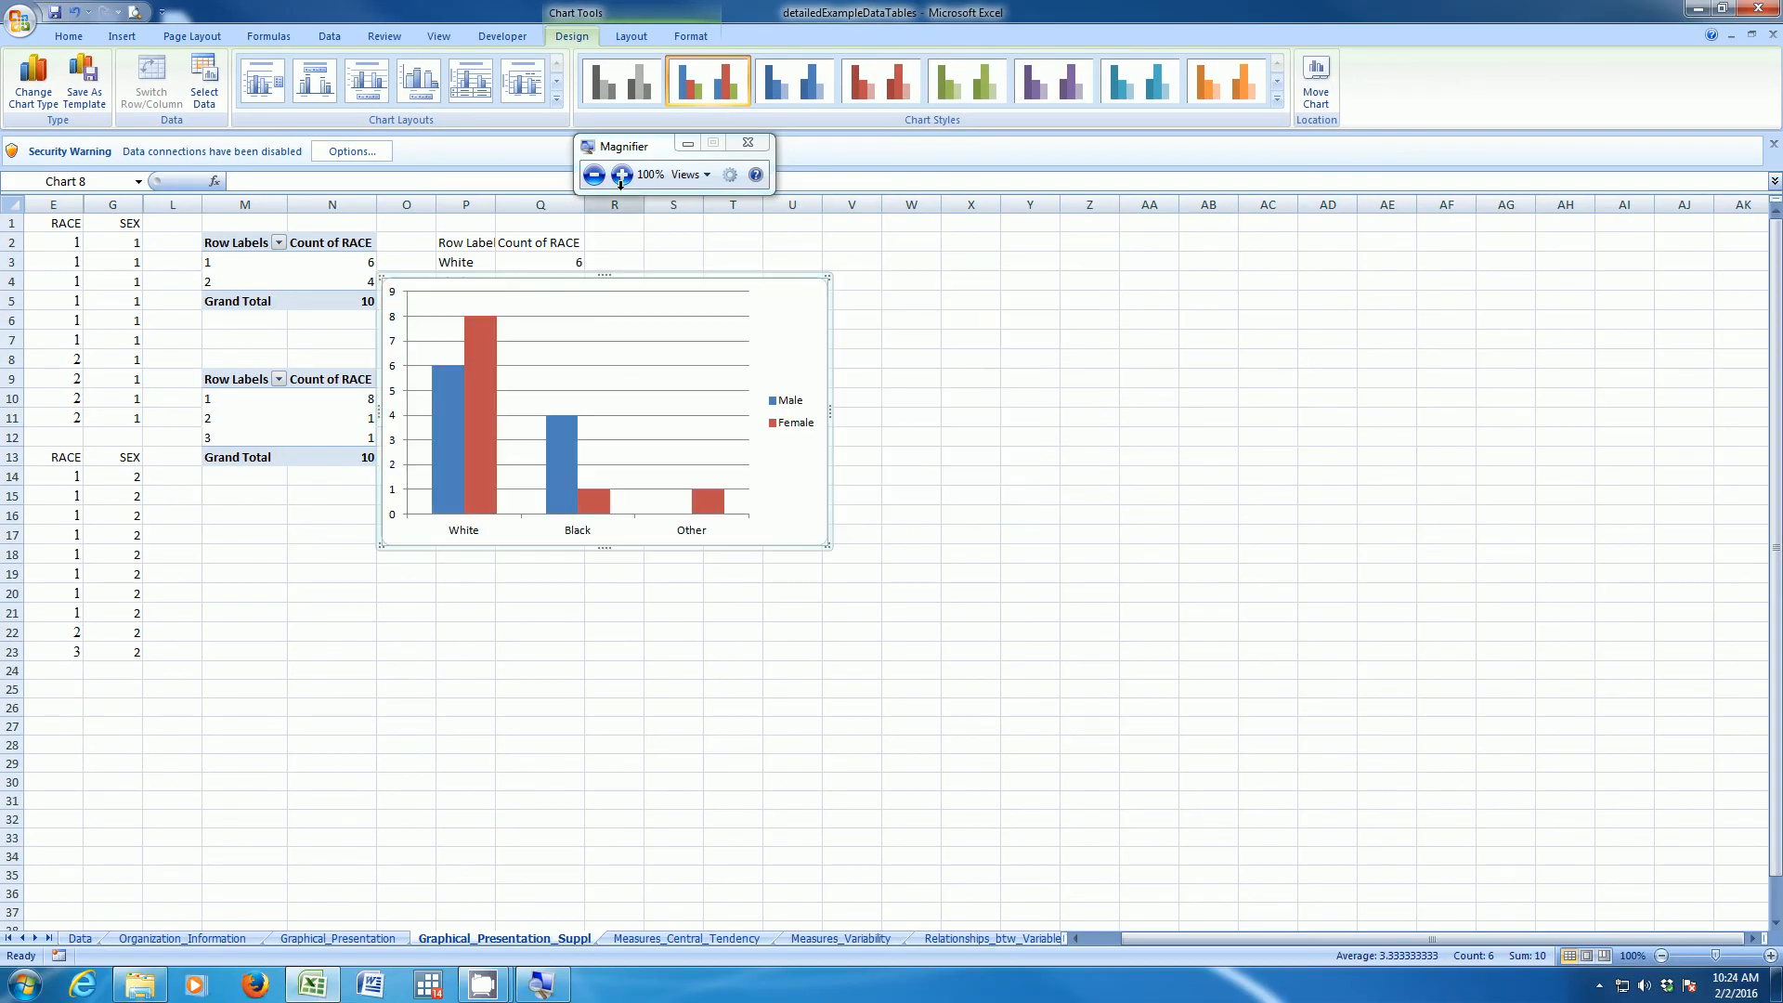
# - Close the dialog and move the chart beside the second data table
pyautogui.click(622, 174)
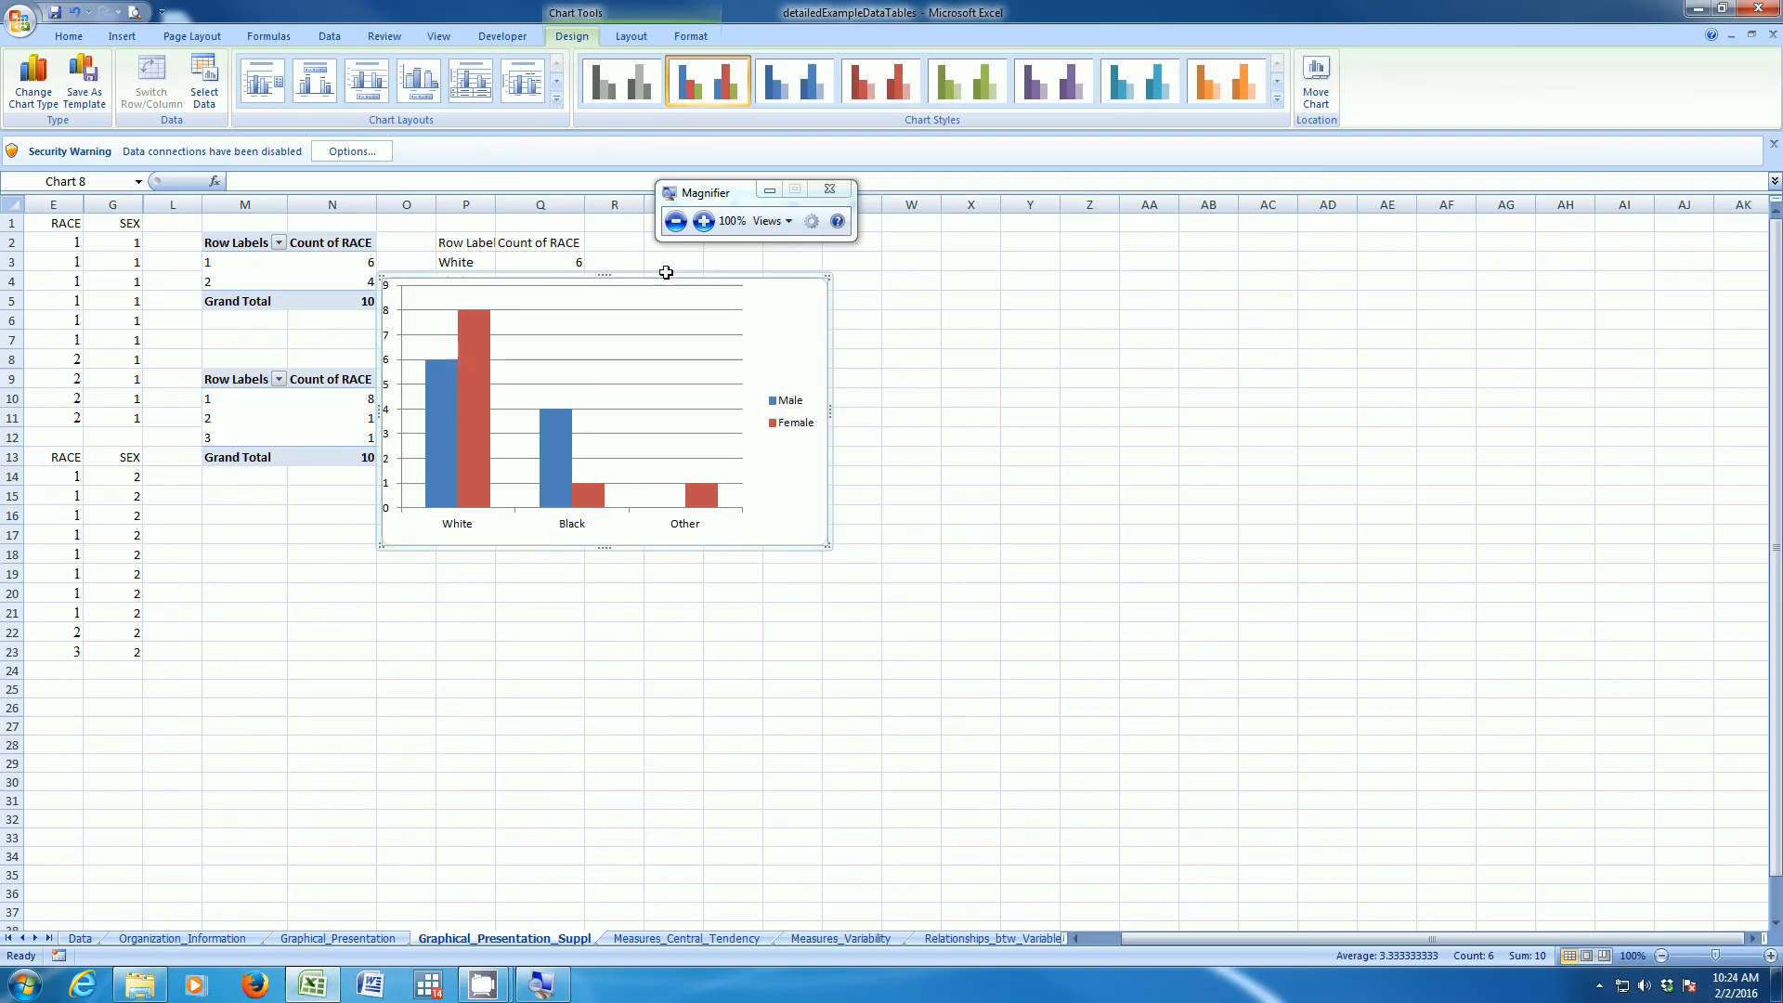
pyautogui.moveTo(527, 602)
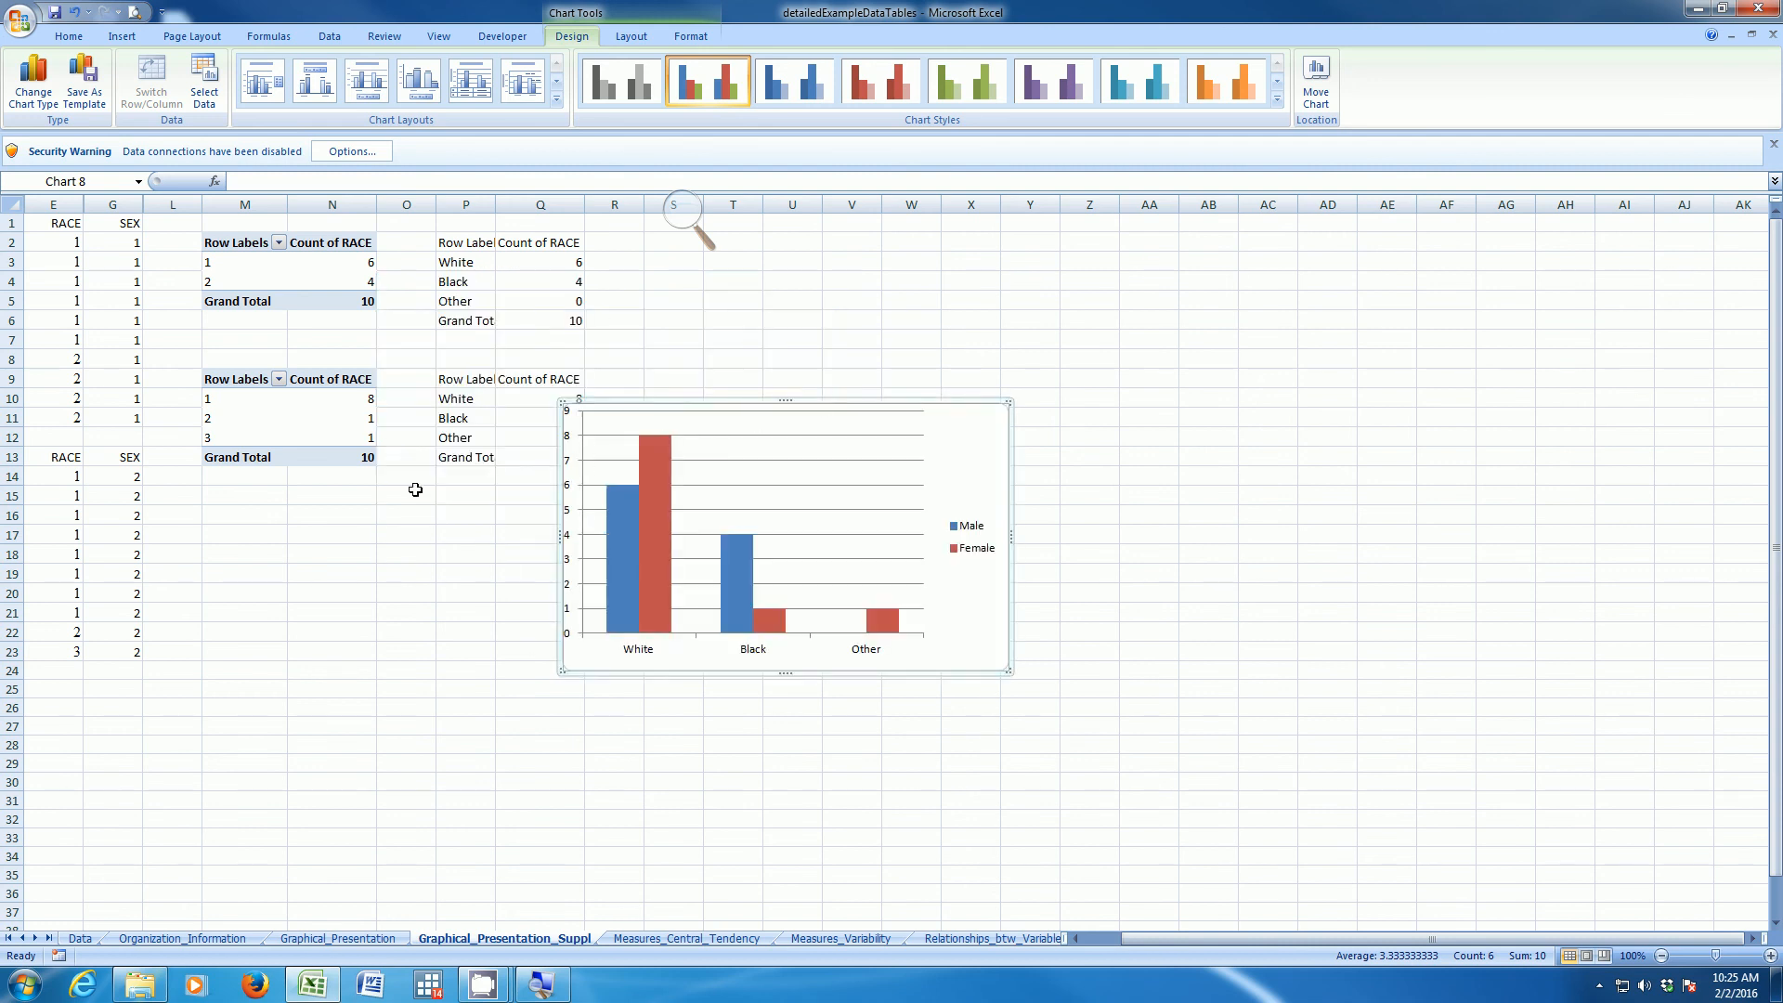
pyautogui.moveTo(350, 303)
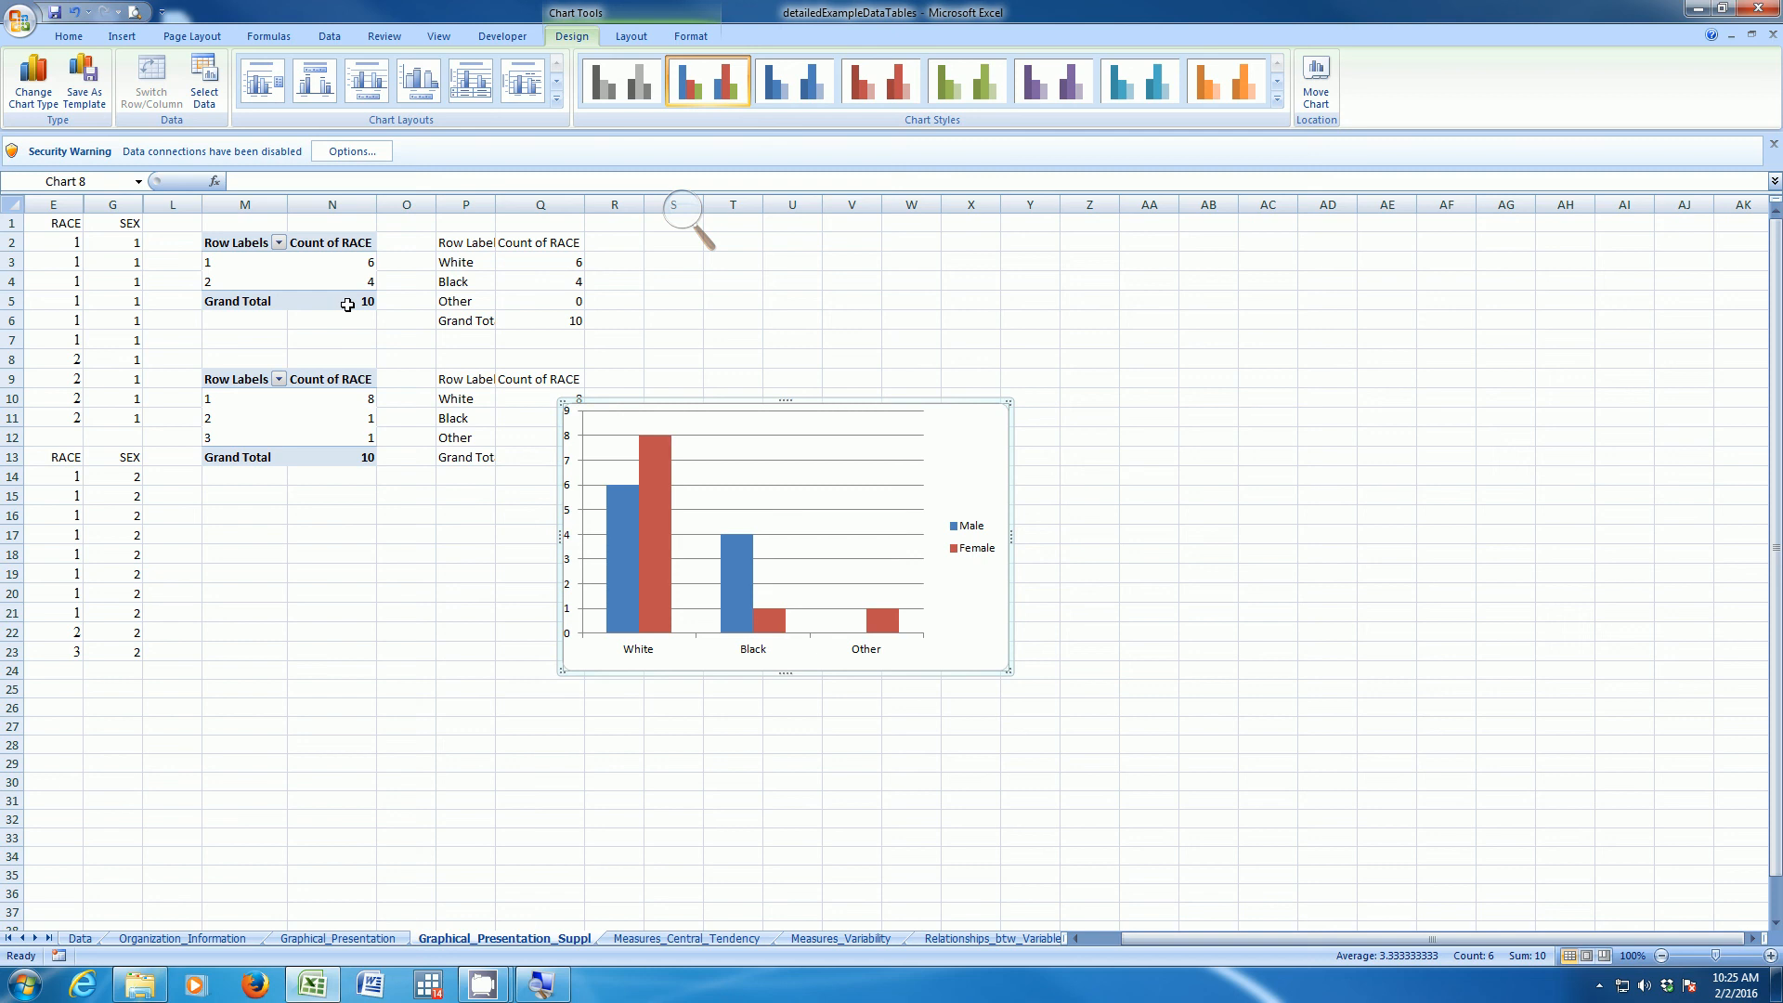
pyautogui.moveTo(423, 632)
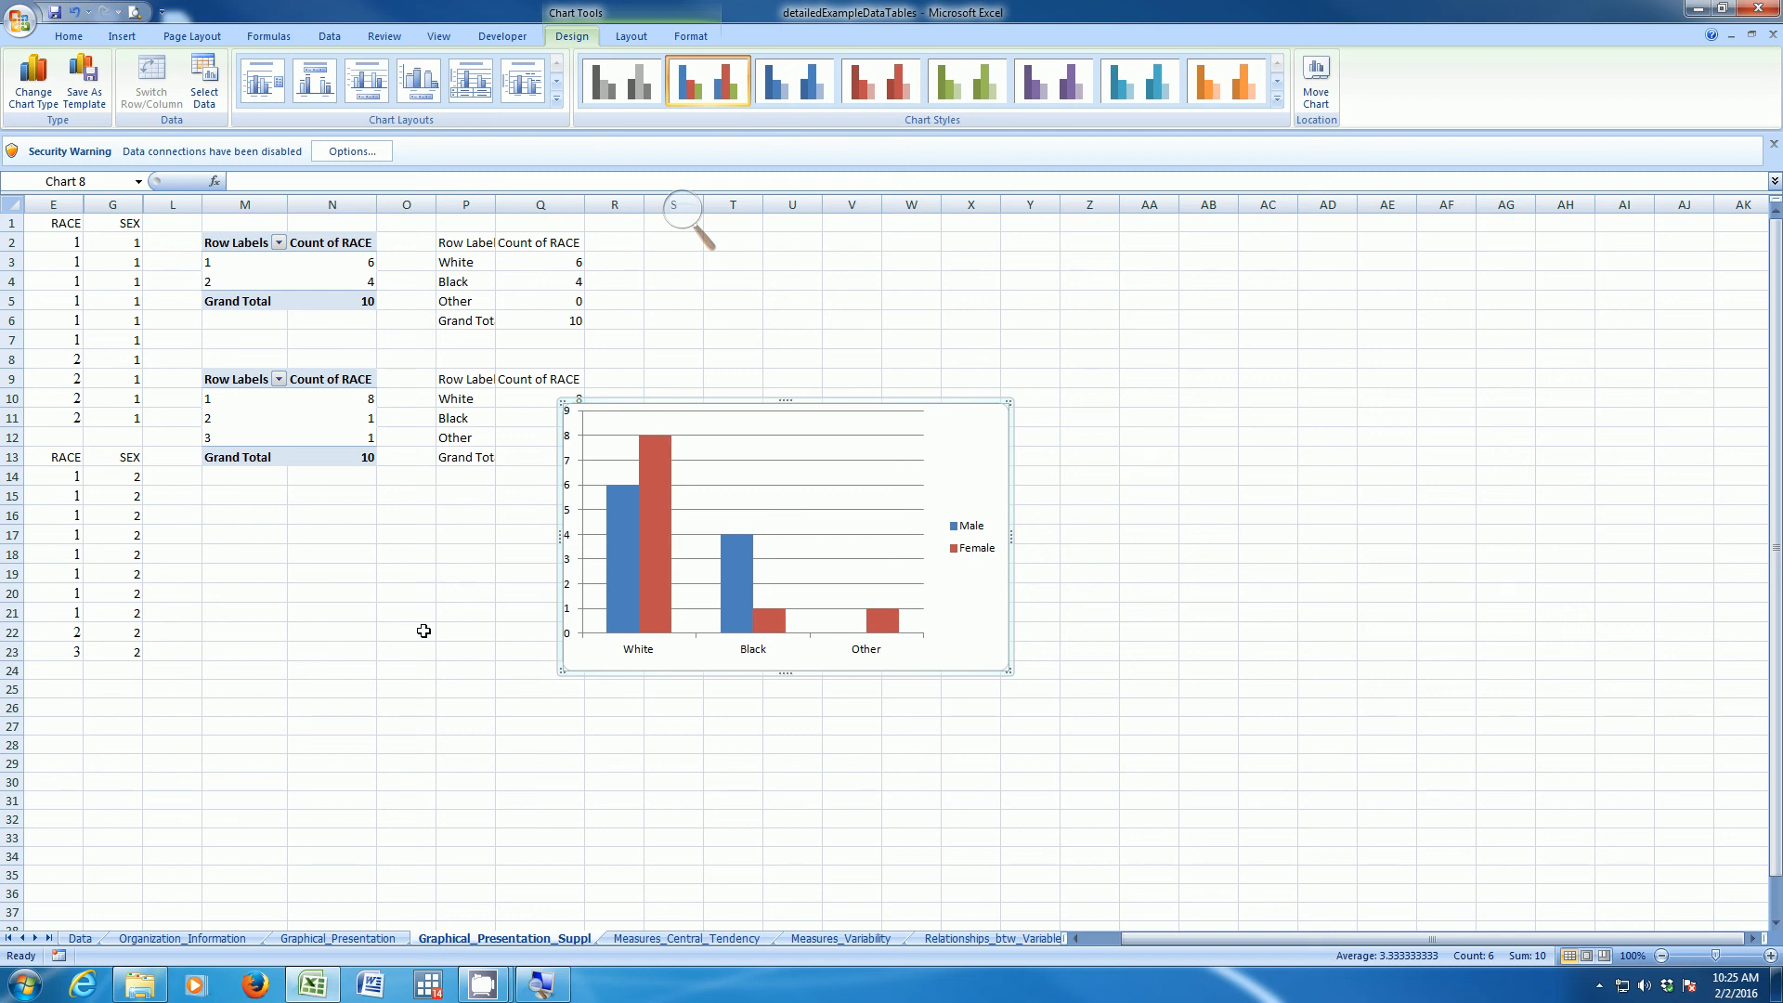
pyautogui.moveTo(404, 583)
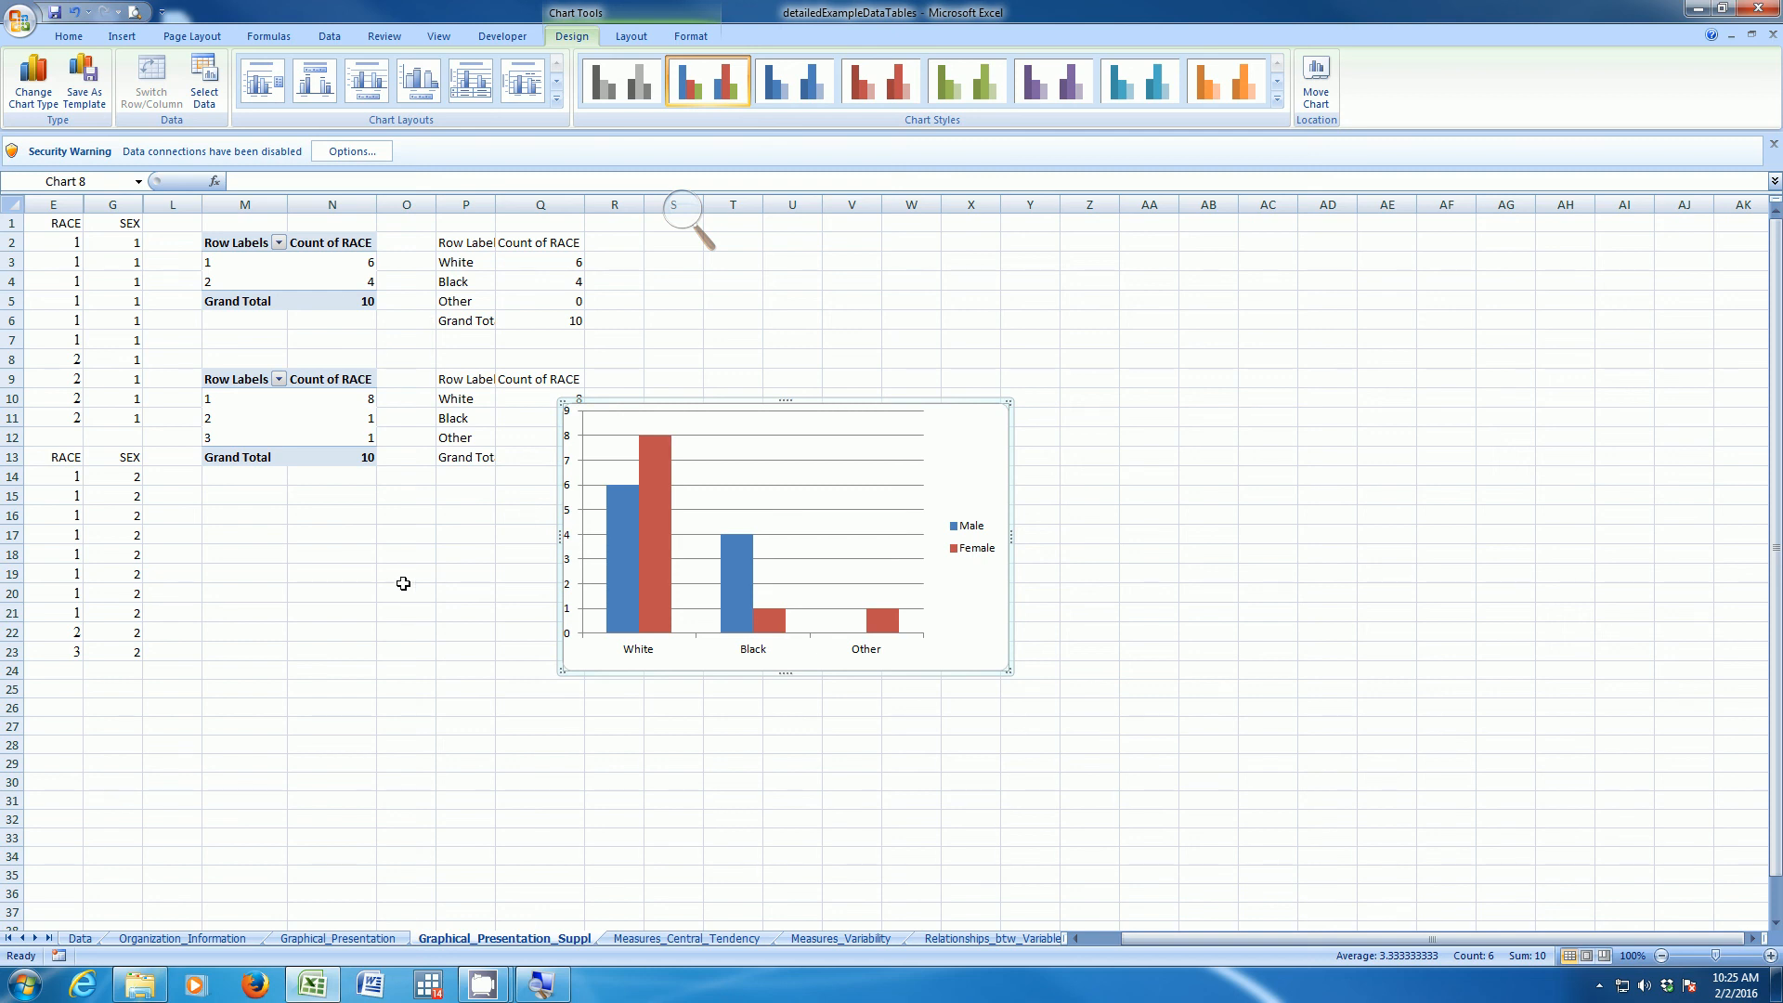
pyautogui.moveTo(621, 644)
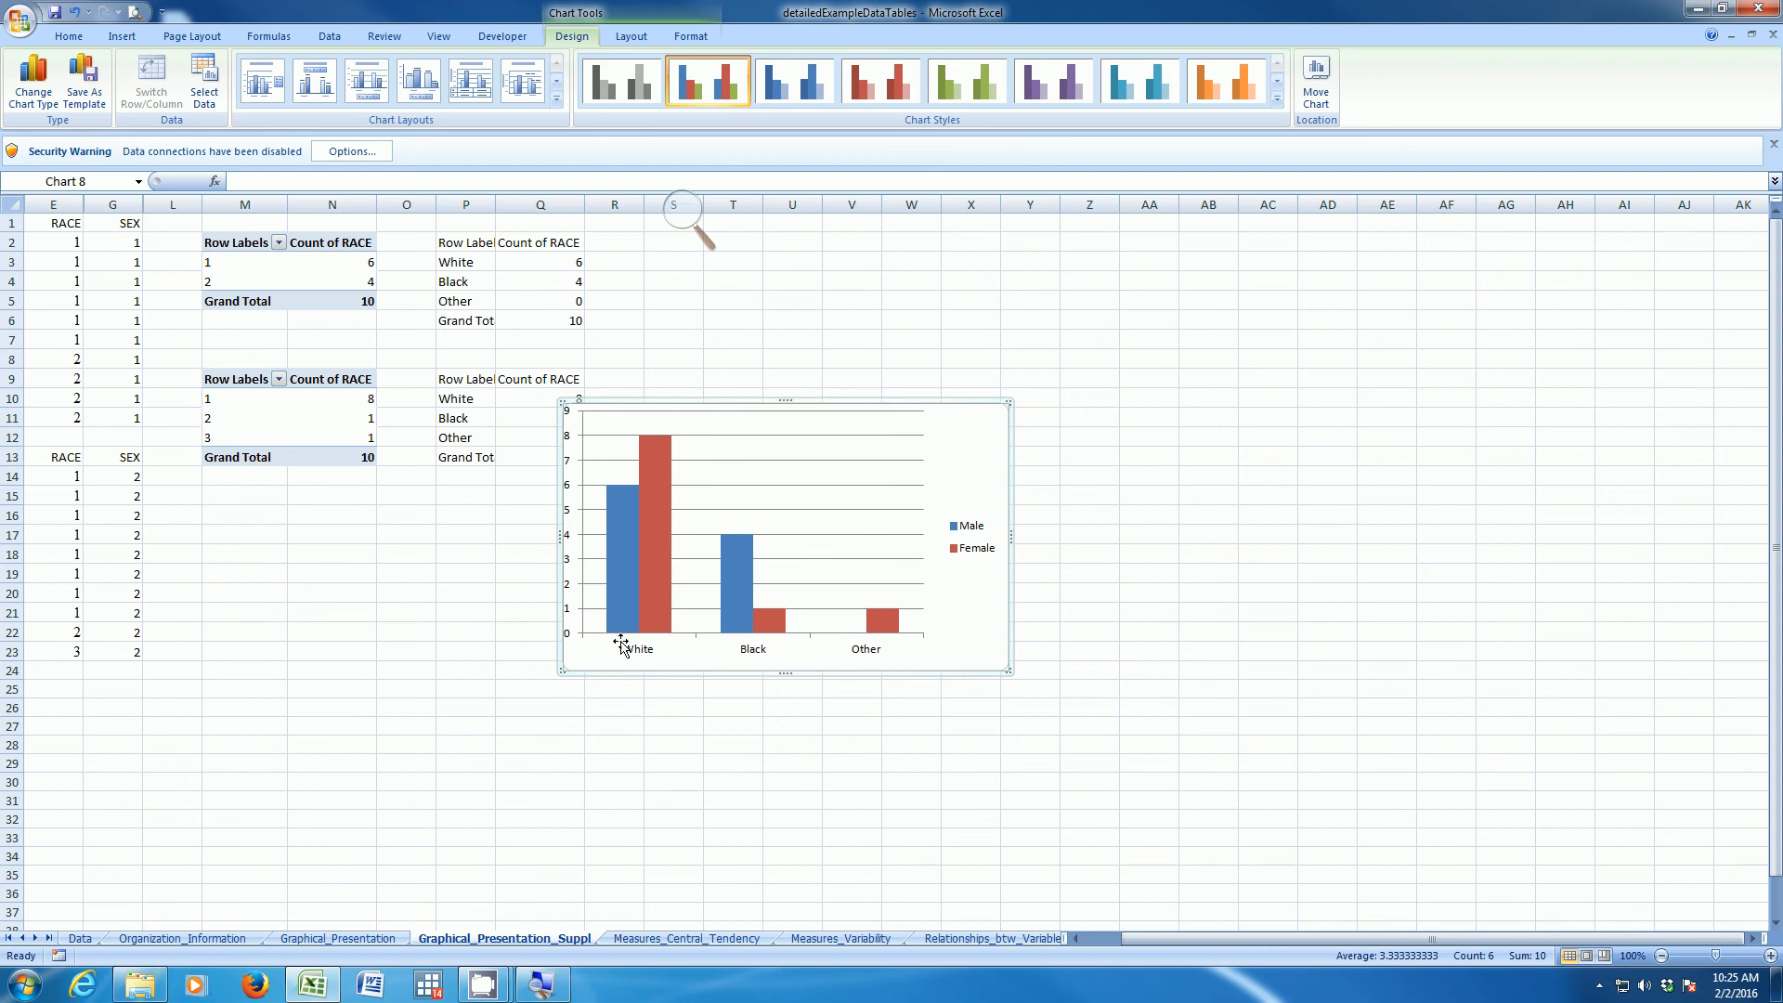
pyautogui.moveTo(634, 487)
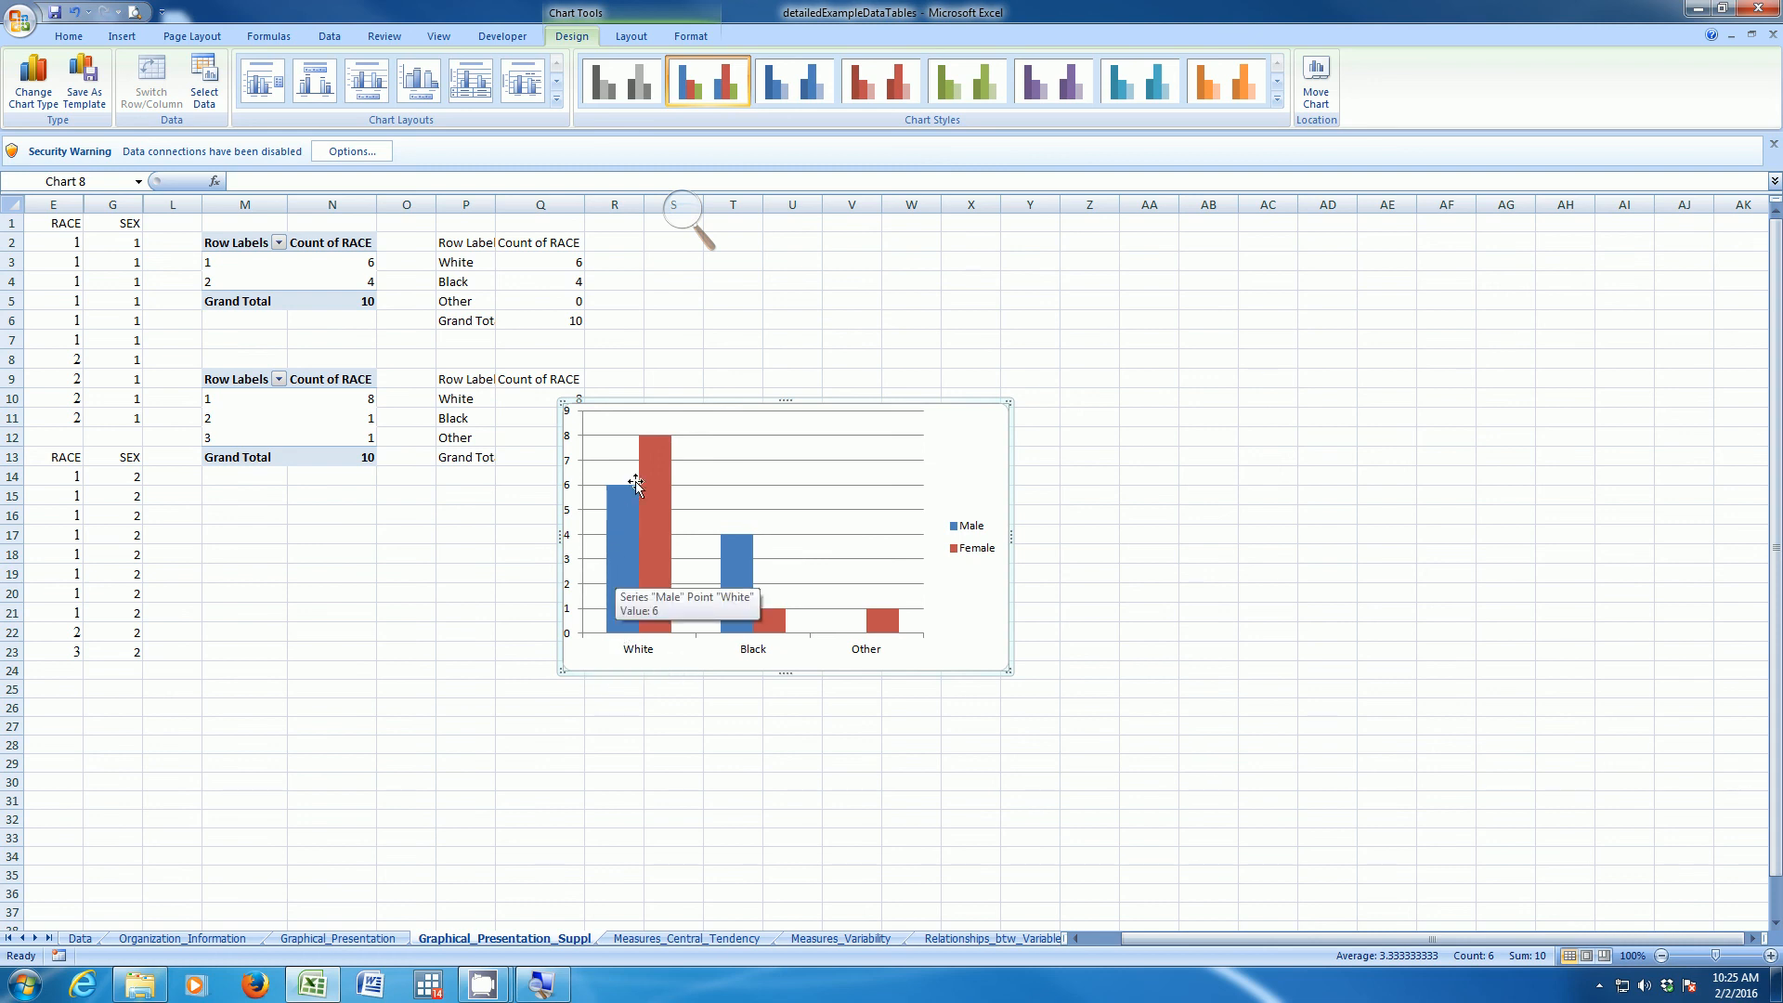
pyautogui.moveTo(658, 453)
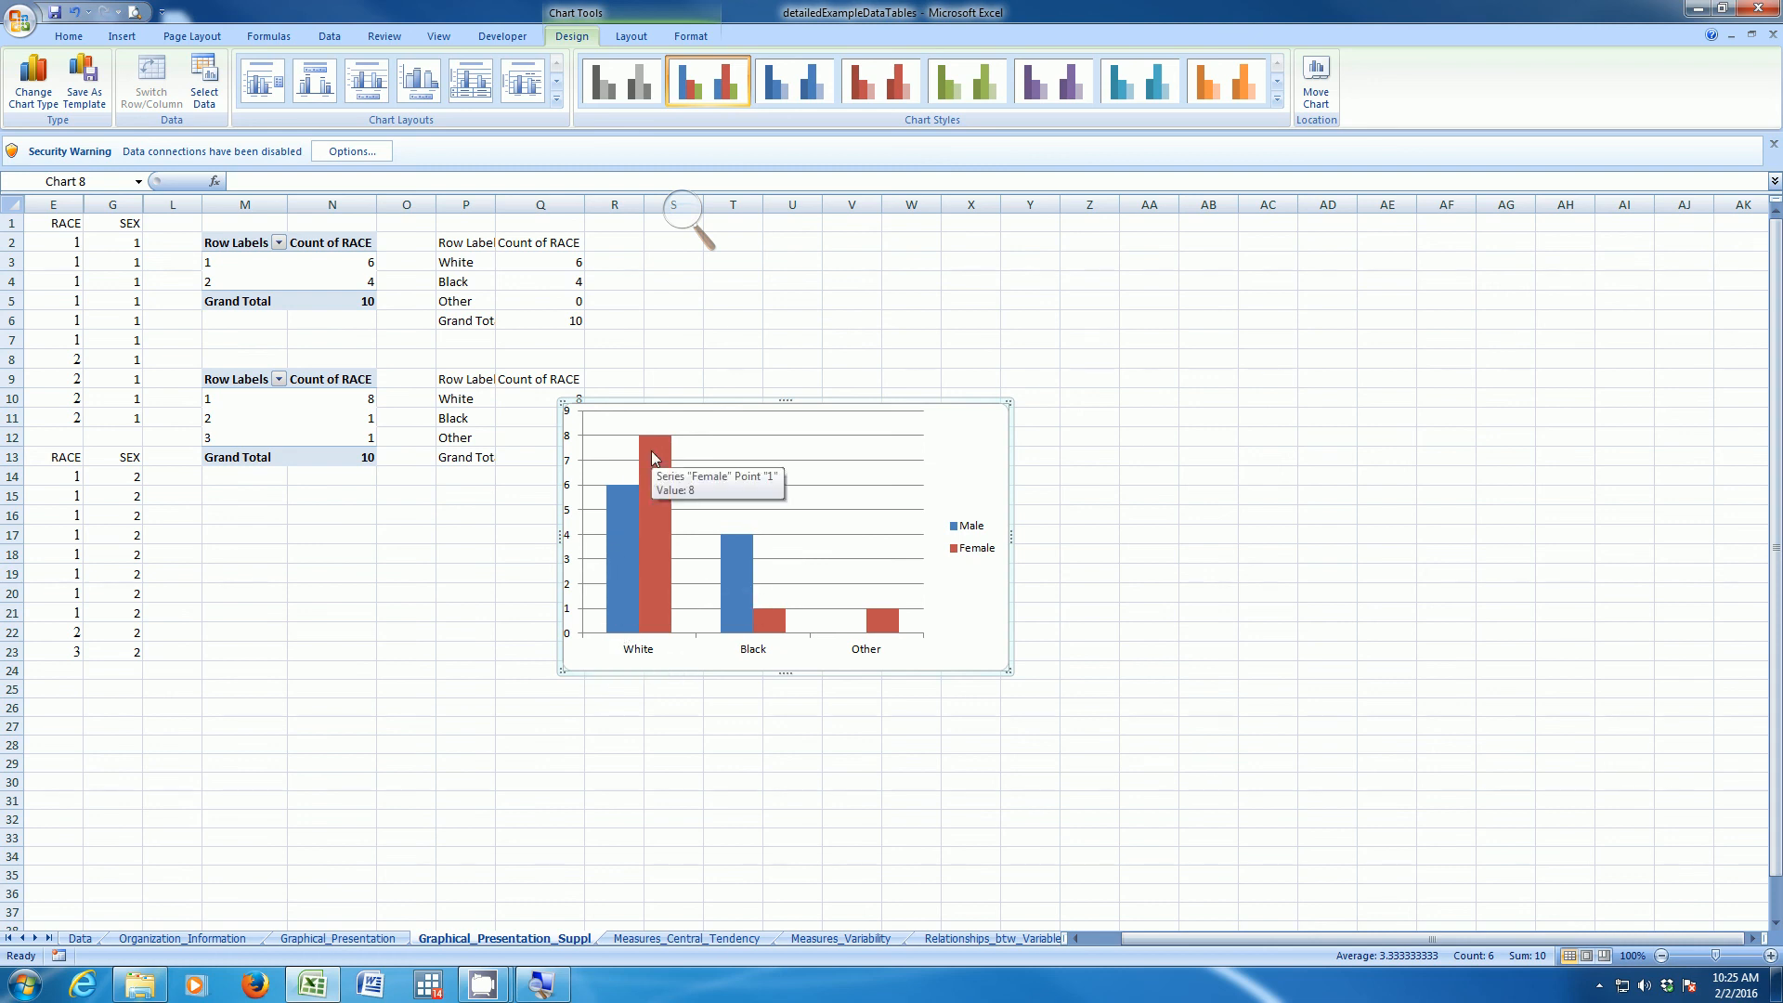
pyautogui.moveTo(623, 495)
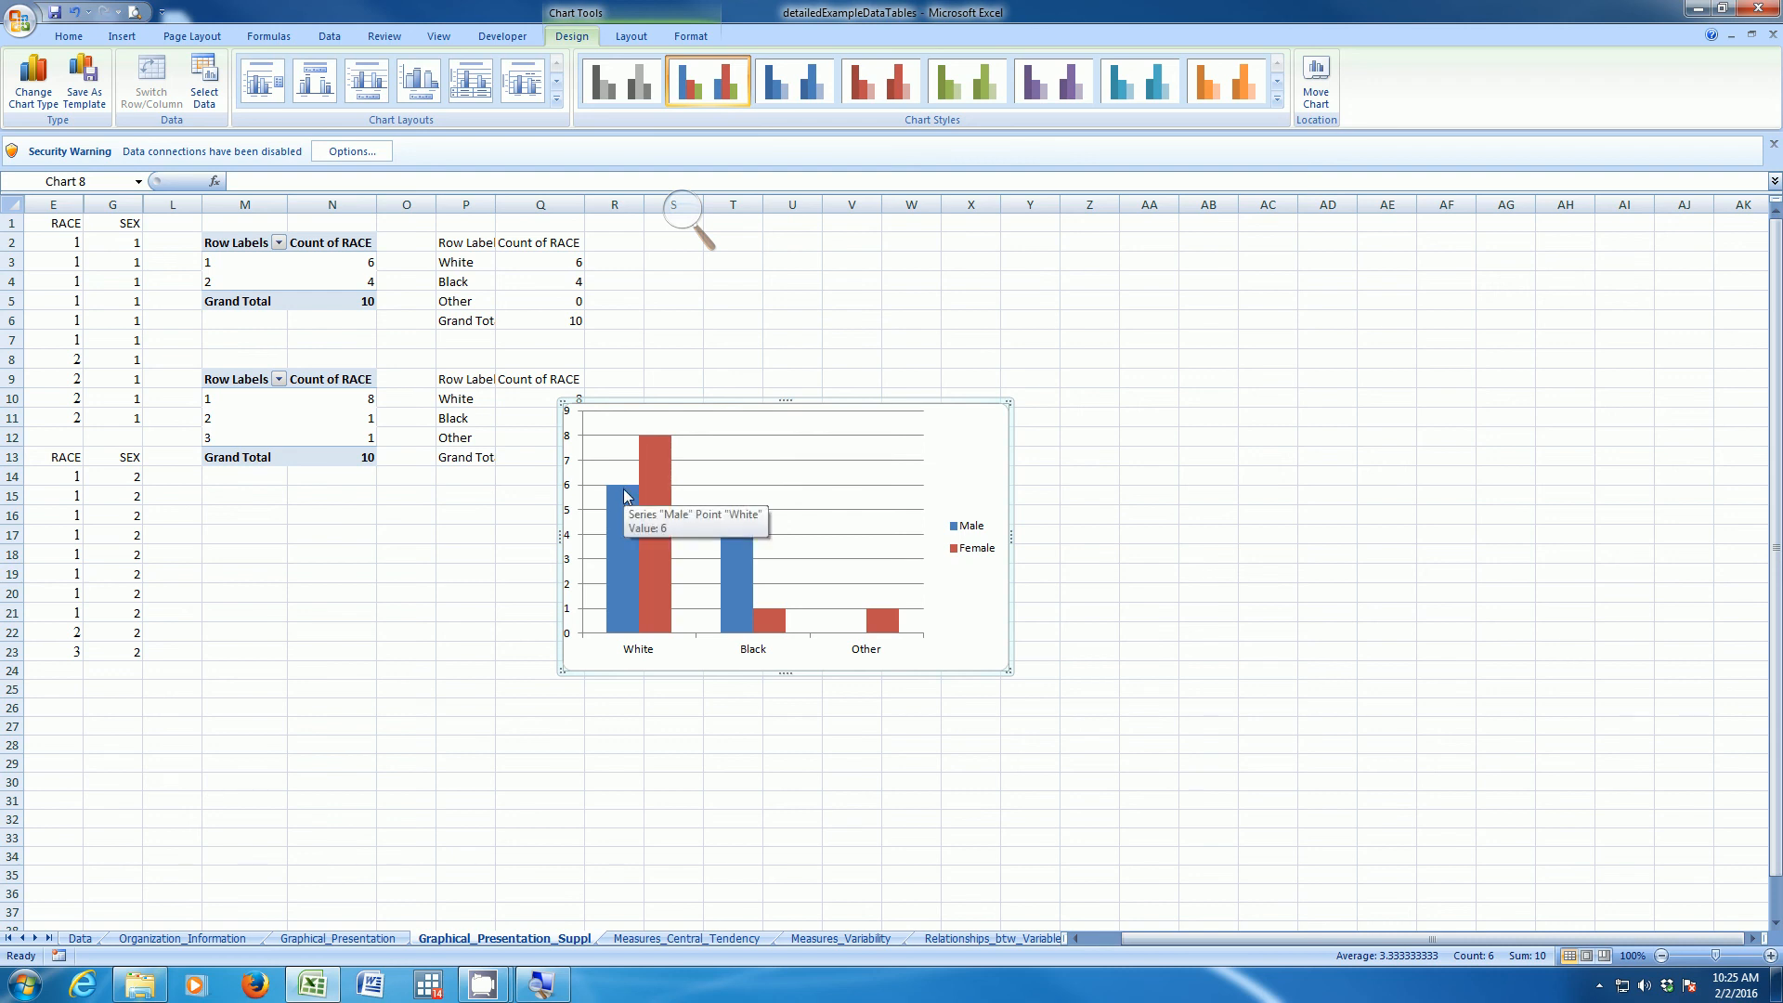
pyautogui.moveTo(736, 547)
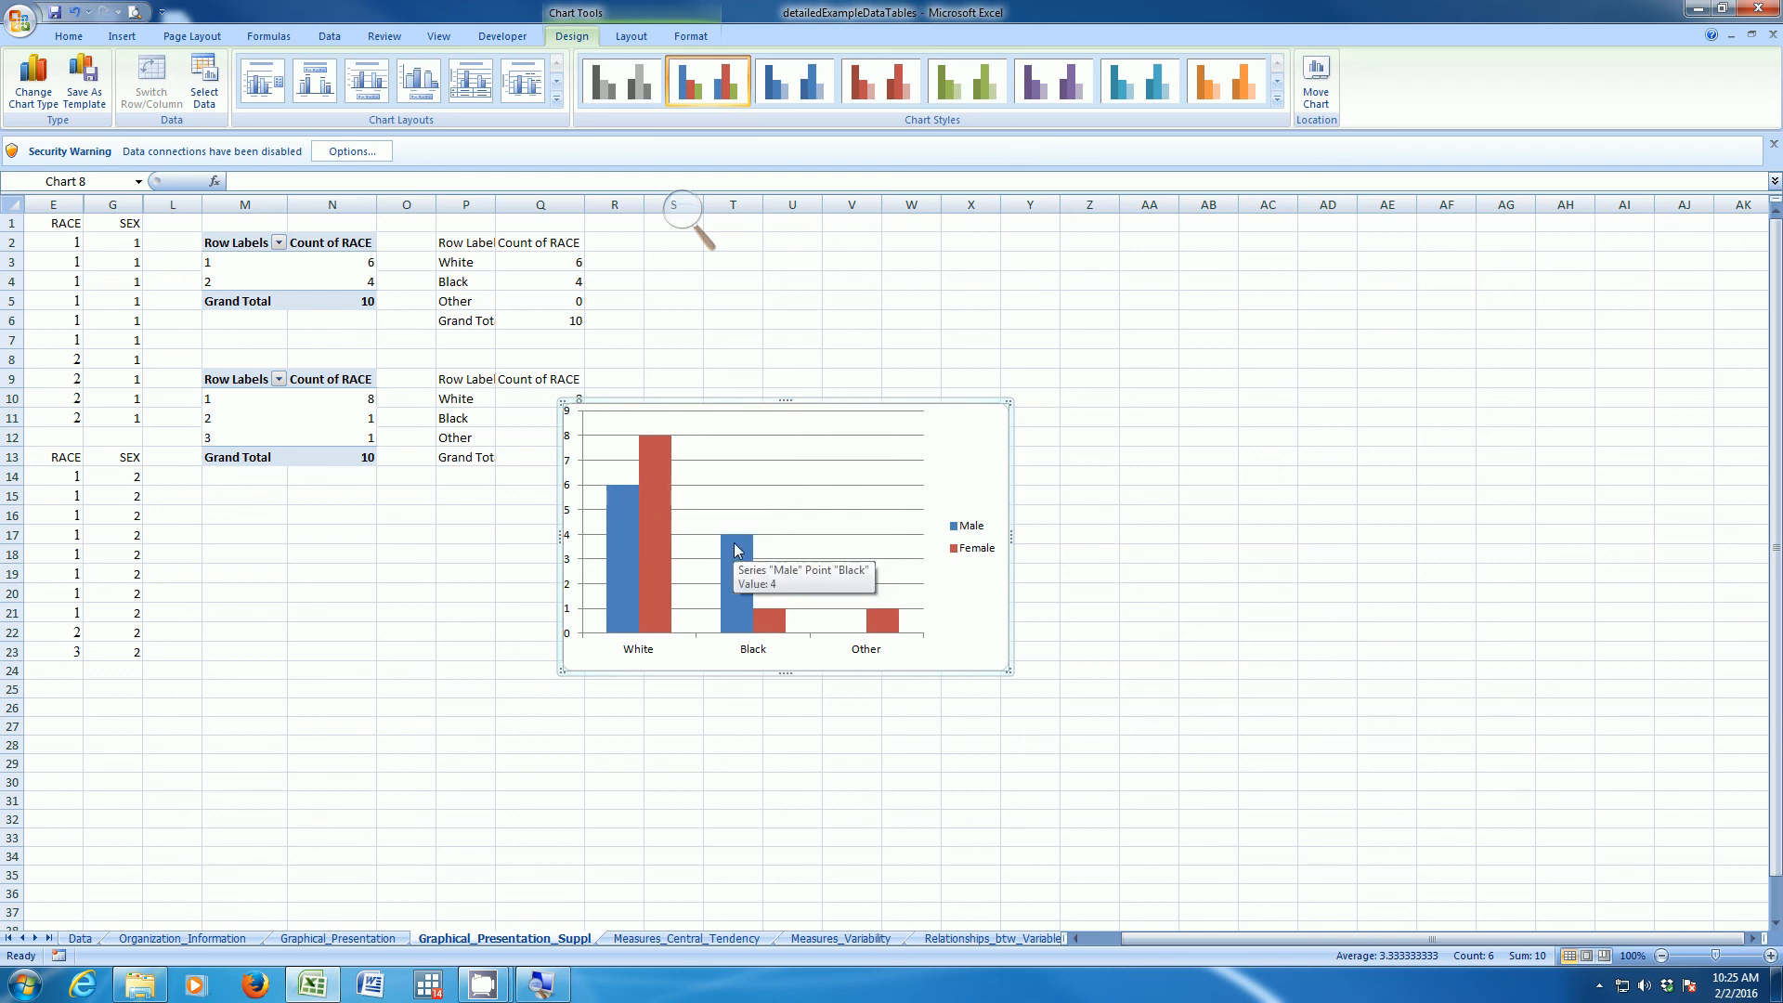
pyautogui.moveTo(881, 623)
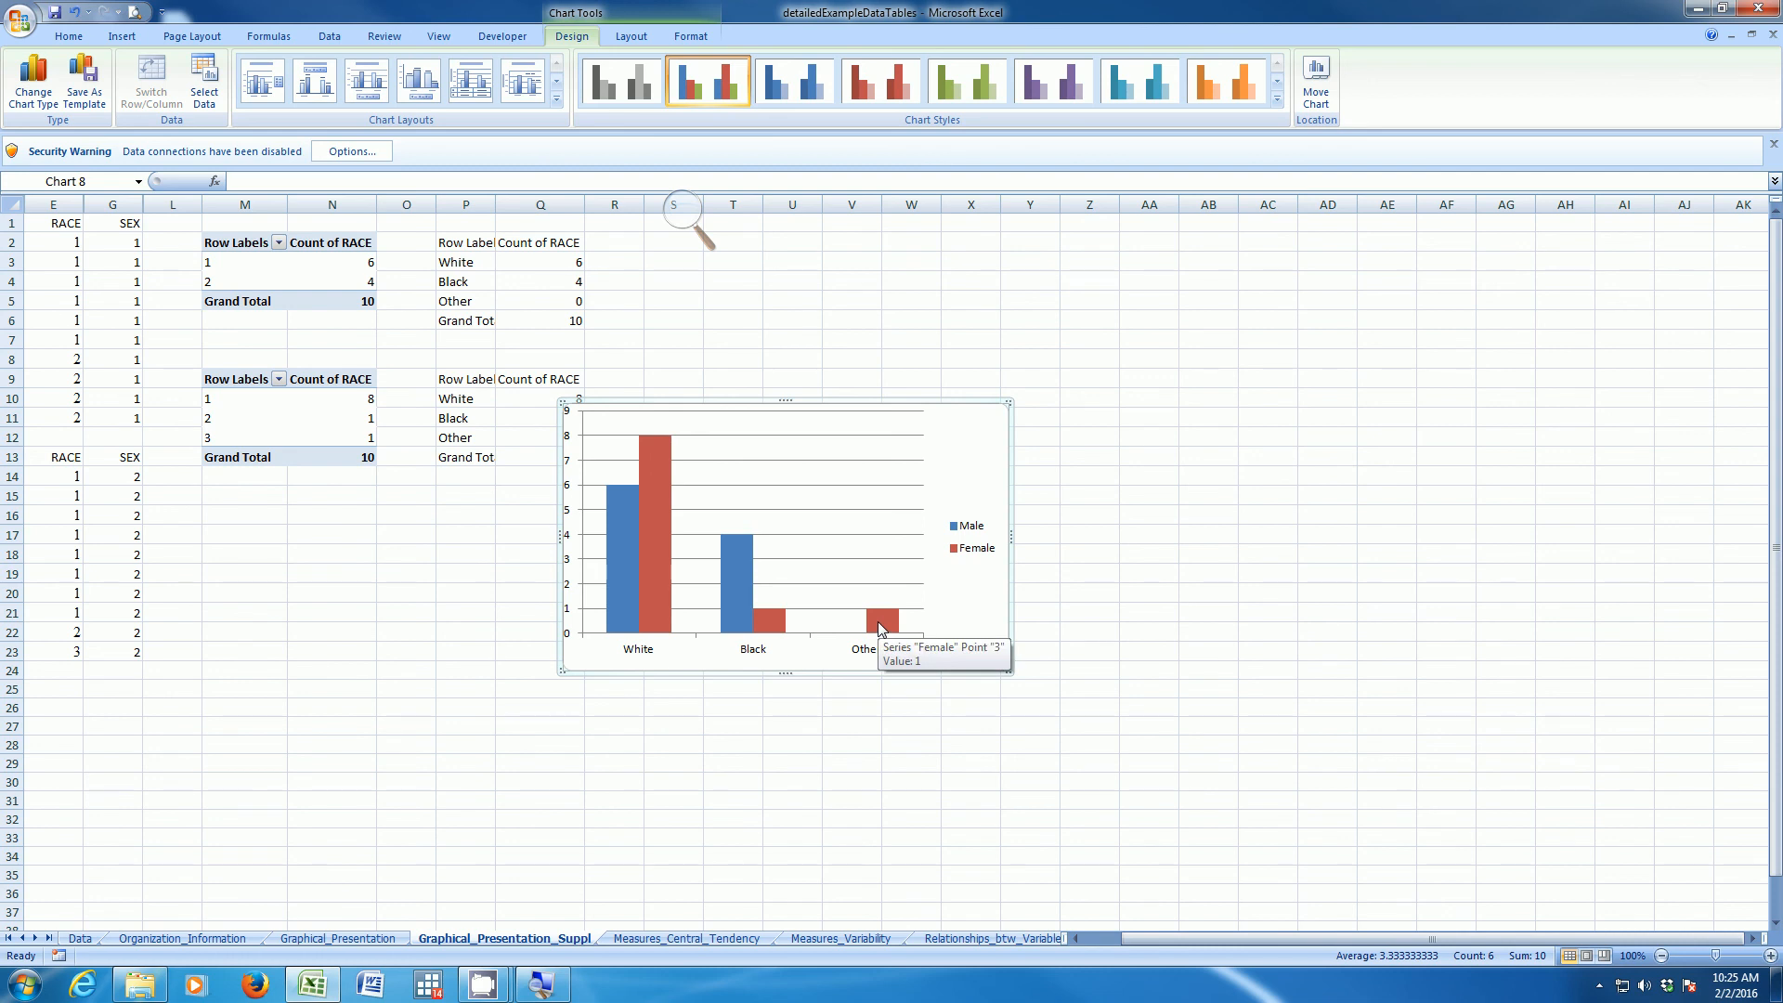
pyautogui.moveTo(885, 603)
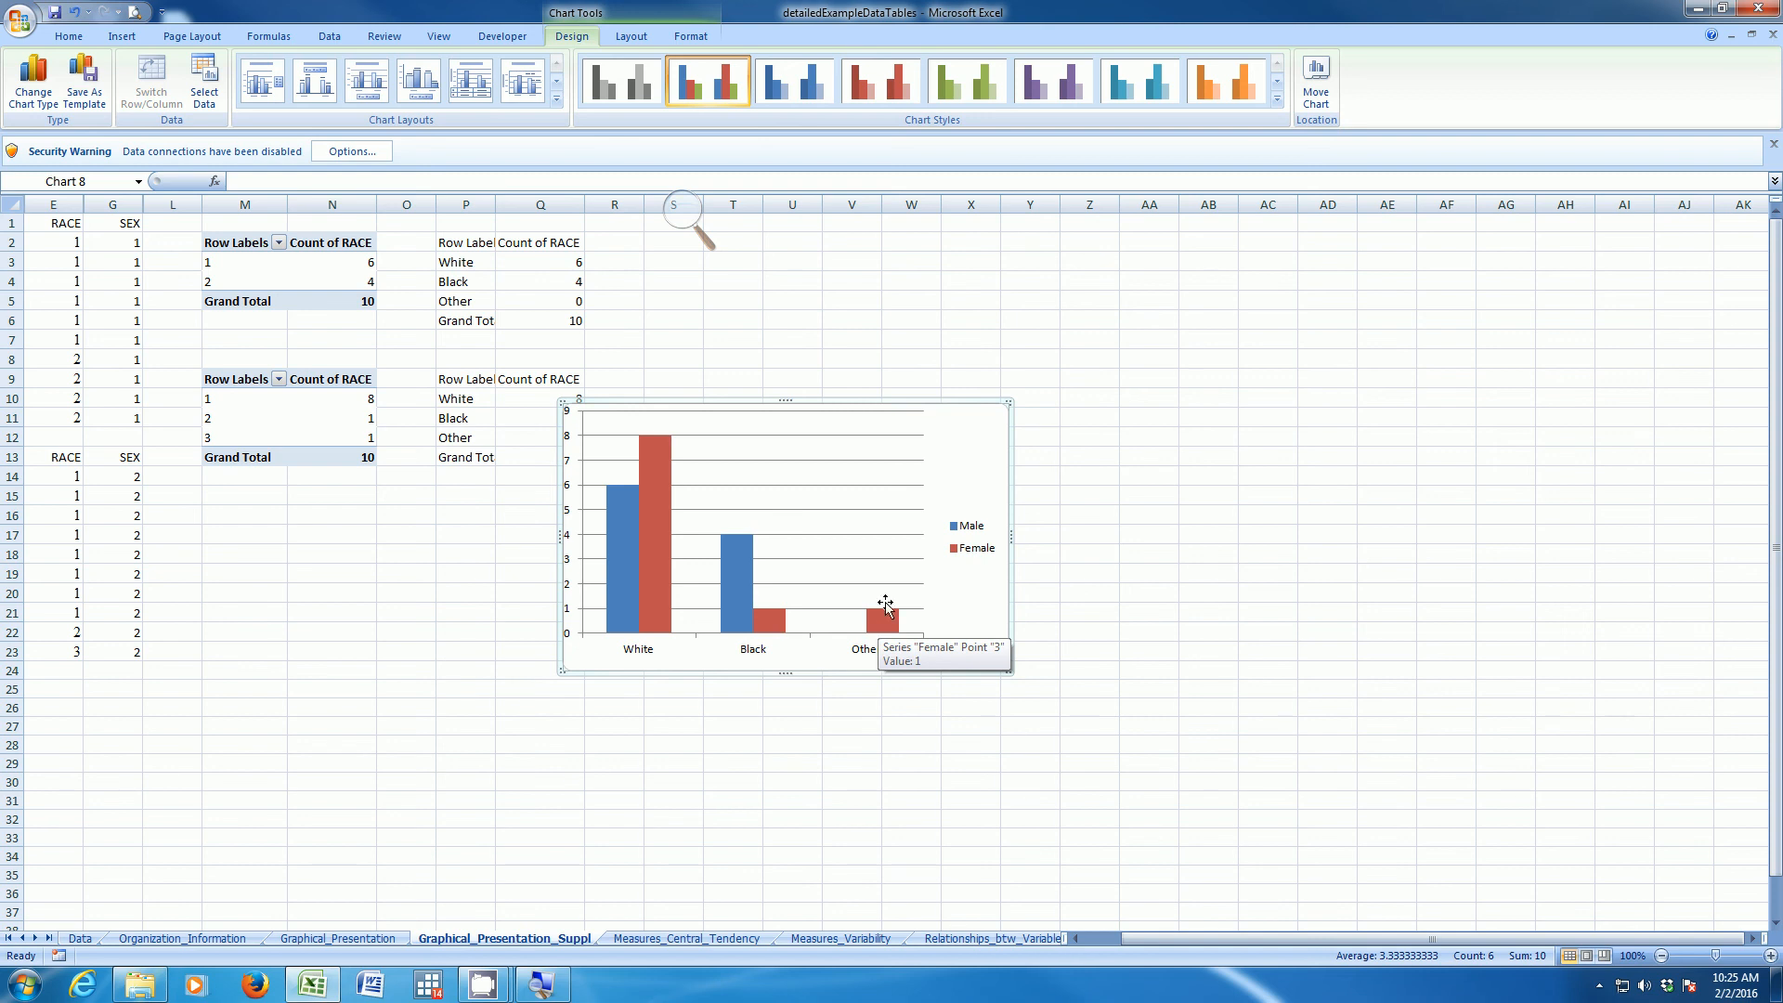
pyautogui.moveTo(1039, 430)
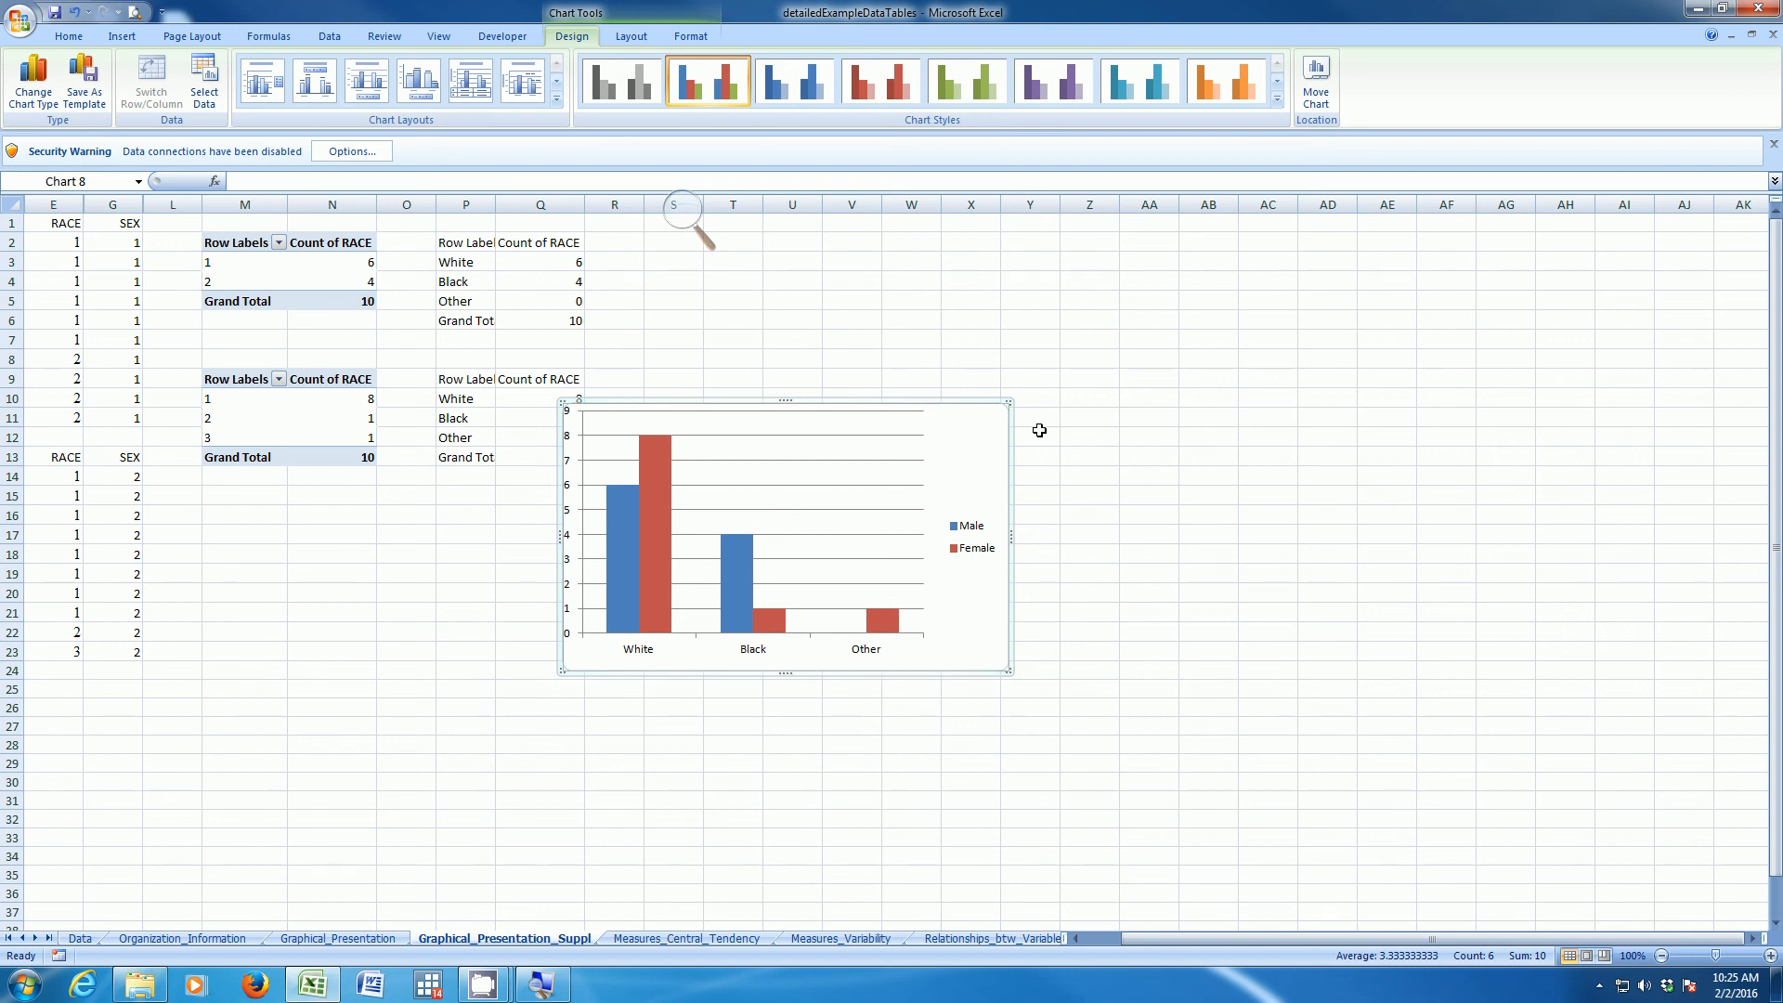